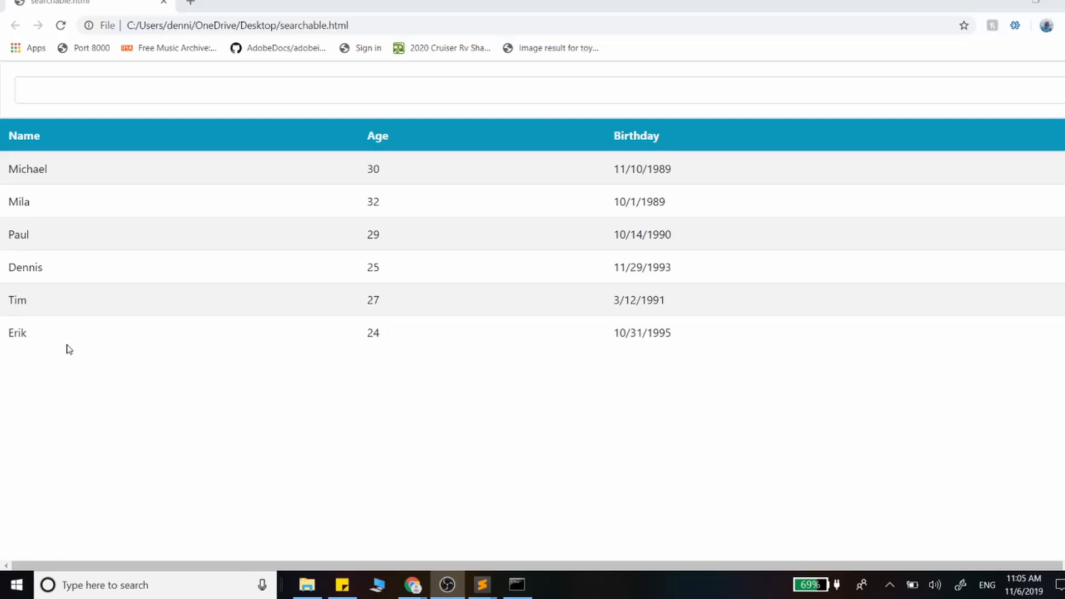
Try partial names like 'mi' in the page's search box and clear it again.
{"action": "type", "text": "mi"}
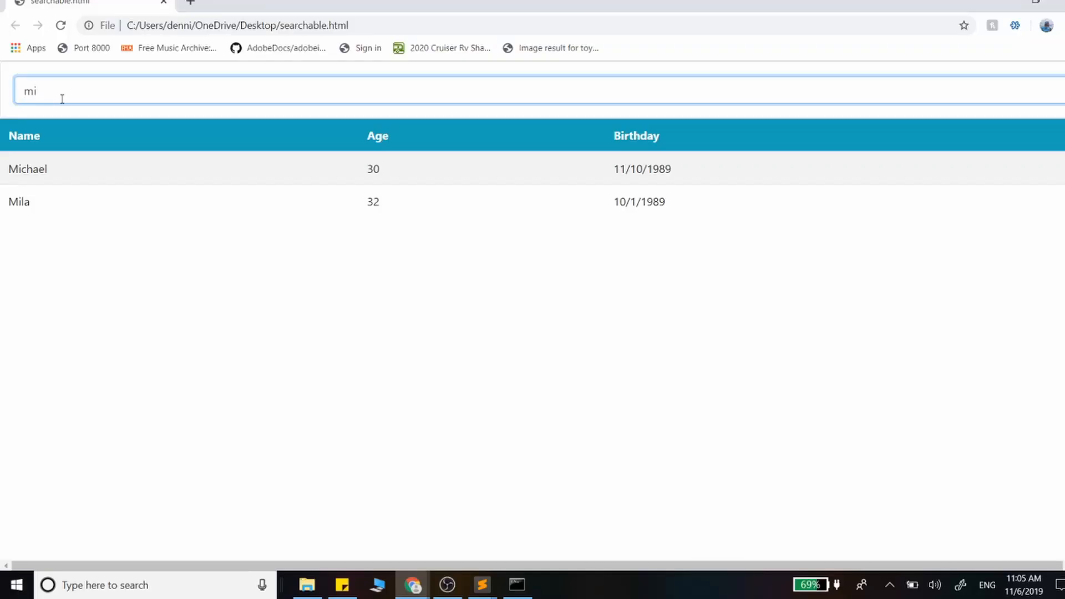
{"action": "type", "text": "ch"}
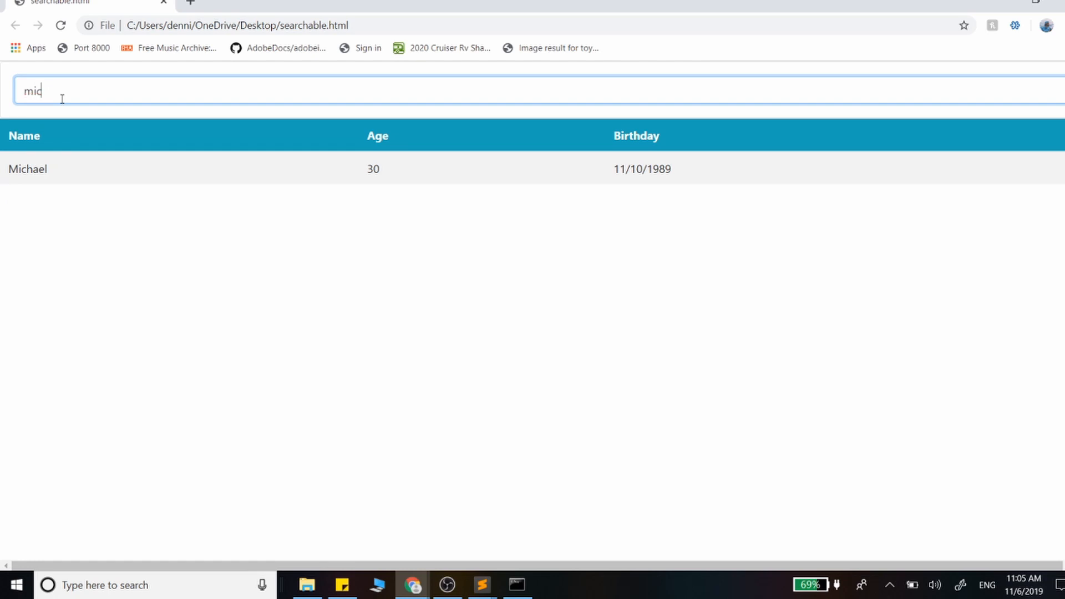
{"action": "key", "text": "Backspace"}
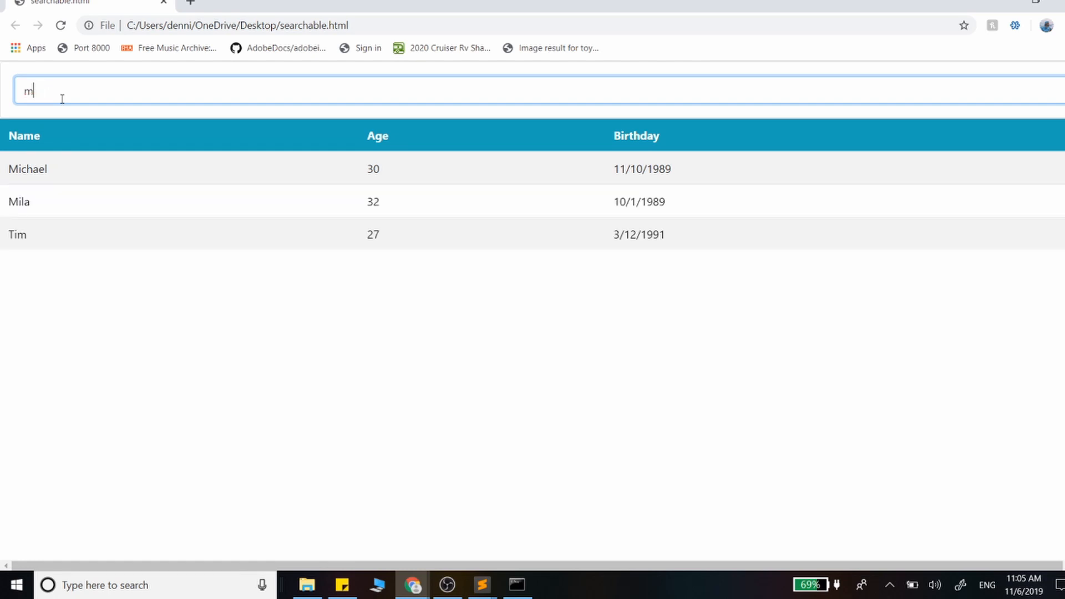
{"action": "key", "text": "Backspace"}
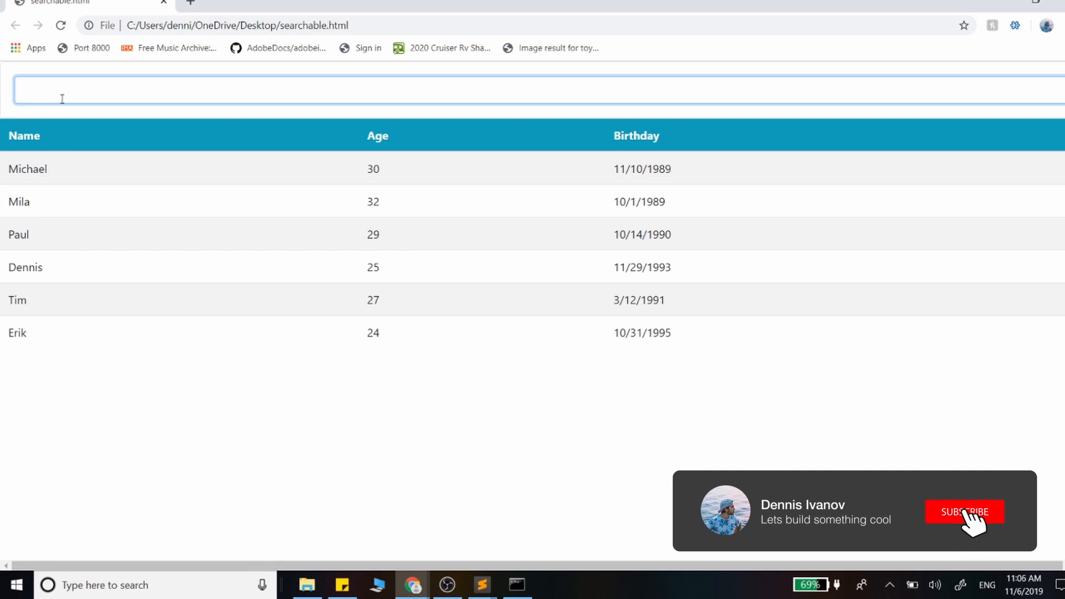
Bring up searchable.html in Sublime Text and highlight the search-input line to review it.
{"action": "left_click", "coordinate": [963, 511]}
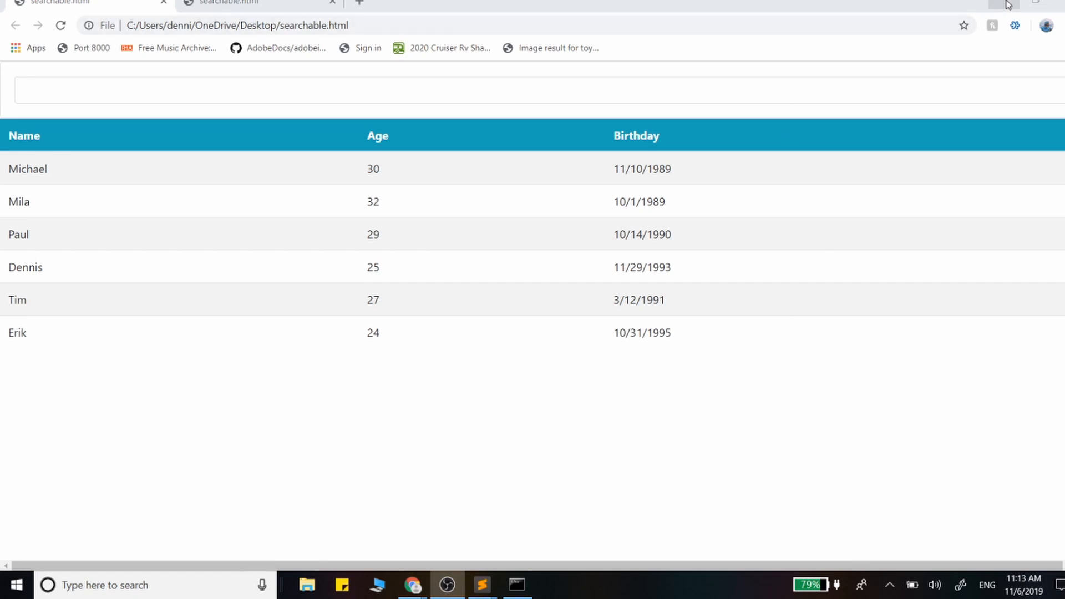
{"action": "left_click", "coordinate": [481, 584]}
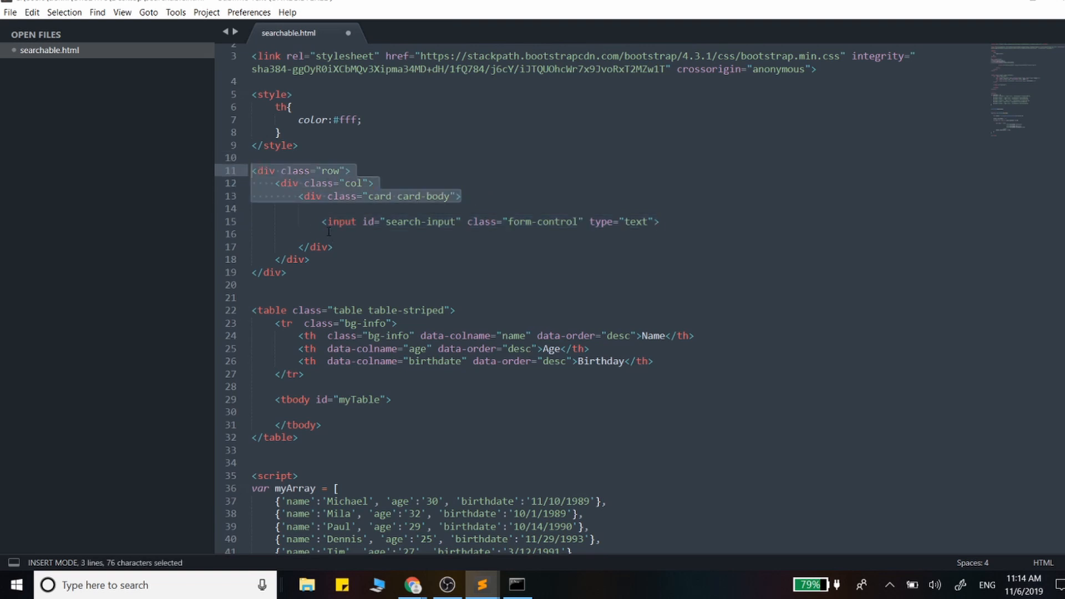
{"action": "left_click", "coordinate": [665, 221]}
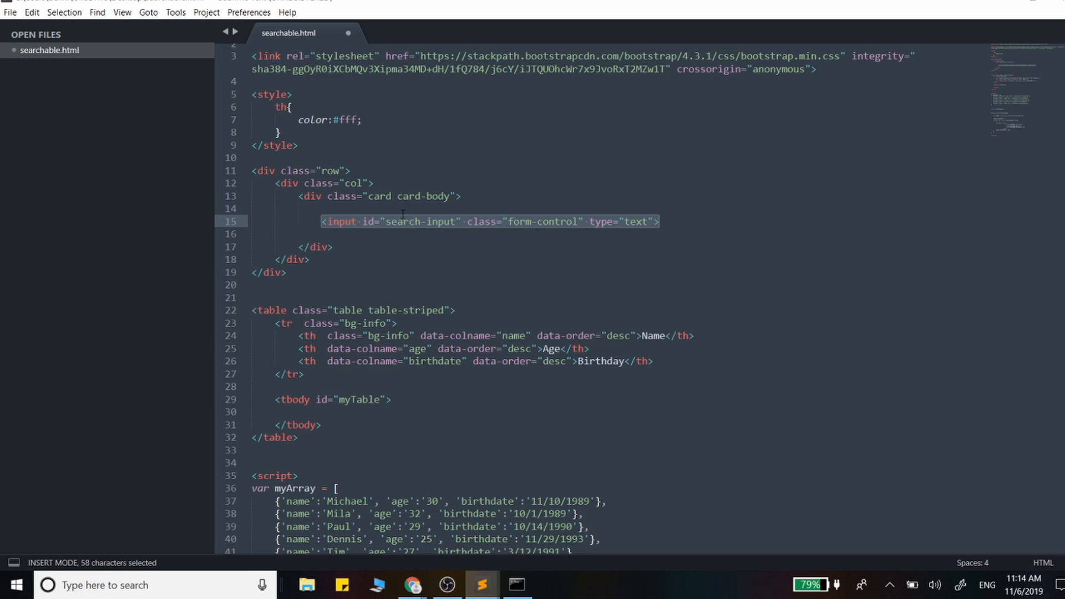
{"action": "left_click", "coordinate": [364, 222]}
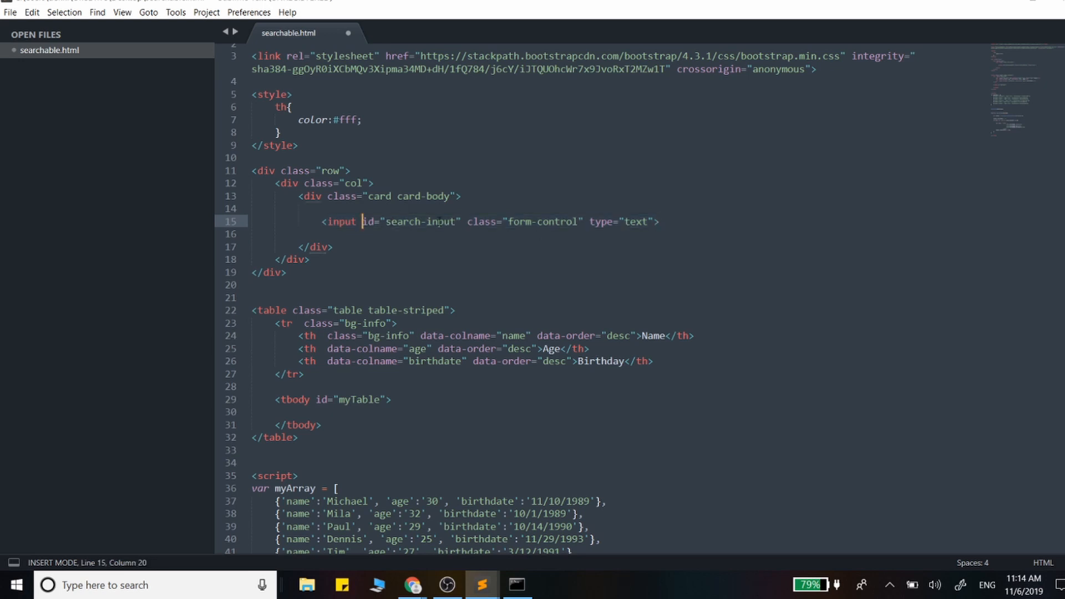
{"action": "mouse_move", "coordinate": [750, 220]}
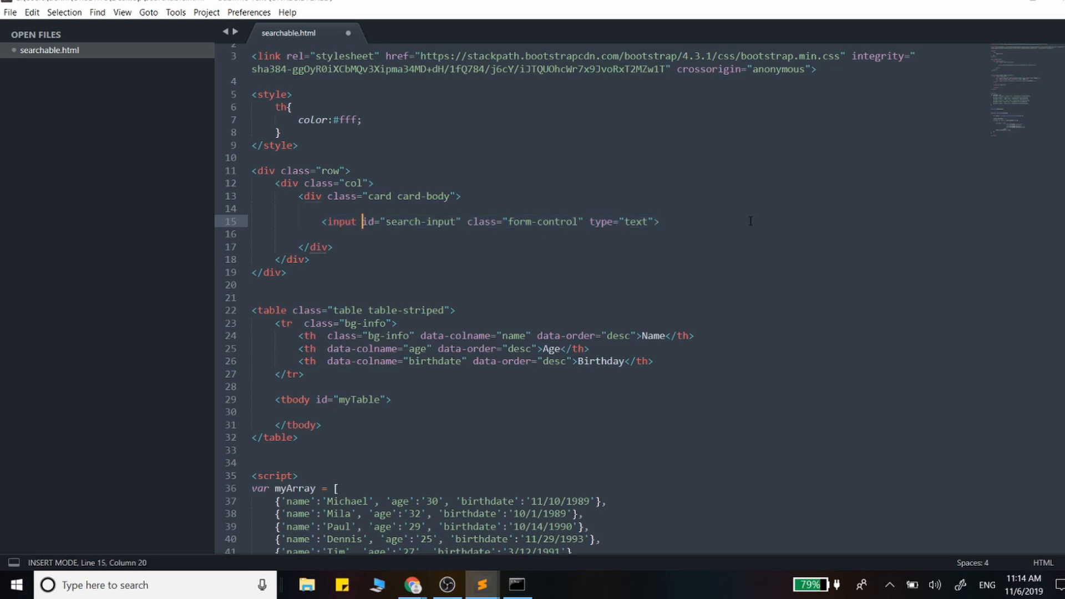
{"action": "mouse_move", "coordinate": [1017, 93]}
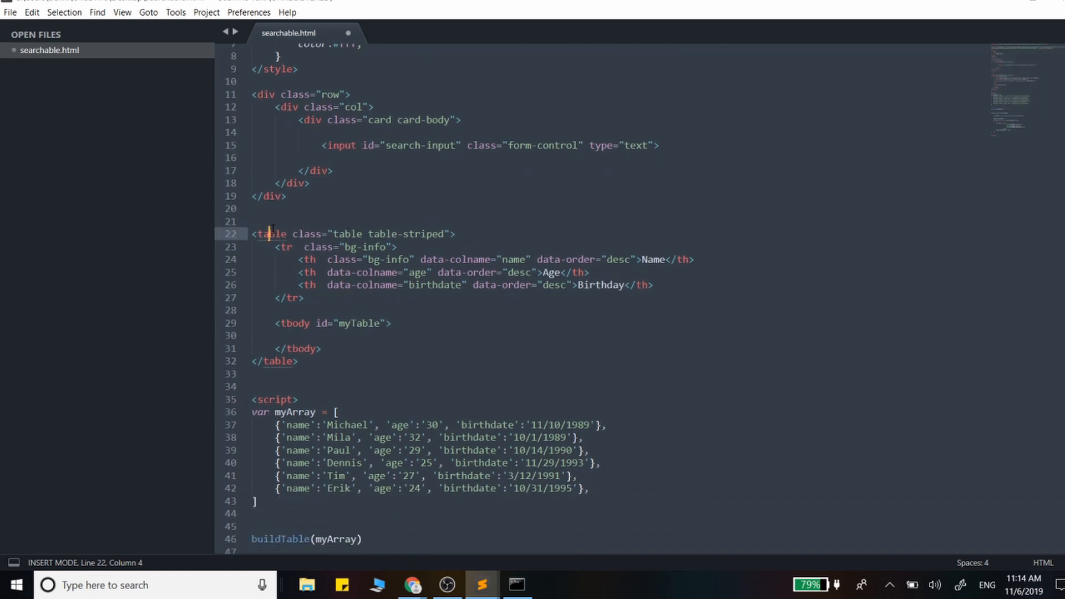
Highlight the myTable id and scroll down to its getElementById use in buildTable, then back.
{"action": "left_click", "coordinate": [325, 348]}
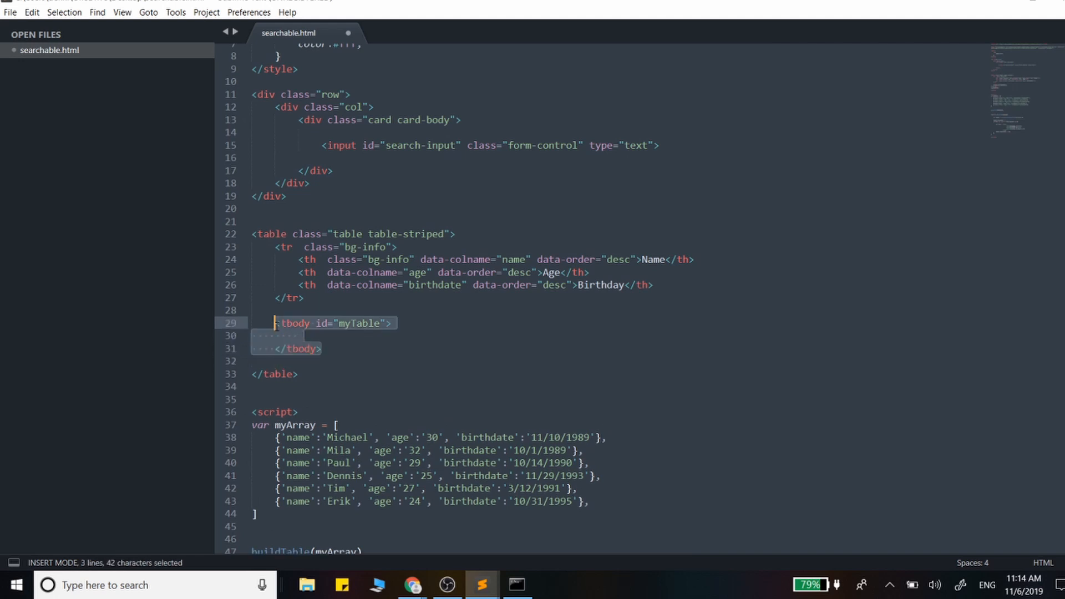
{"action": "double_click", "coordinate": [356, 323]}
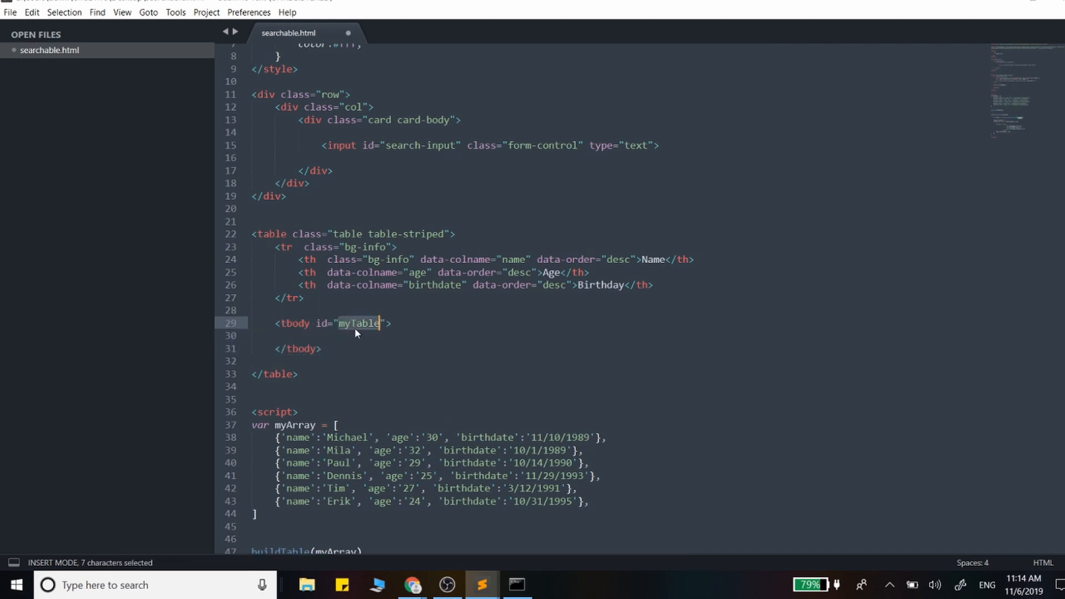
{"action": "scroll", "scroll_direction": "down", "scroll_amount": 3}
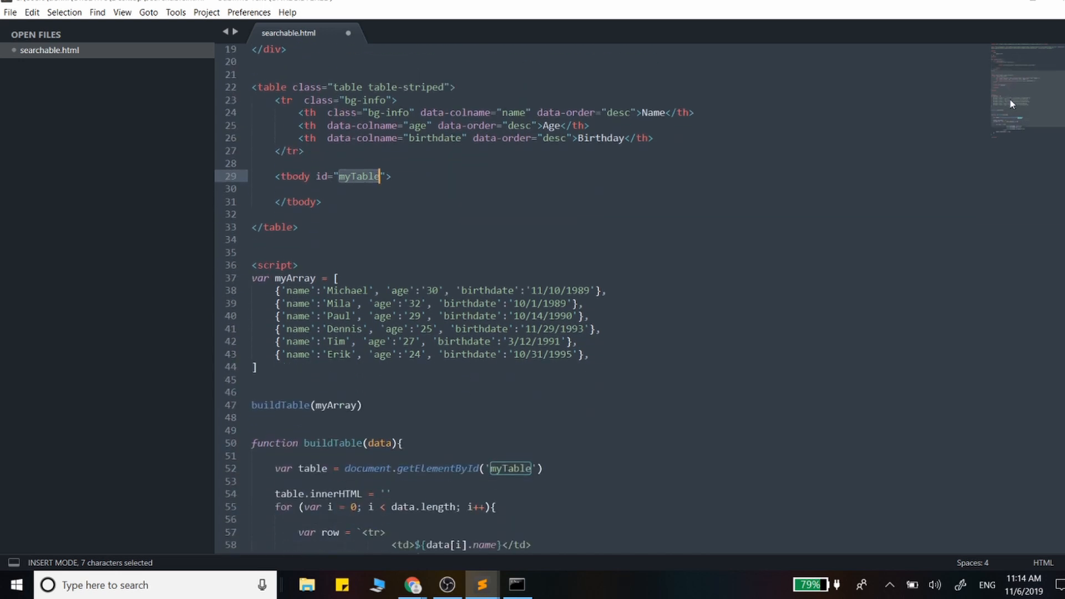
{"action": "scroll", "scroll_direction": "down", "scroll_amount": 3}
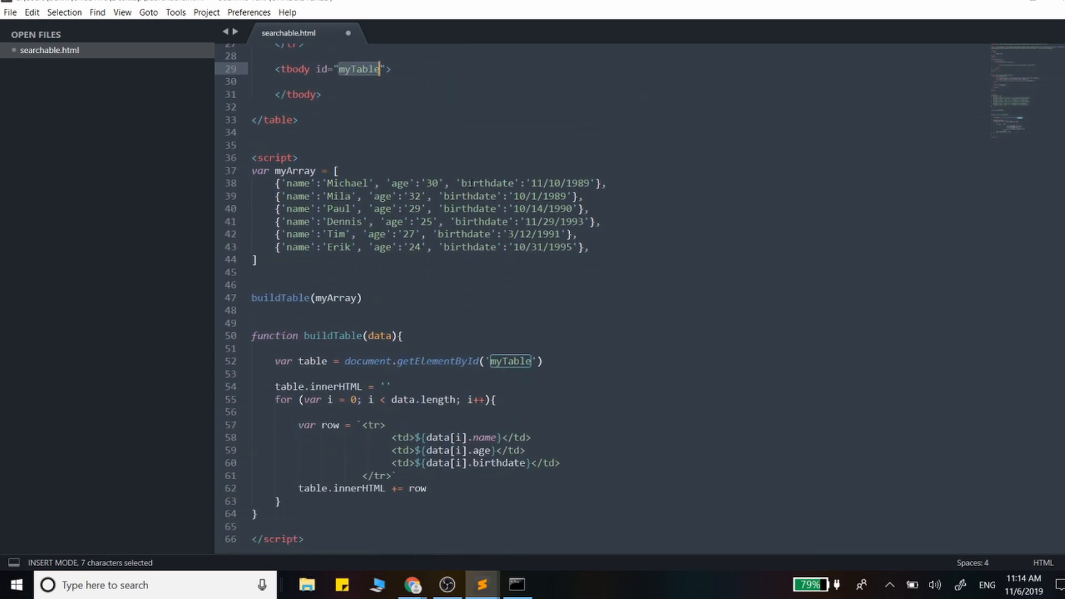
{"action": "left_click", "coordinate": [604, 183]}
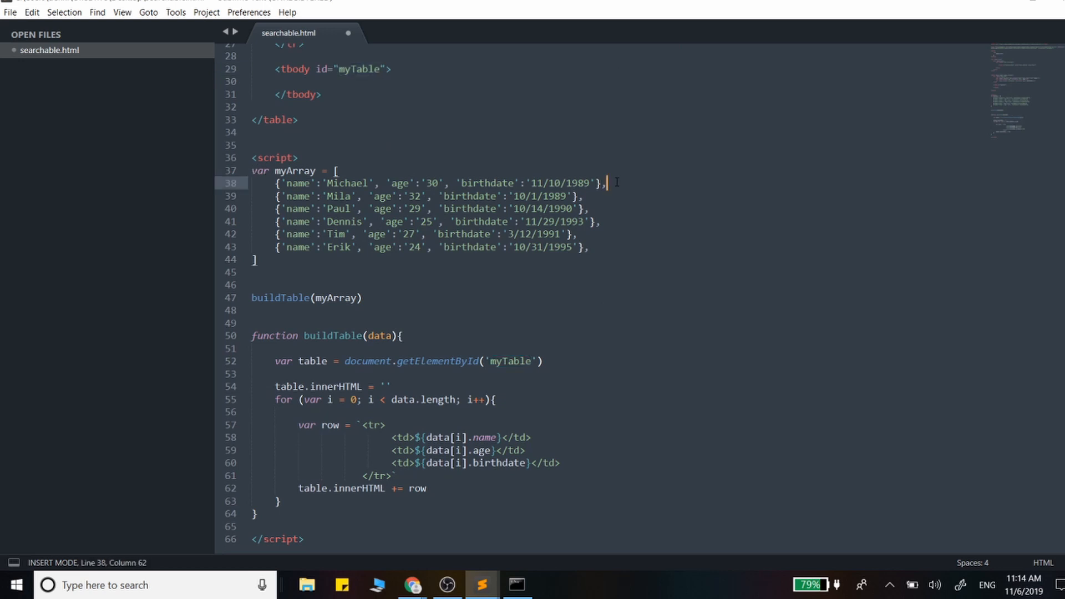
{"action": "scroll", "scroll_direction": "up", "scroll_amount": 3}
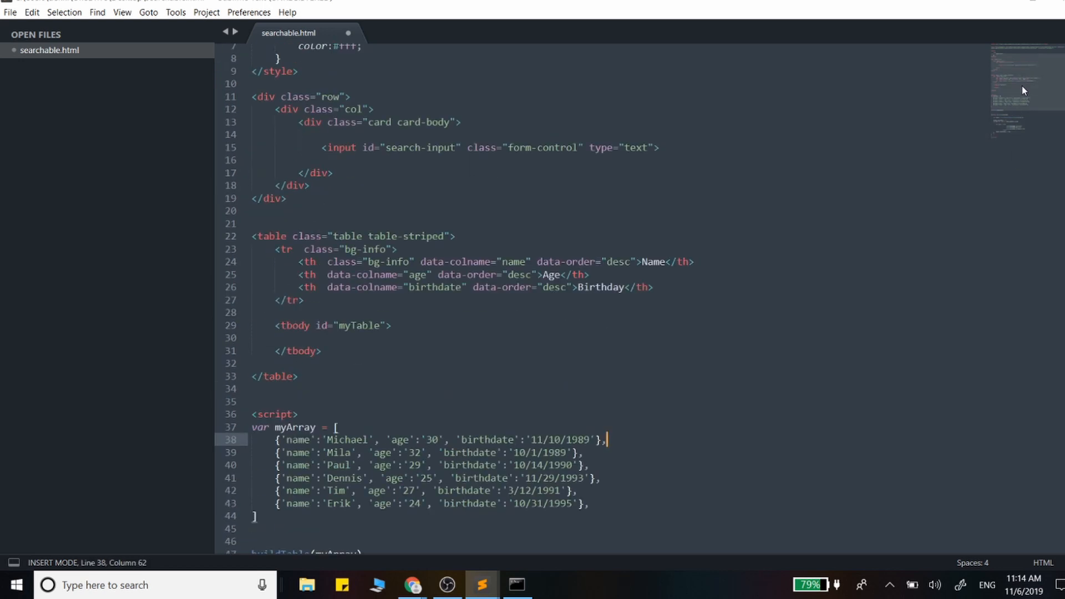
{"action": "scroll", "scroll_direction": "down", "scroll_amount": 3}
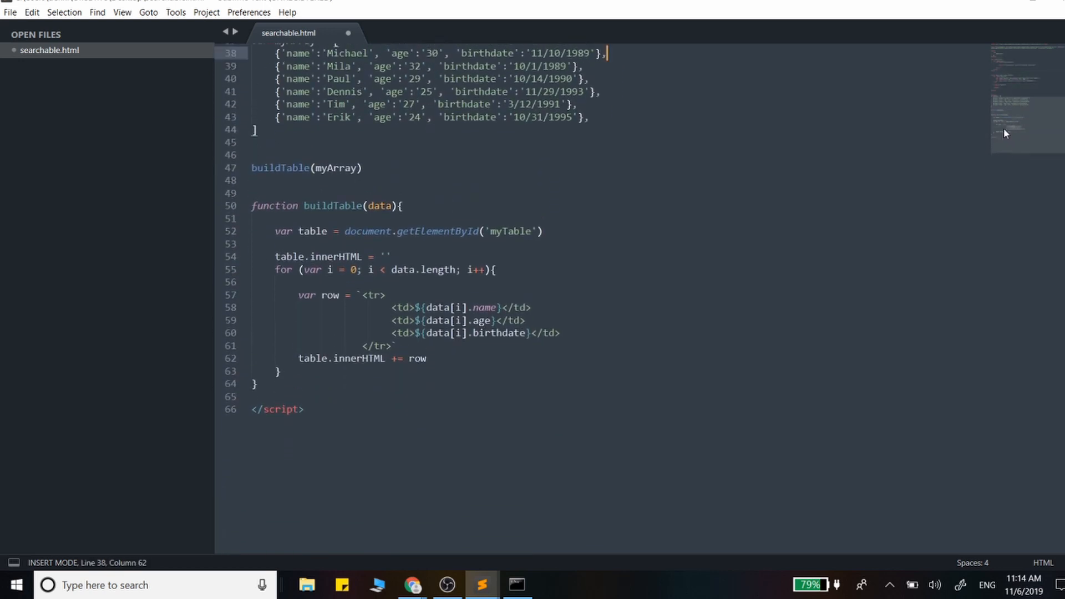
{"action": "scroll", "scroll_direction": "up", "scroll_amount": 3}
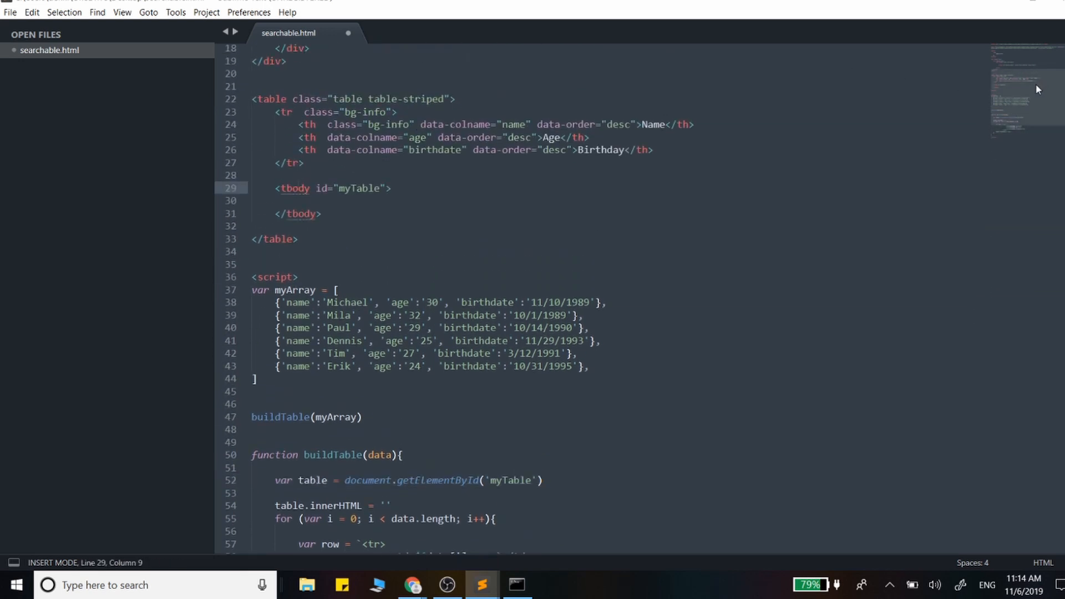
Add a blank line after the table-clearing line in buildTable and review where buildTable is called and its row loop.
{"action": "scroll", "scroll_direction": "down", "scroll_amount": 3}
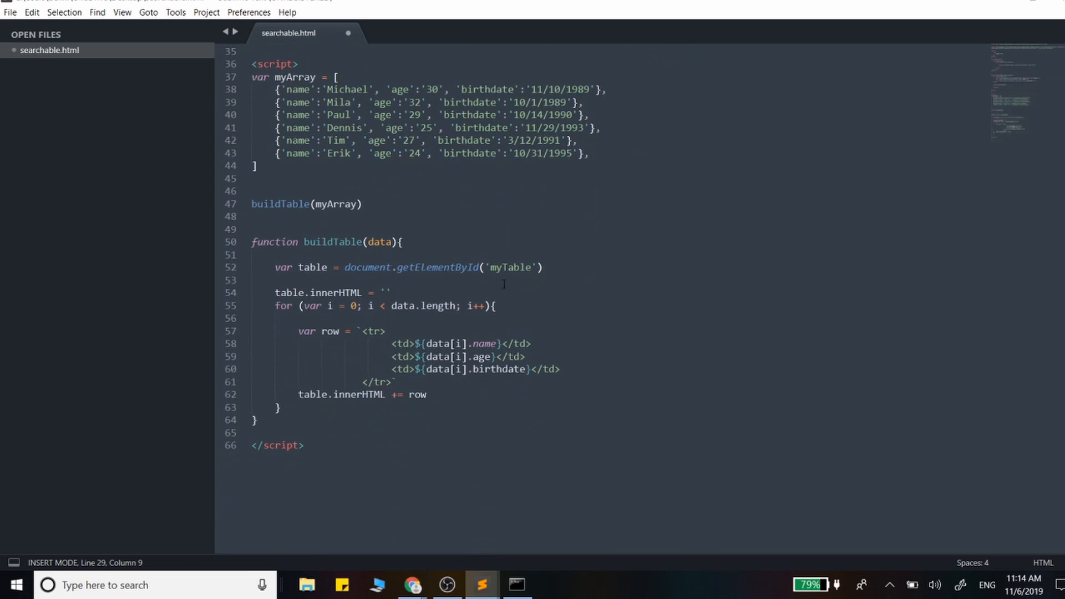
{"action": "left_click", "coordinate": [434, 293]}
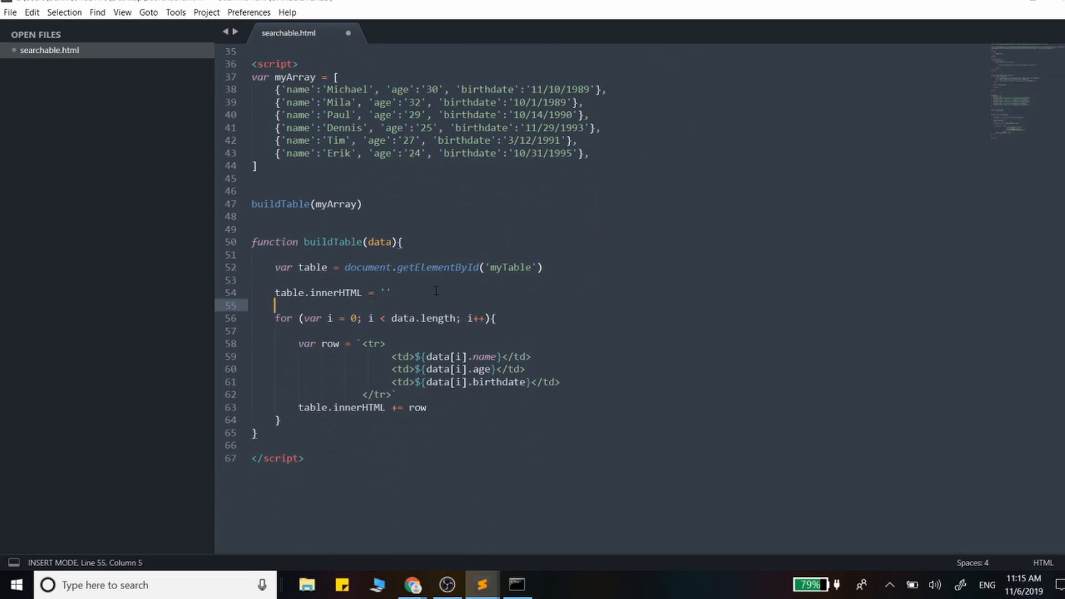
{"action": "double_click", "coordinate": [280, 204]}
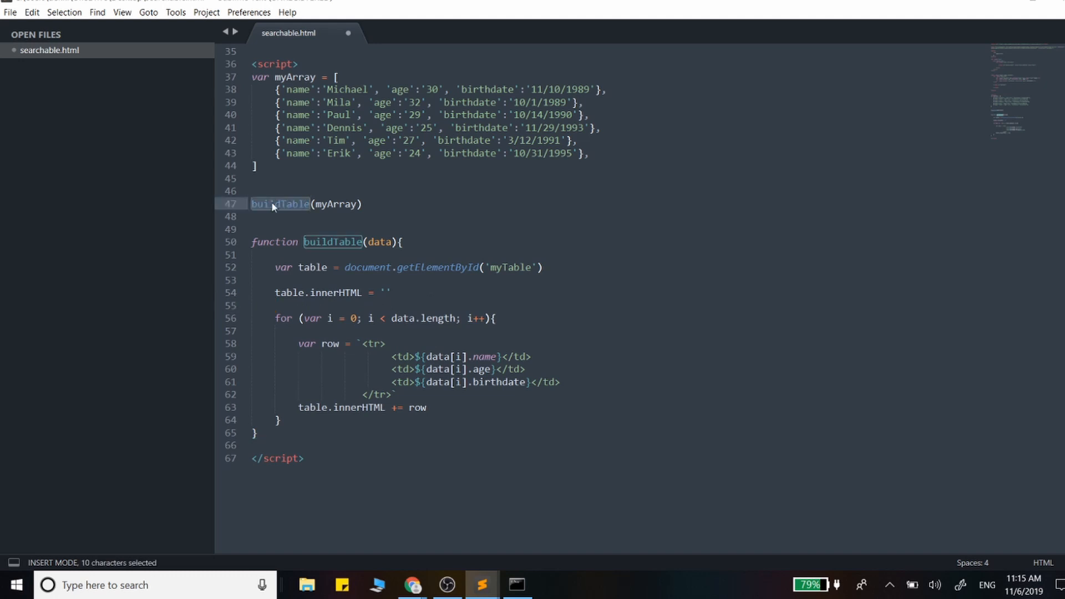
{"action": "mouse_move", "coordinate": [573, 307]}
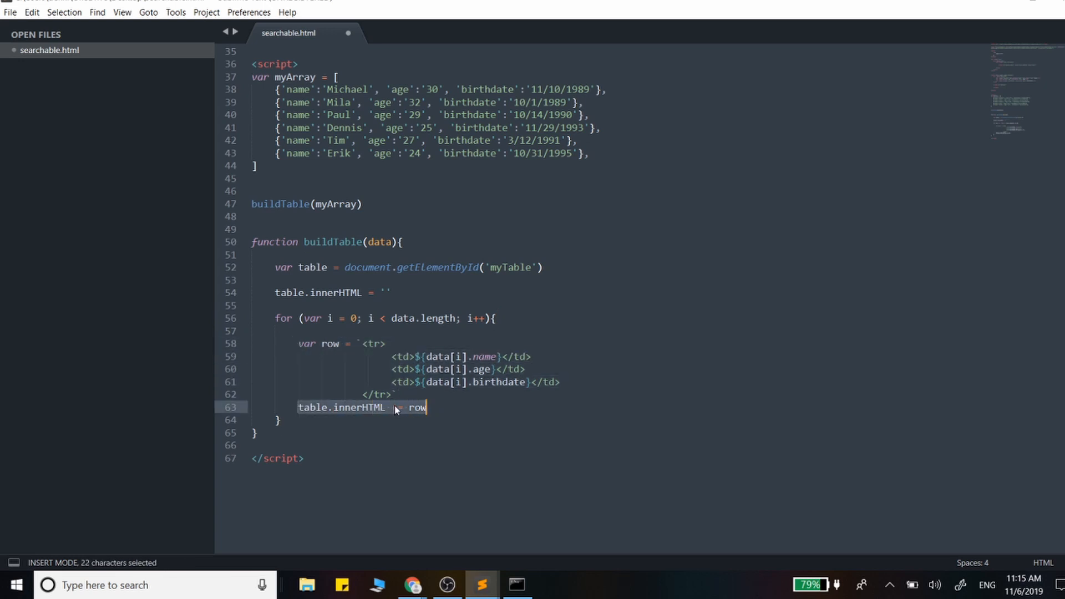
{"action": "scroll", "scroll_direction": "up", "scroll_amount": 3}
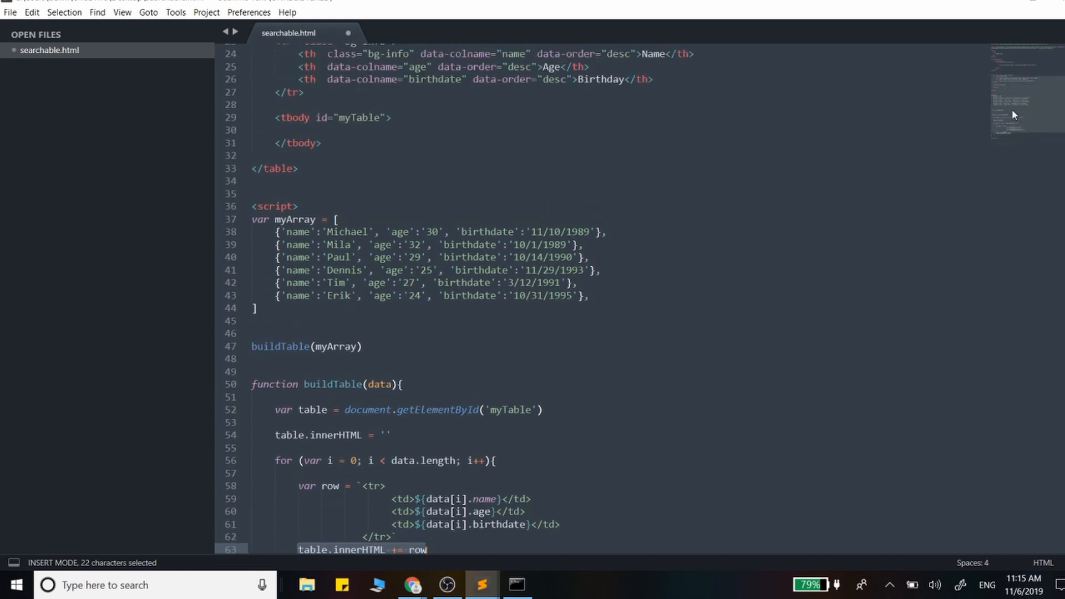
{"action": "scroll", "scroll_direction": "down", "scroll_amount": 3}
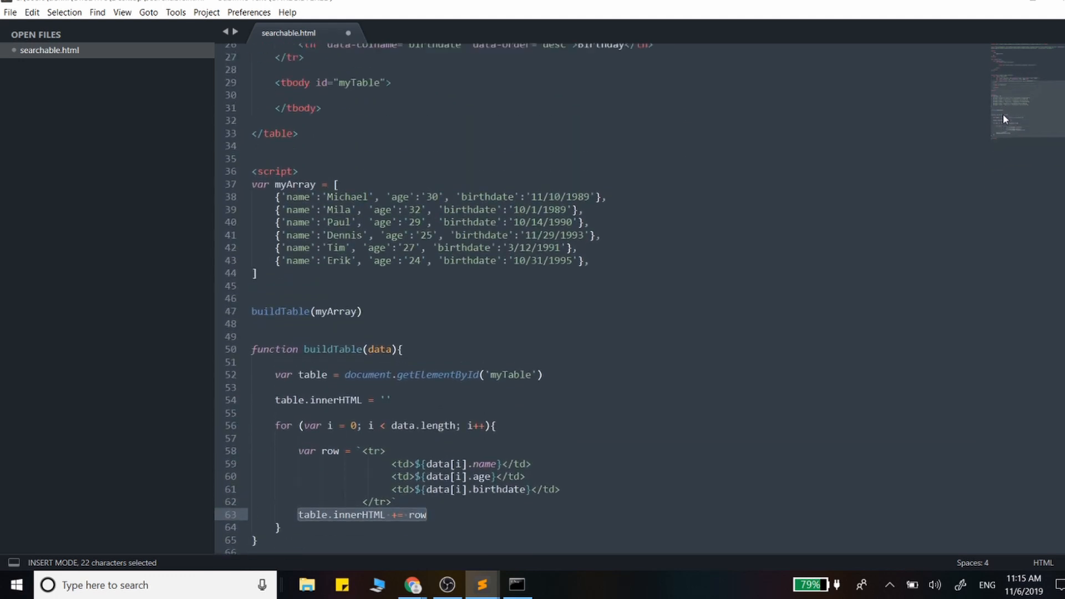
{"action": "scroll", "scroll_direction": "down", "scroll_amount": 3}
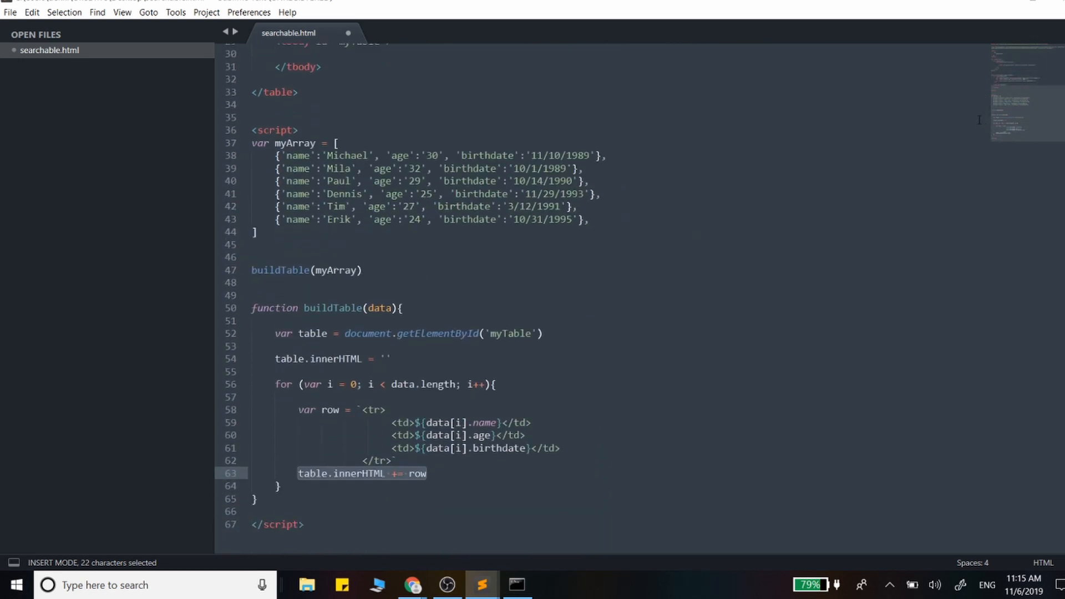
{"action": "left_click", "coordinate": [439, 384]}
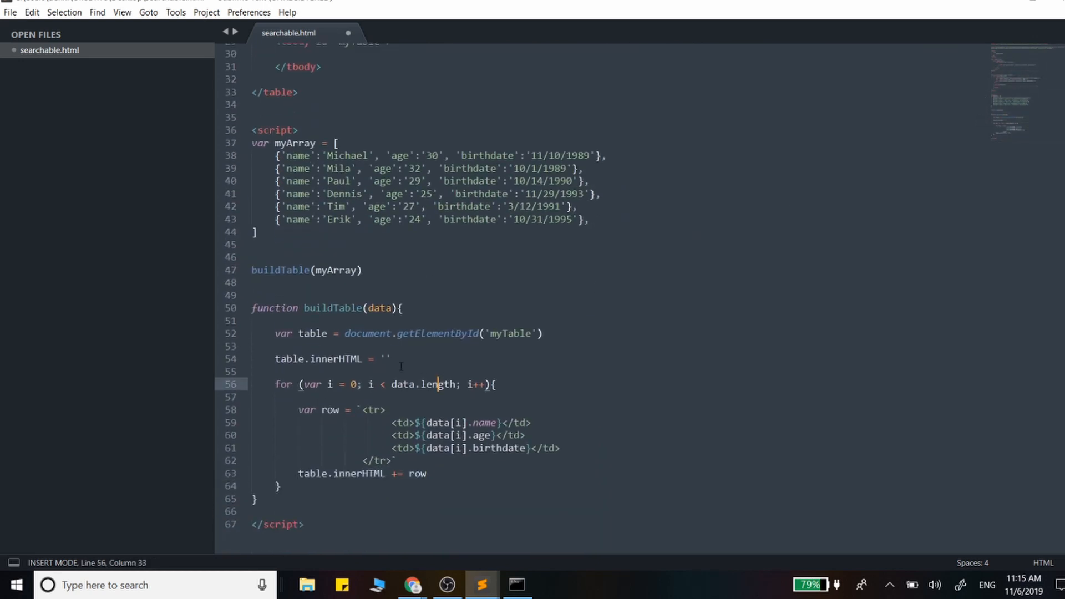
{"action": "left_click", "coordinate": [390, 371]}
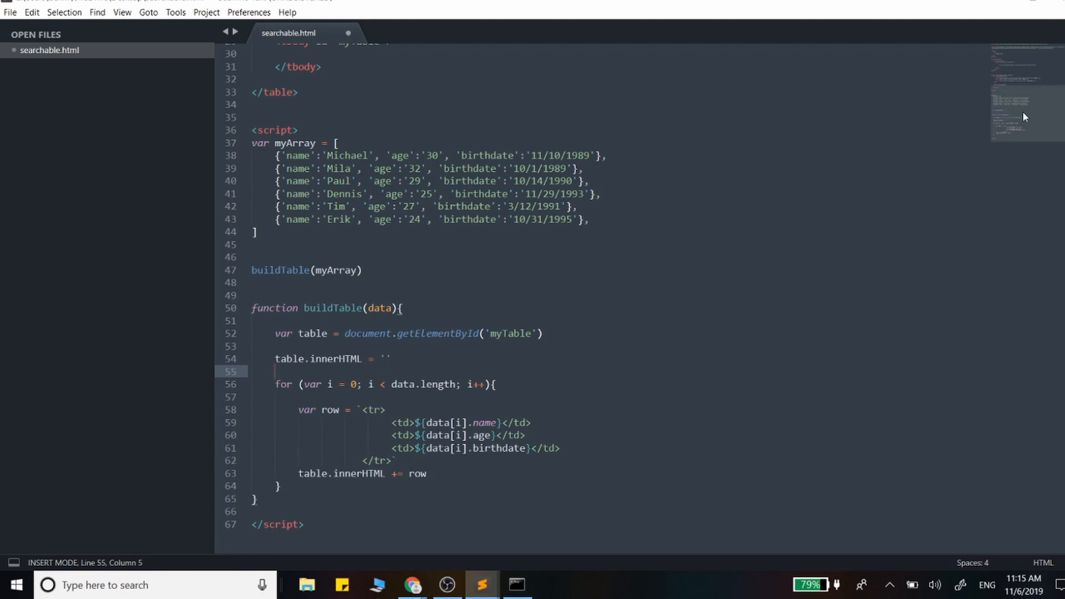
{"action": "scroll", "scroll_direction": "up", "scroll_amount": 3}
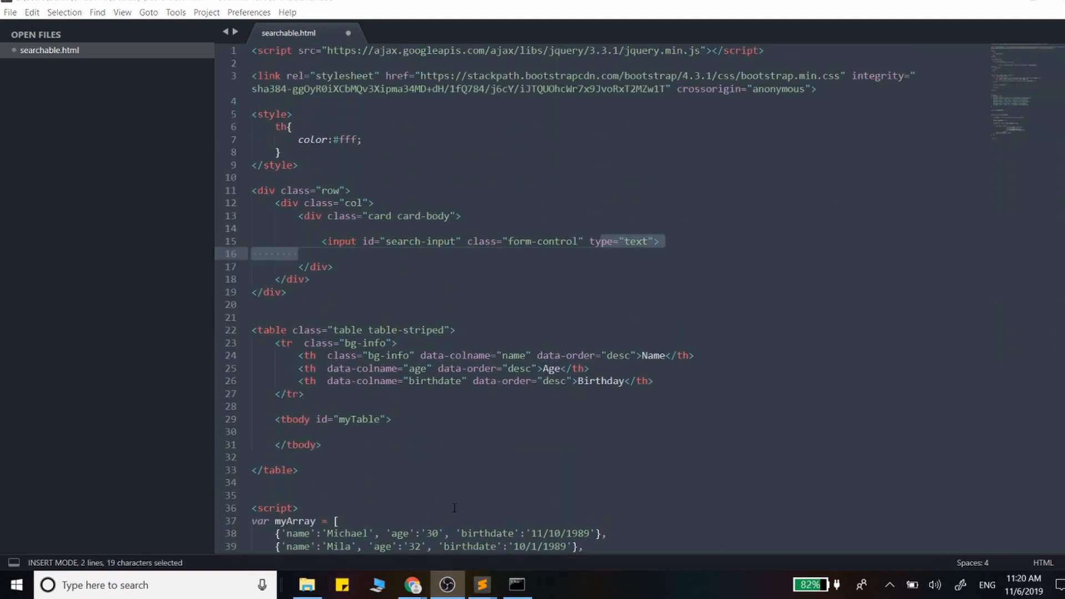
In Chrome, type 'micha' in the search box, clear it, and open the developer console.
{"action": "left_click", "coordinate": [411, 585]}
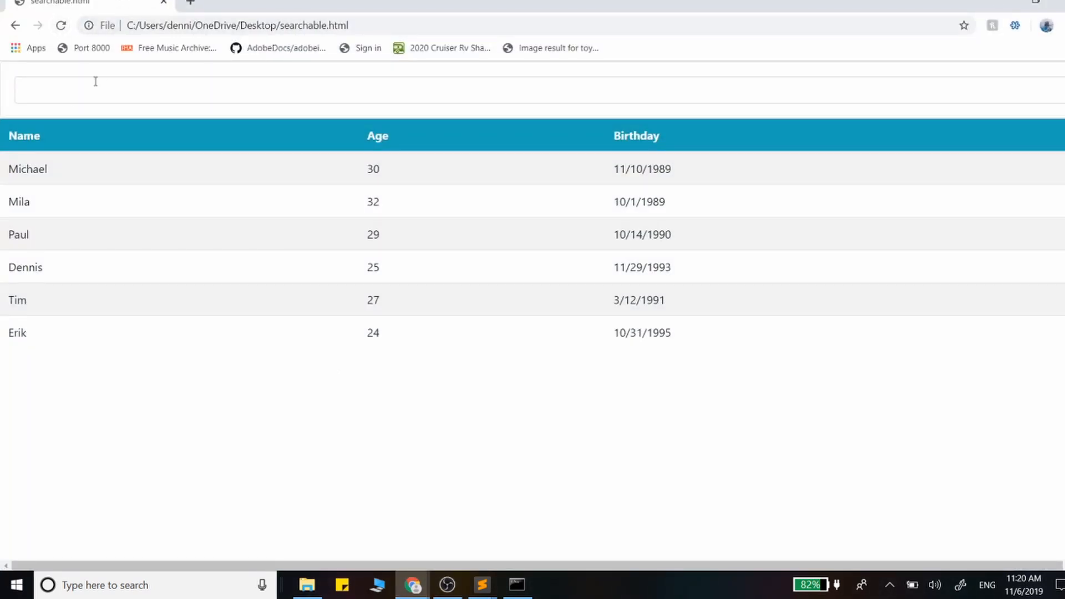
{"action": "type", "text": "m"}
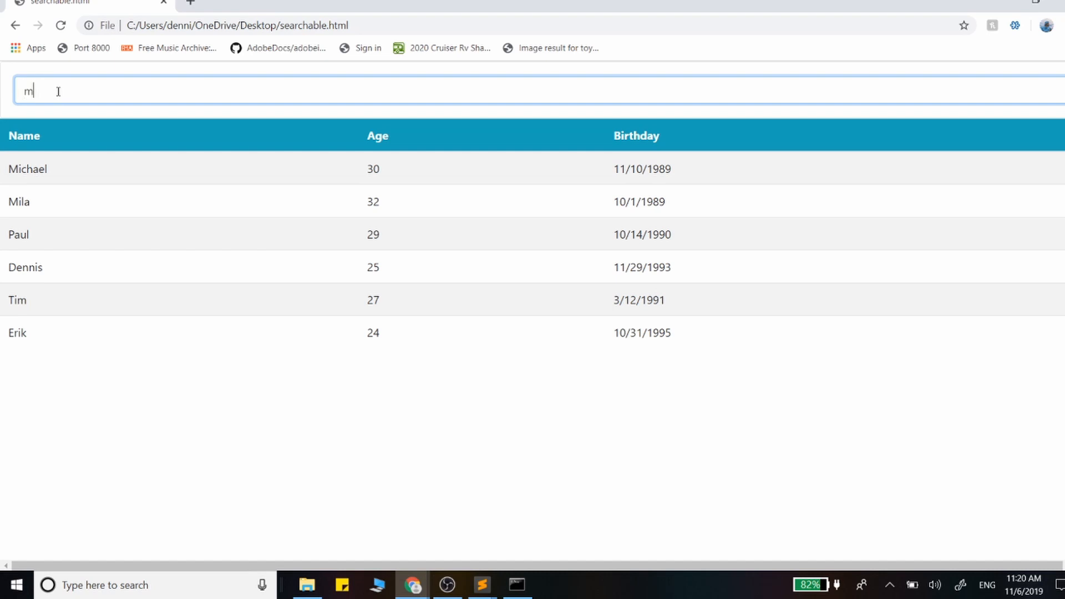
{"action": "type", "text": "icha"}
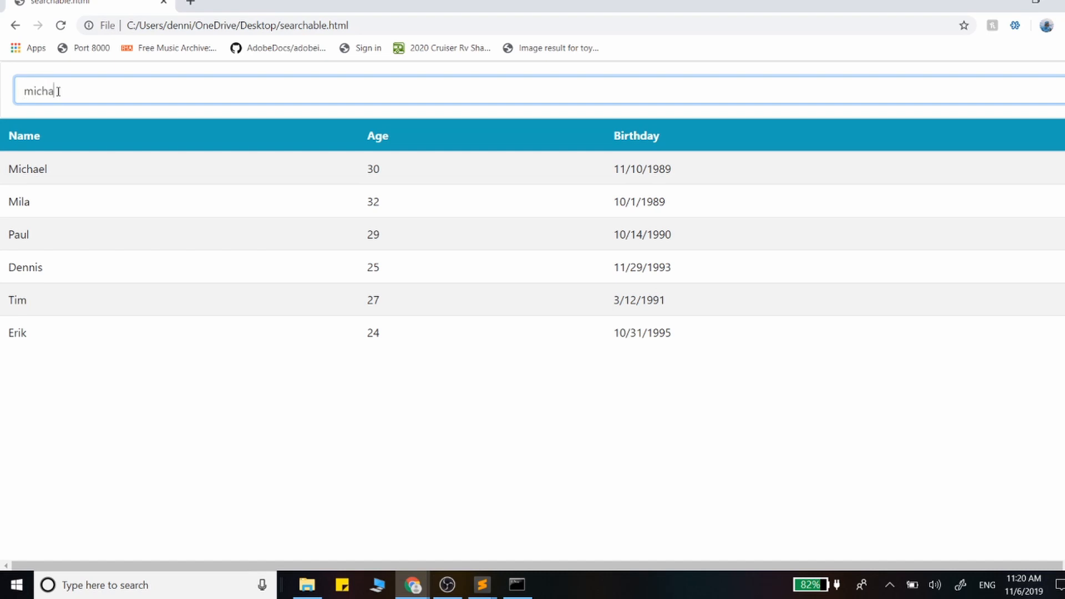
{"action": "key", "text": "ctrl+a"}
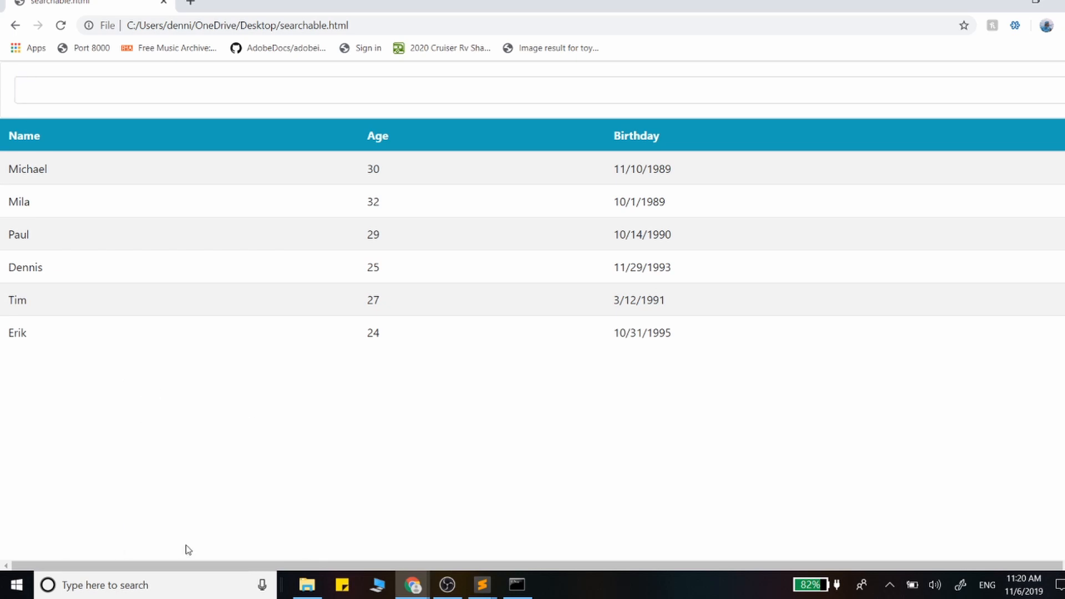
{"action": "key", "text": "F12"}
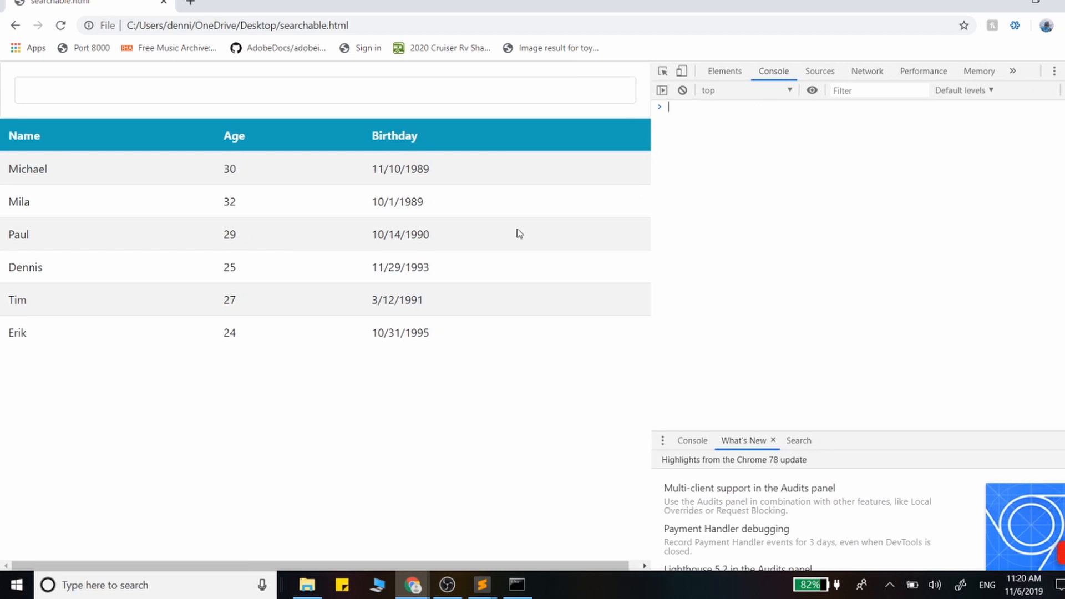
Copy the search-input id and write $('#search-input').on('keyup', function(){}) below the table code.
{"action": "left_click", "coordinate": [481, 584]}
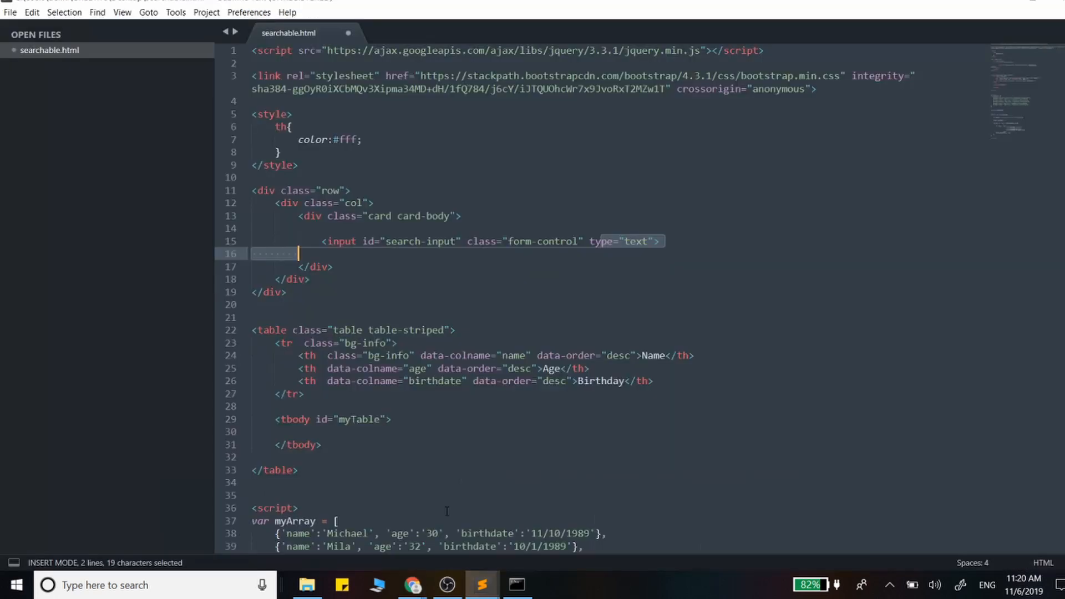
{"action": "scroll", "scroll_direction": "down", "scroll_amount": 3}
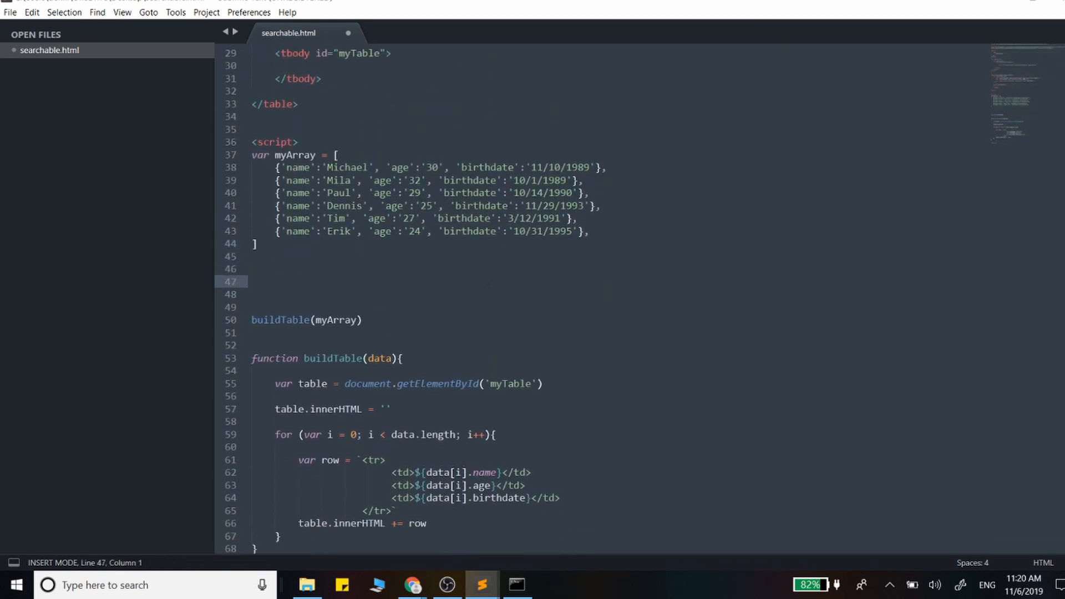
{"action": "scroll", "scroll_direction": "up", "scroll_amount": 3}
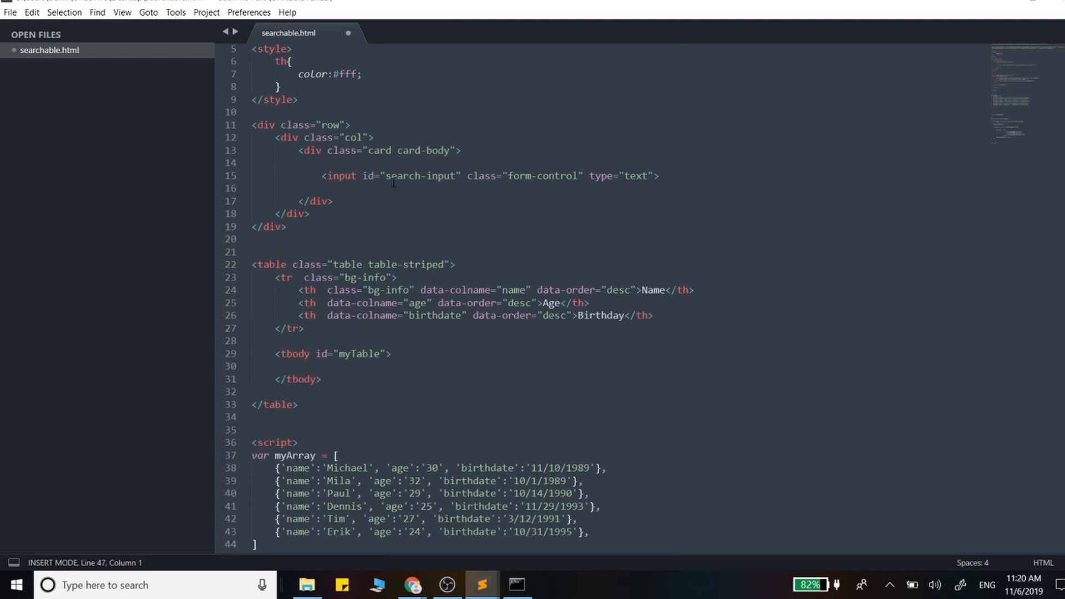
{"action": "double_click", "coordinate": [420, 176]}
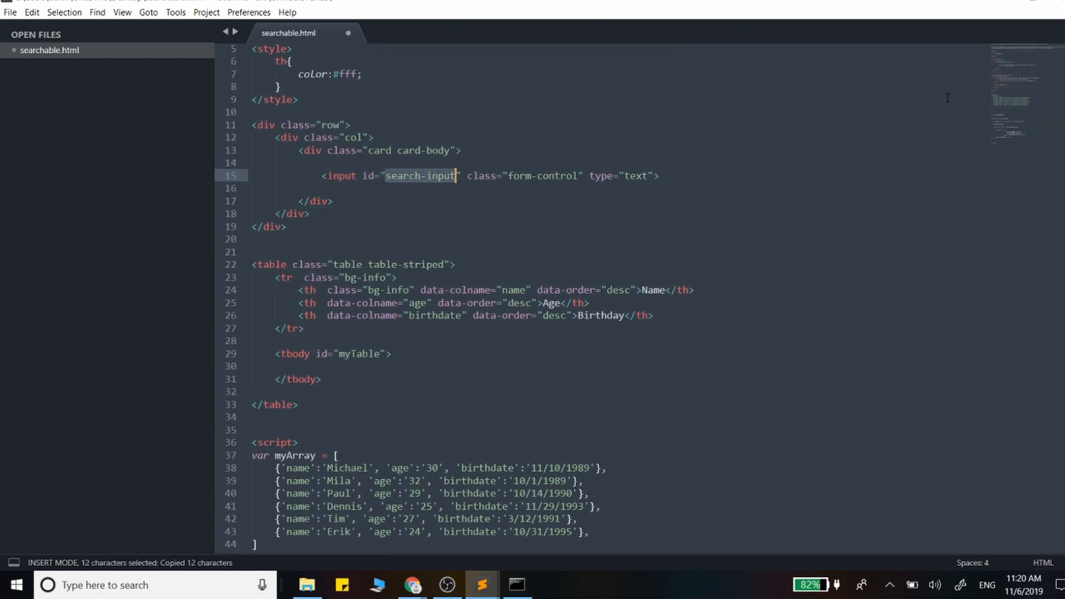
{"action": "scroll", "scroll_direction": "down", "scroll_amount": 3}
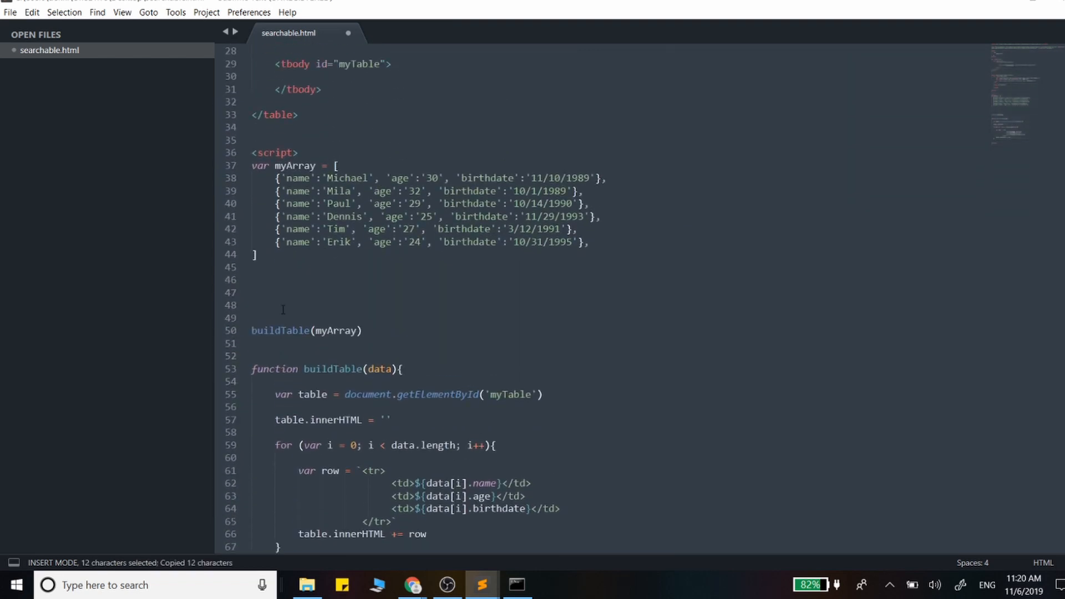
{"action": "type", "text": "$()"}
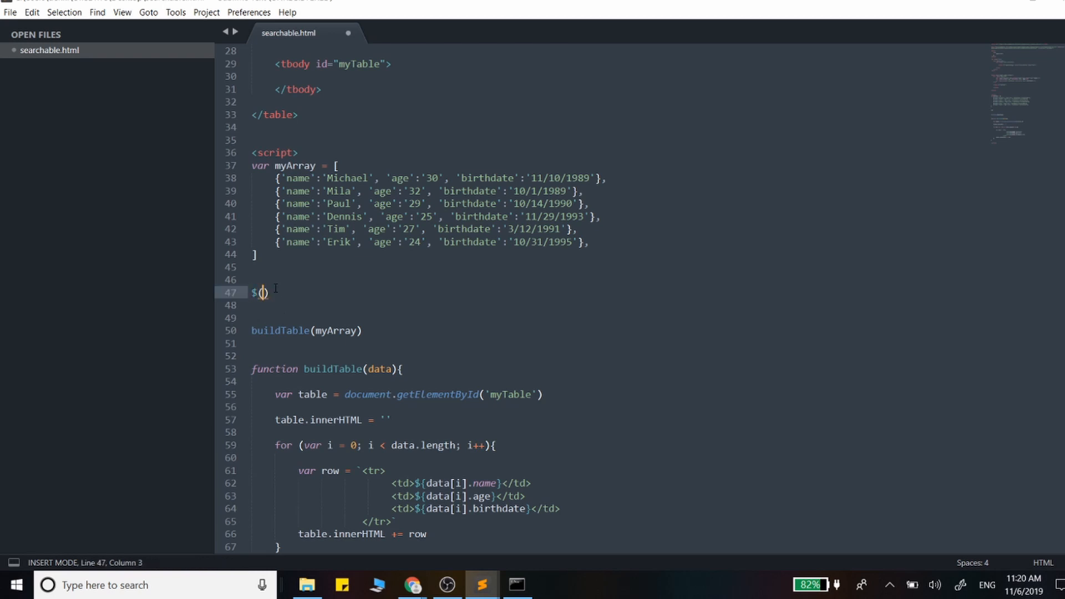
{"action": "type", "text": "'#search-input'"}
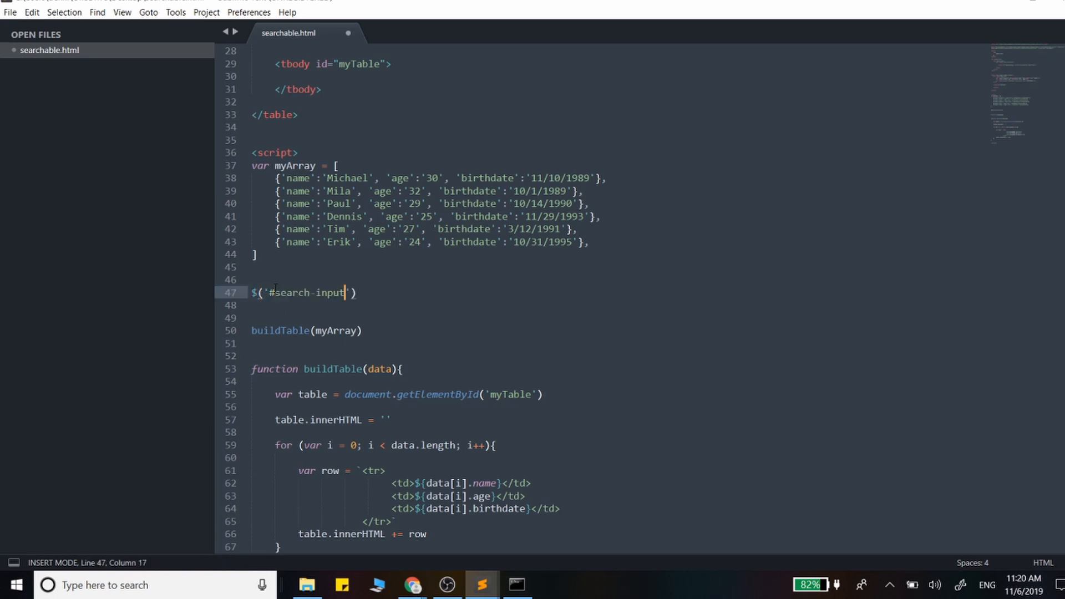
{"action": "type", "text": ".on()"}
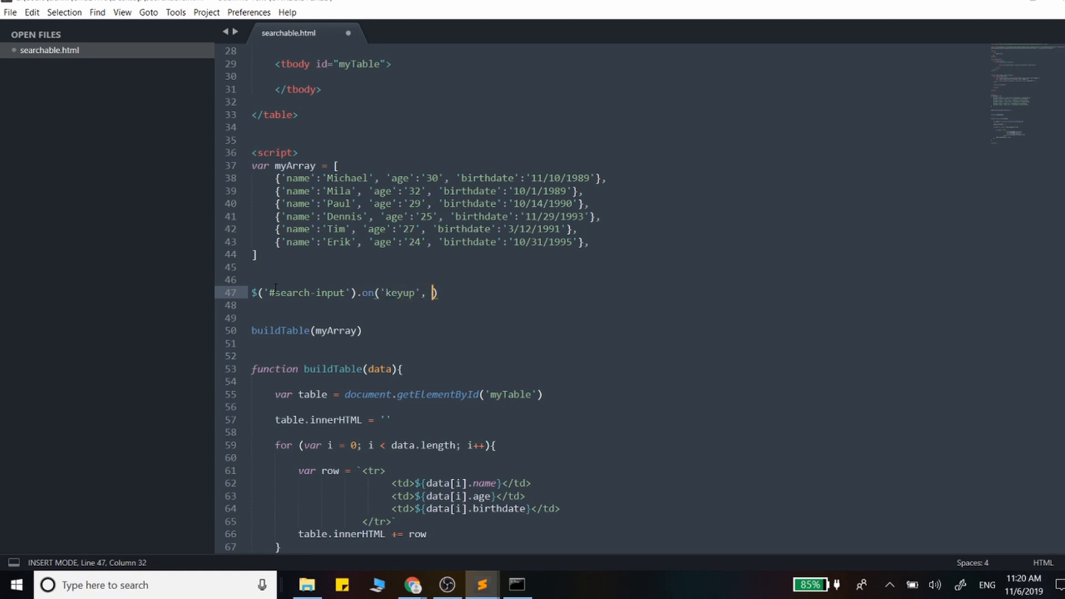
{"action": "type", "text": "function(){})"}
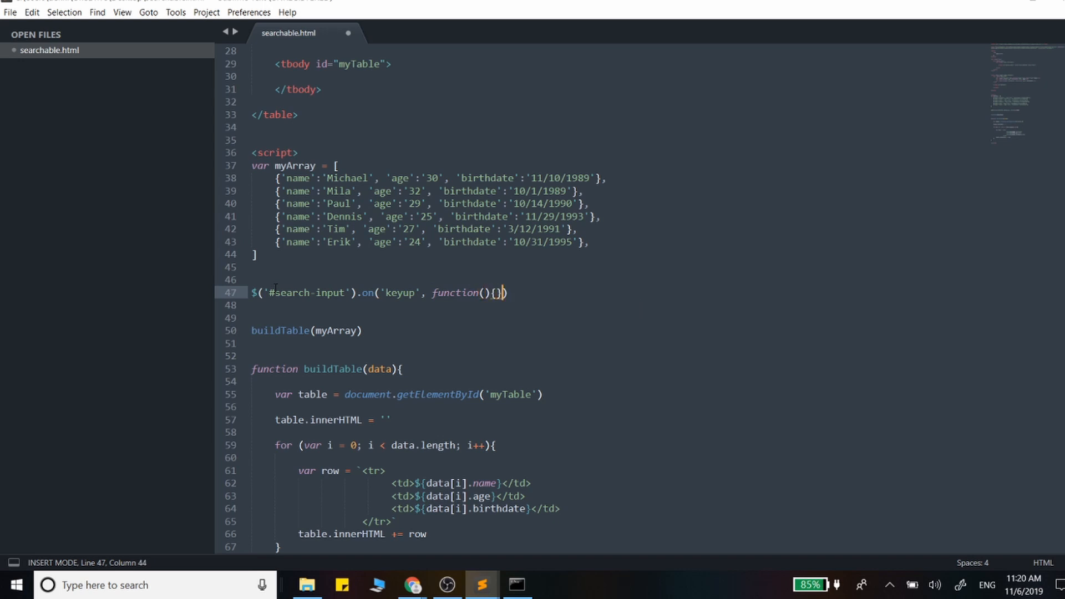
{"action": "key", "text": "enter"}
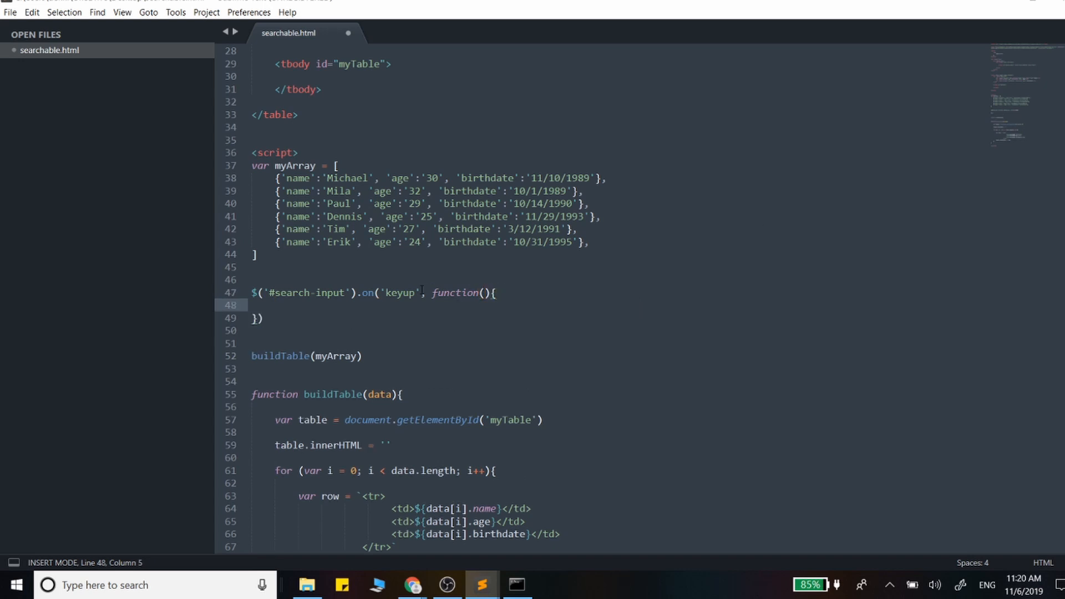
{"action": "mouse_move", "coordinate": [335, 311]}
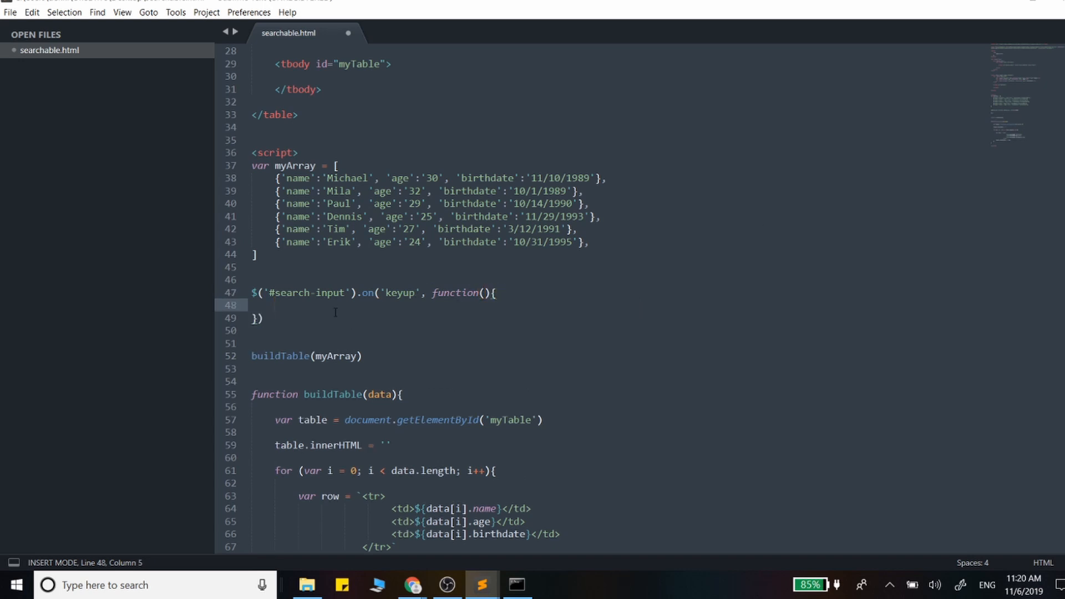
Inside the handler, set var value = $(this).val() and log it with console.log('Value:', value).
{"action": "type", "text": "var value"}
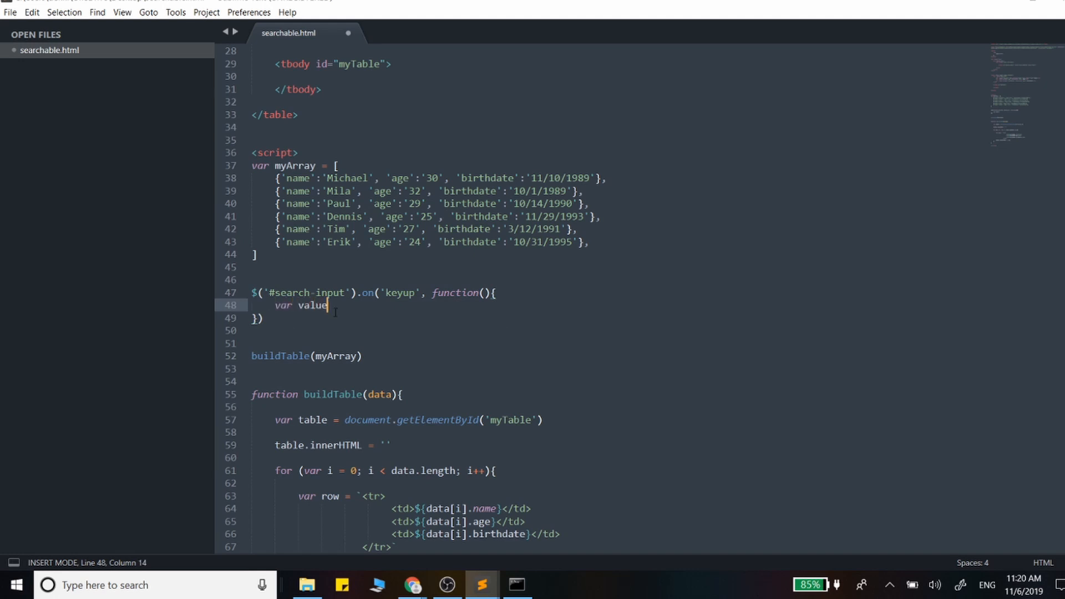
{"action": "type", "text": "= $()"}
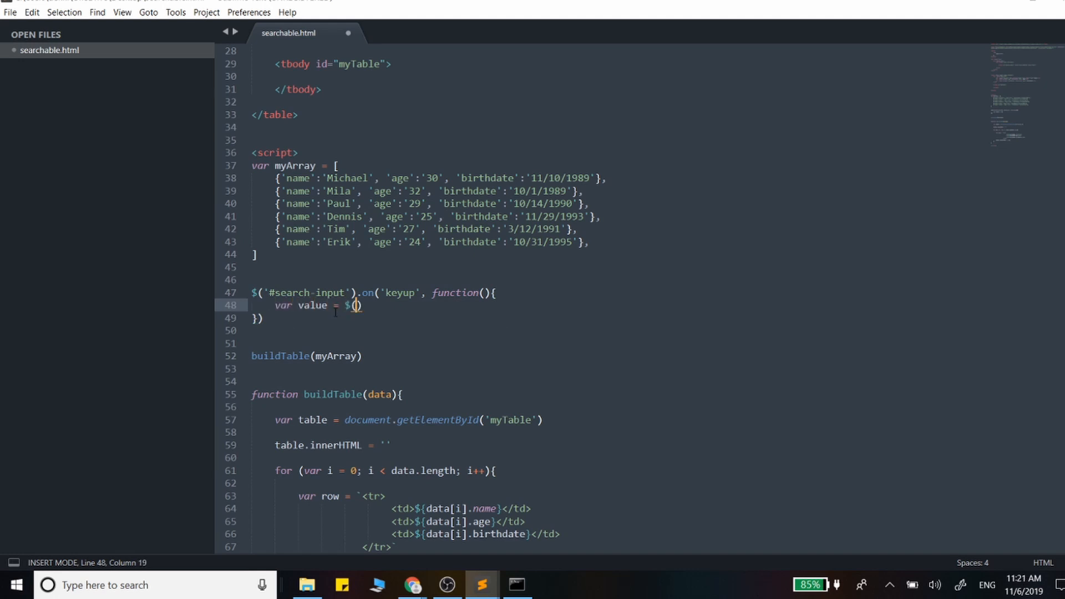
{"action": "type", "text": "this)."}
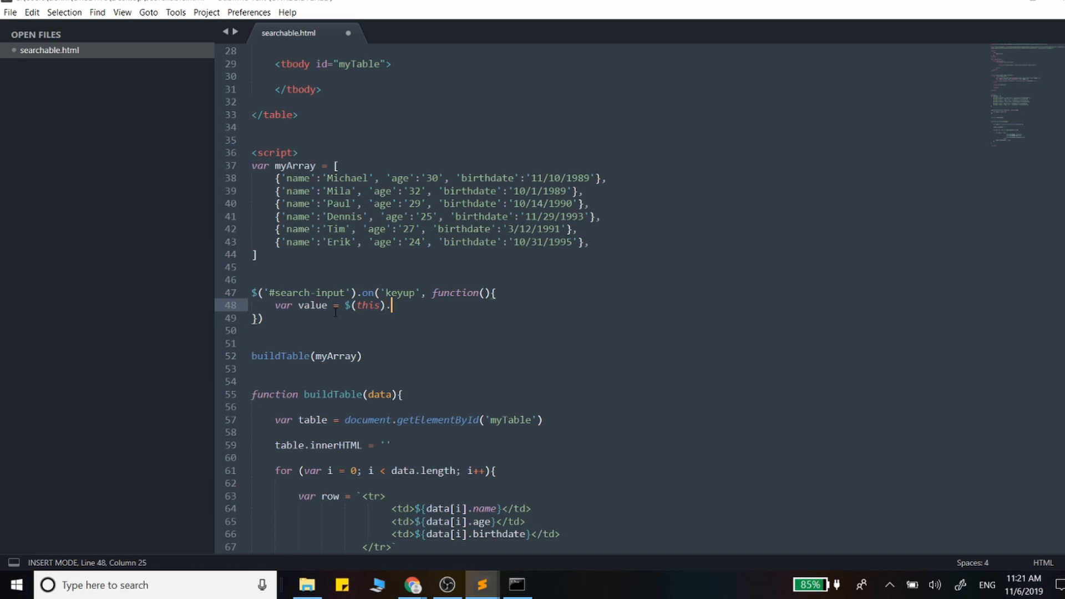
{"action": "type", "text": "val()"}
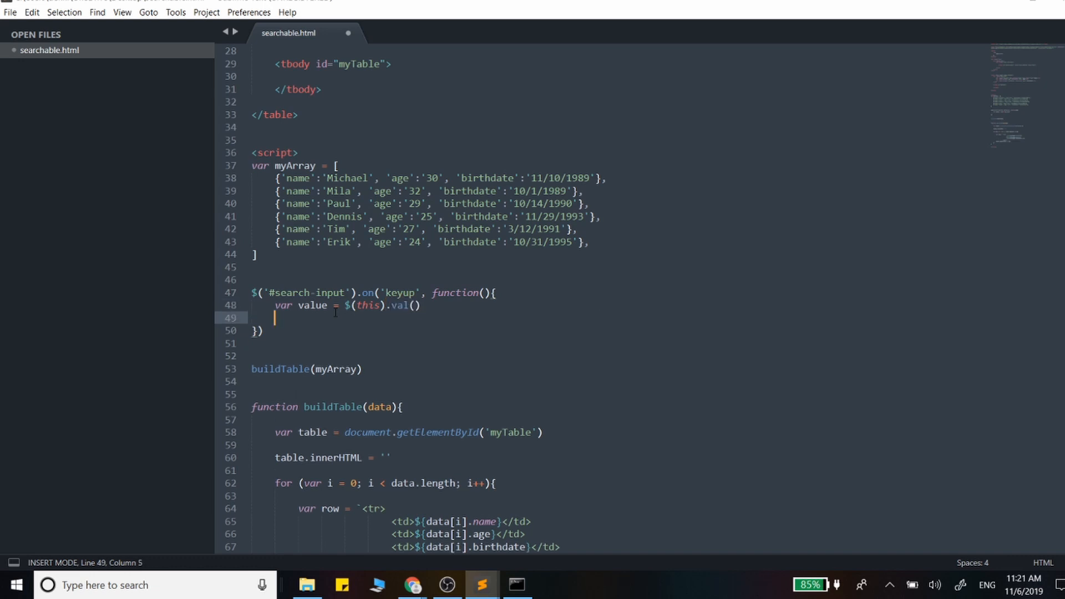
{"action": "type", "text": "console"}
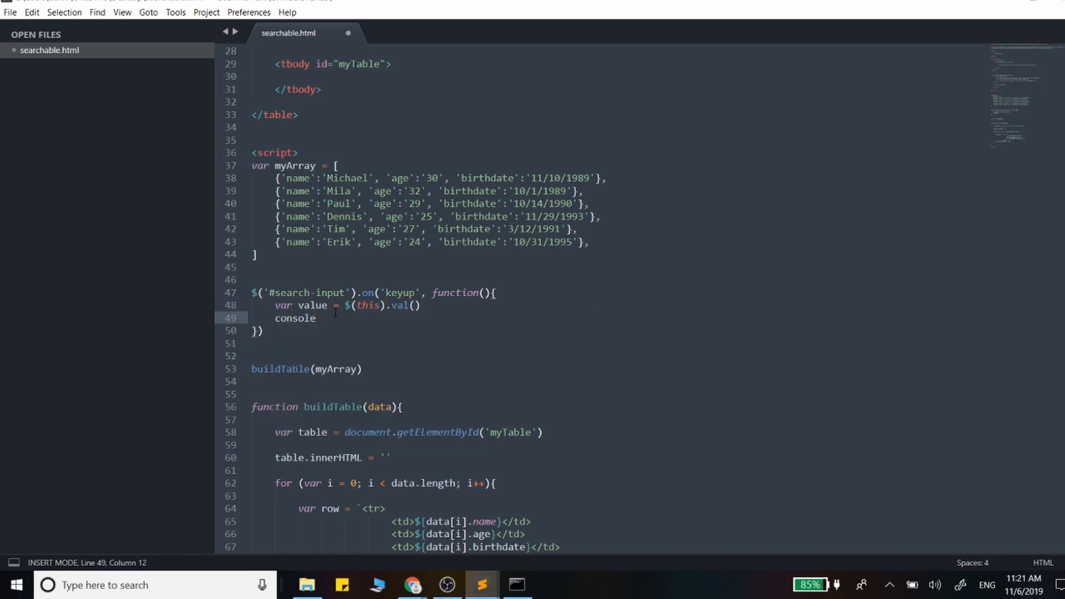
{"action": "type", "text": ".log()"}
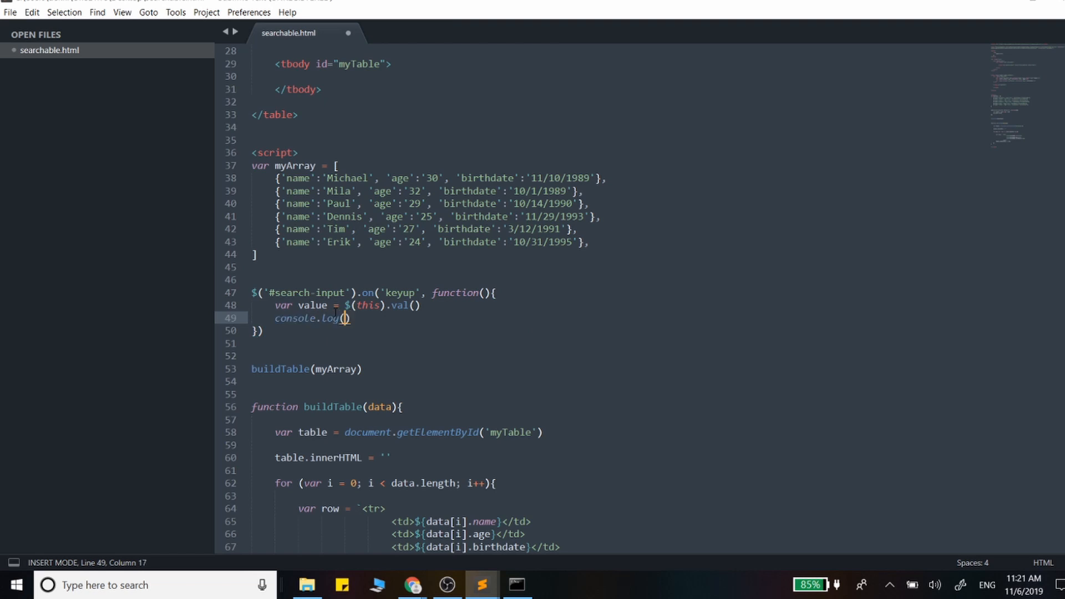
{"action": "type", "text": "'Value:'"}
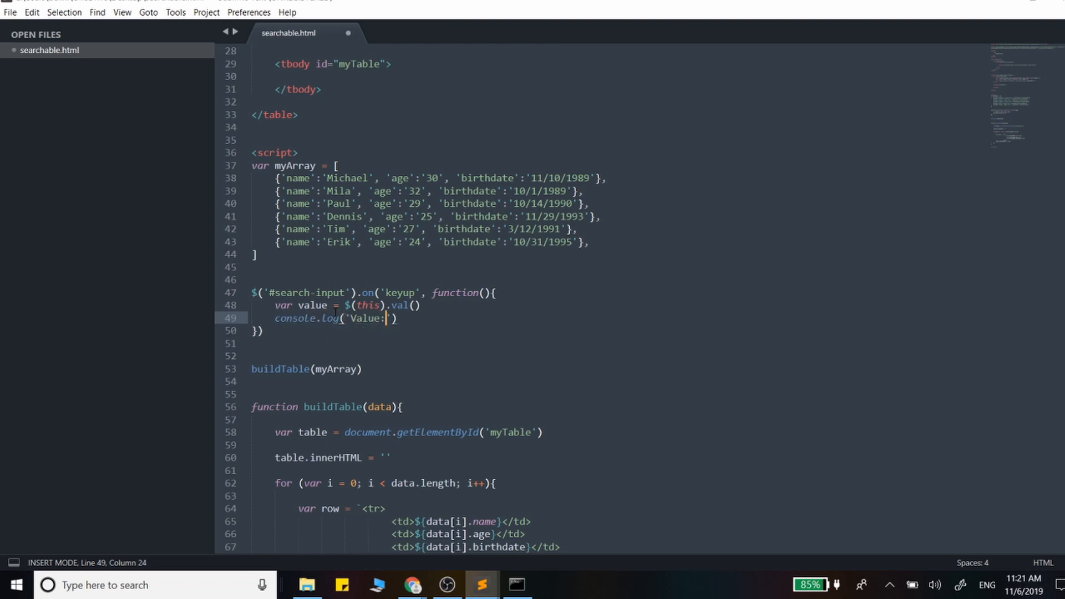
{"action": "type", "text": ", value"}
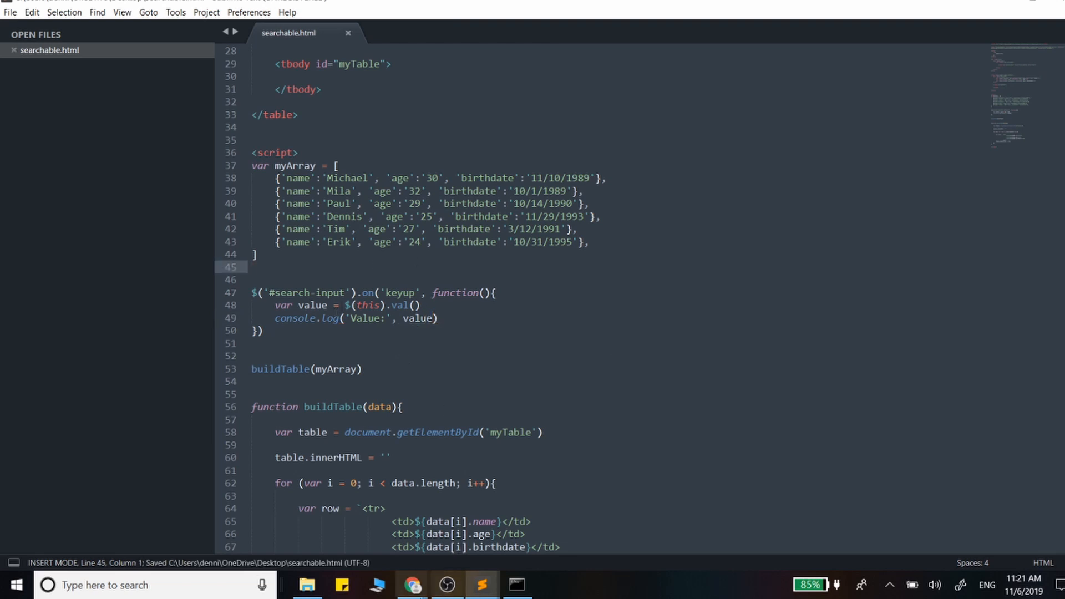
Type 'mich' into the search box in Chrome, watch the console log each value, then return to the editor.
{"action": "left_click", "coordinate": [411, 585]}
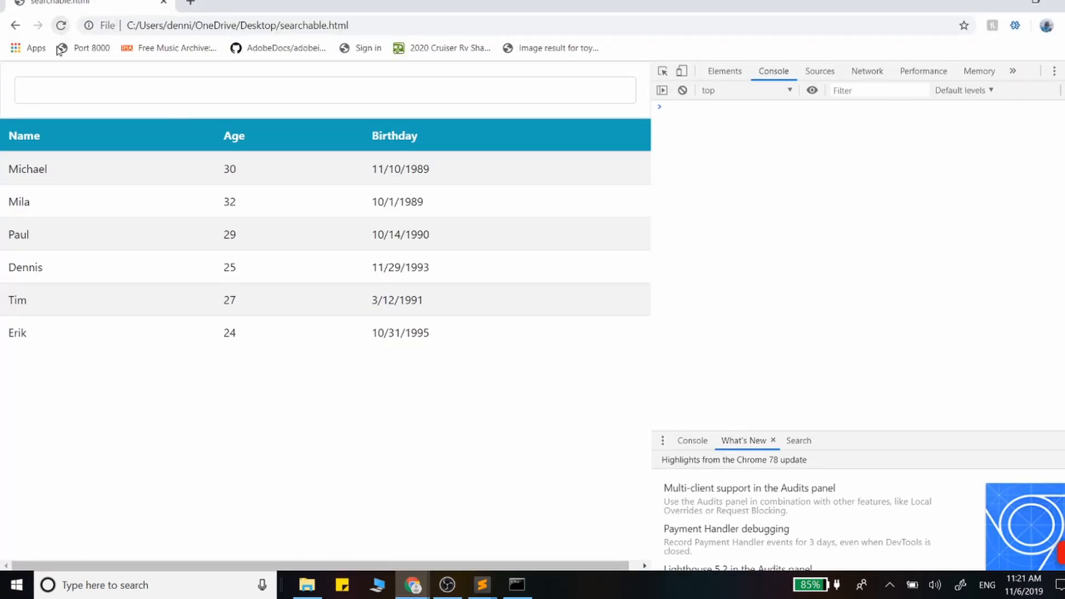
{"action": "type", "text": "m"}
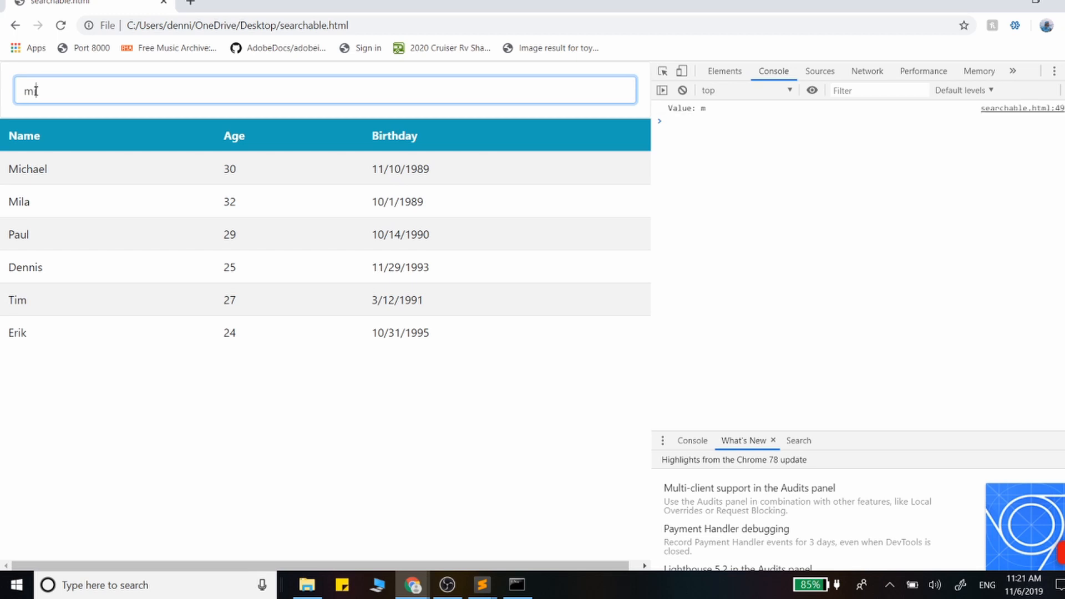
{"action": "type", "text": "ich"}
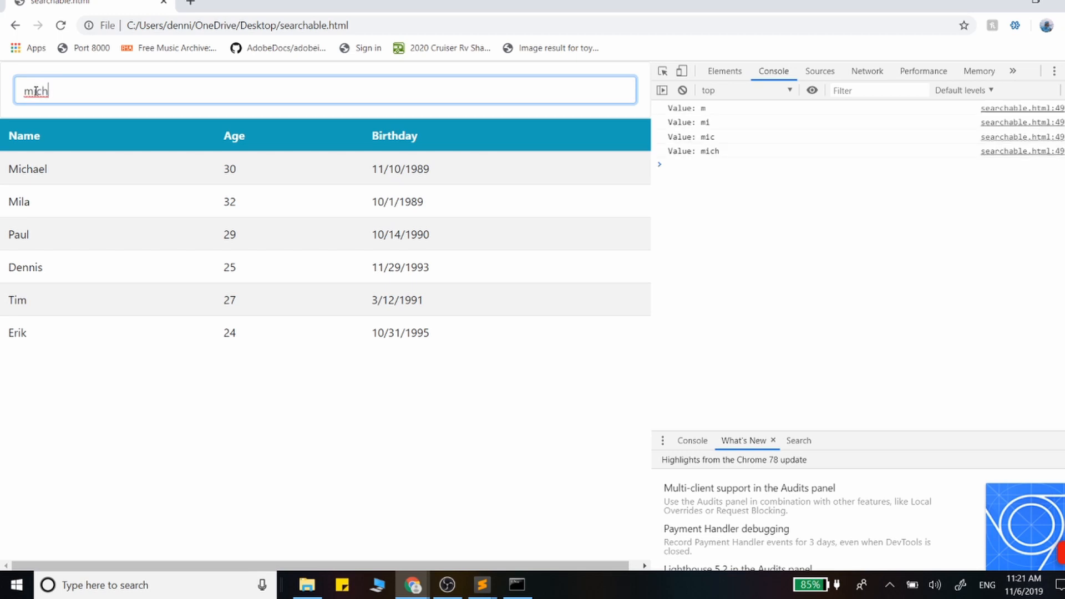
{"action": "mouse_move", "coordinate": [117, 264]}
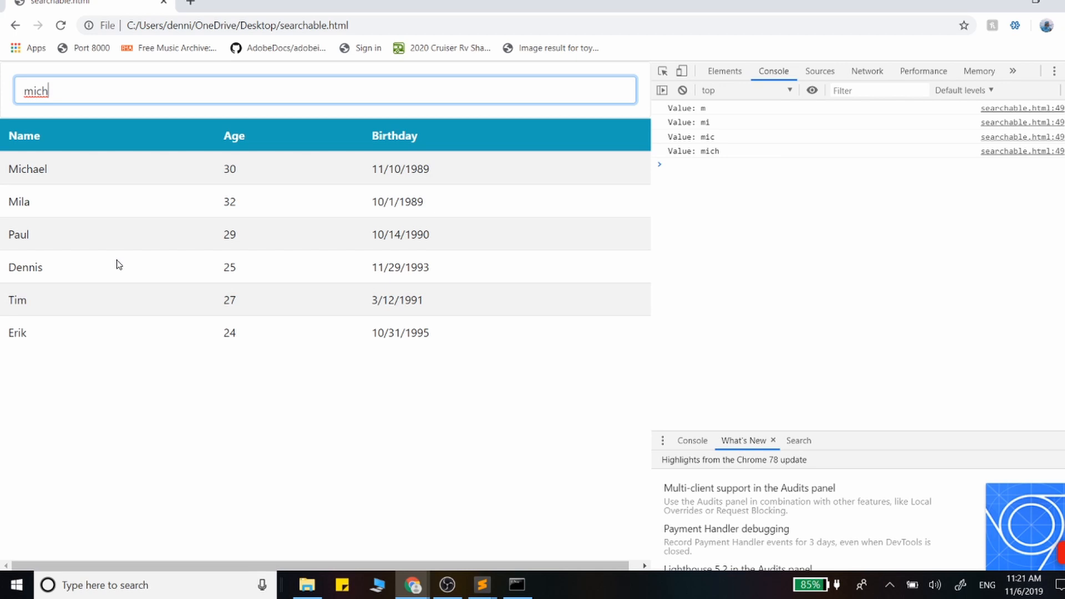
{"action": "mouse_move", "coordinate": [518, 415]}
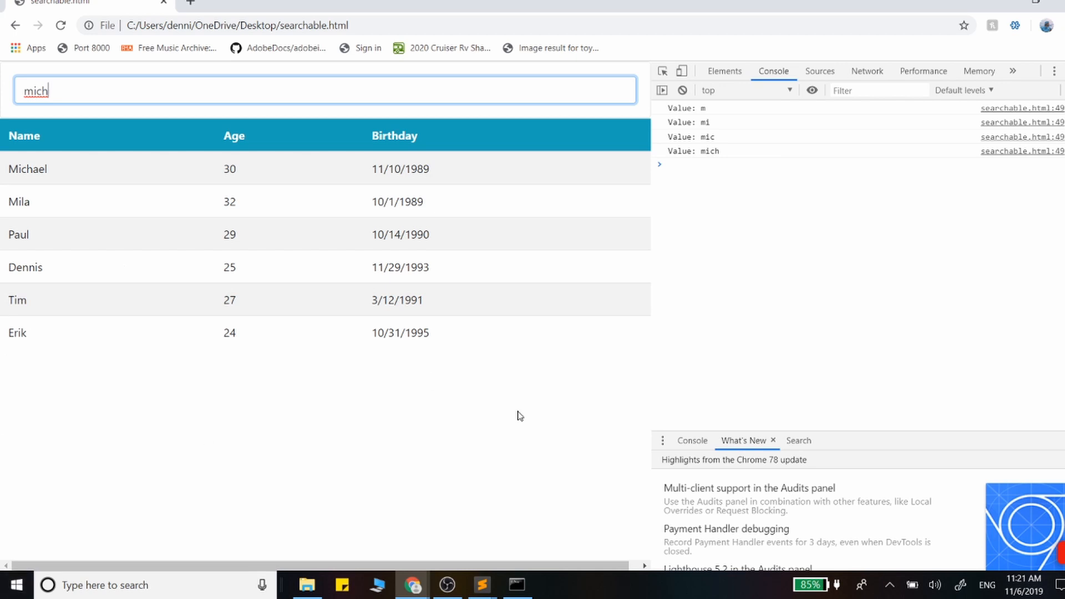
{"action": "left_click", "coordinate": [481, 585]}
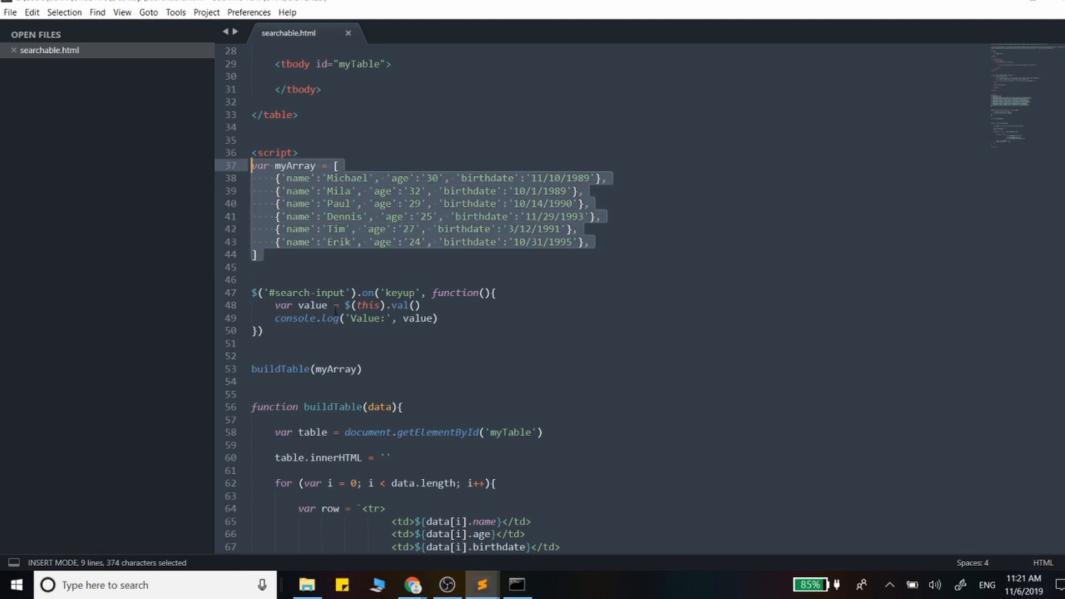
Check the buildTable(myArray) call and its data parameter, then go to the end of the logging line.
{"action": "left_click", "coordinate": [256, 254]}
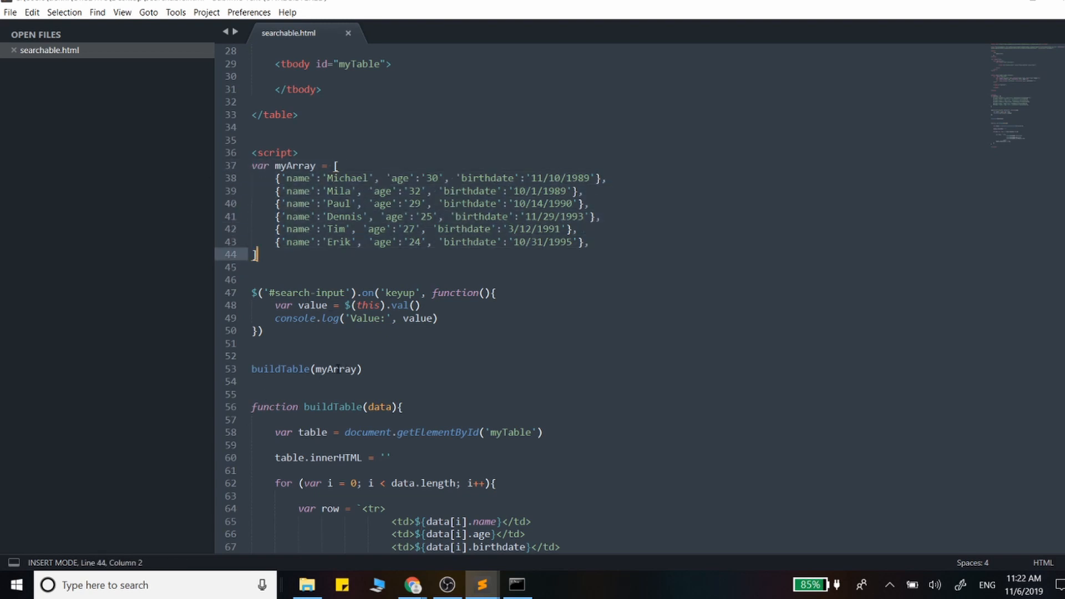
{"action": "left_click", "coordinate": [353, 368]}
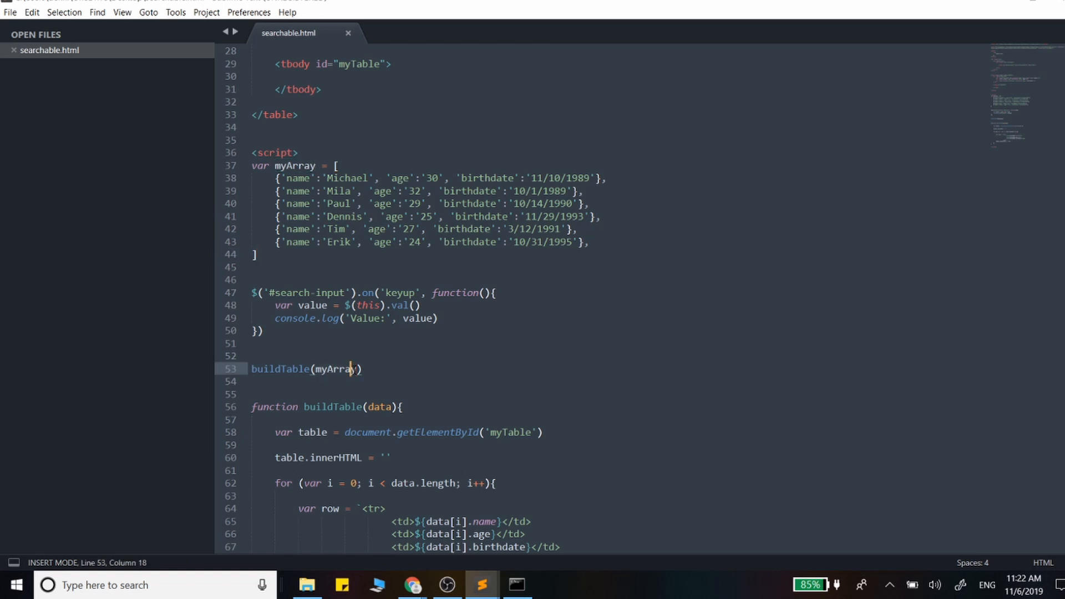
{"action": "double_click", "coordinate": [380, 407]}
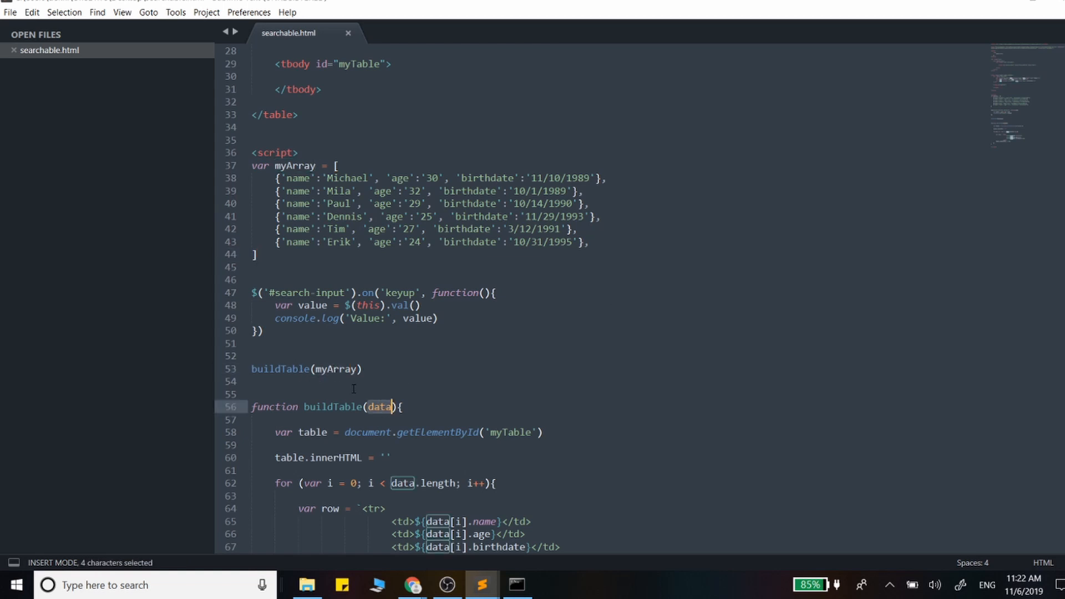
{"action": "left_click", "coordinate": [439, 318]}
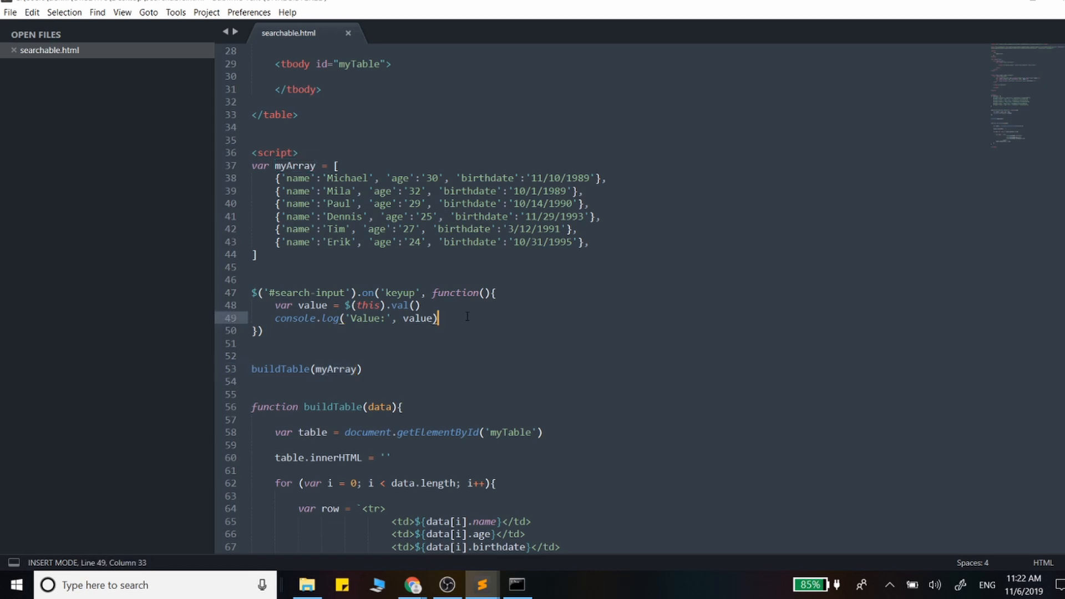
Add a commented-out //buildTable(data) call in the keyup handler with a 'var data =' line above it.
{"action": "type", "text": "buildTable("}
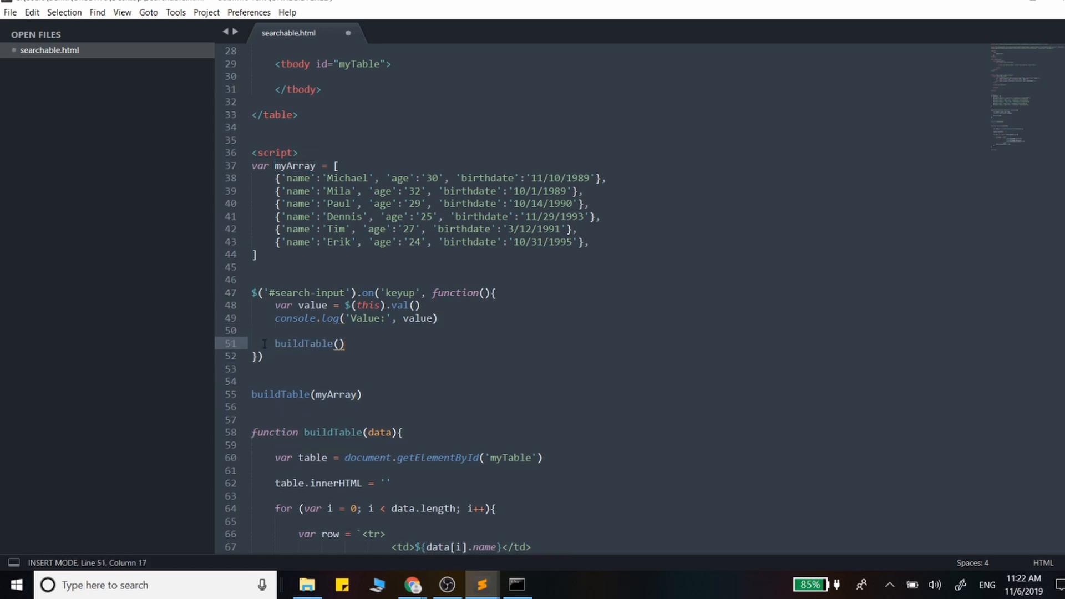
{"action": "type", "text": "//"}
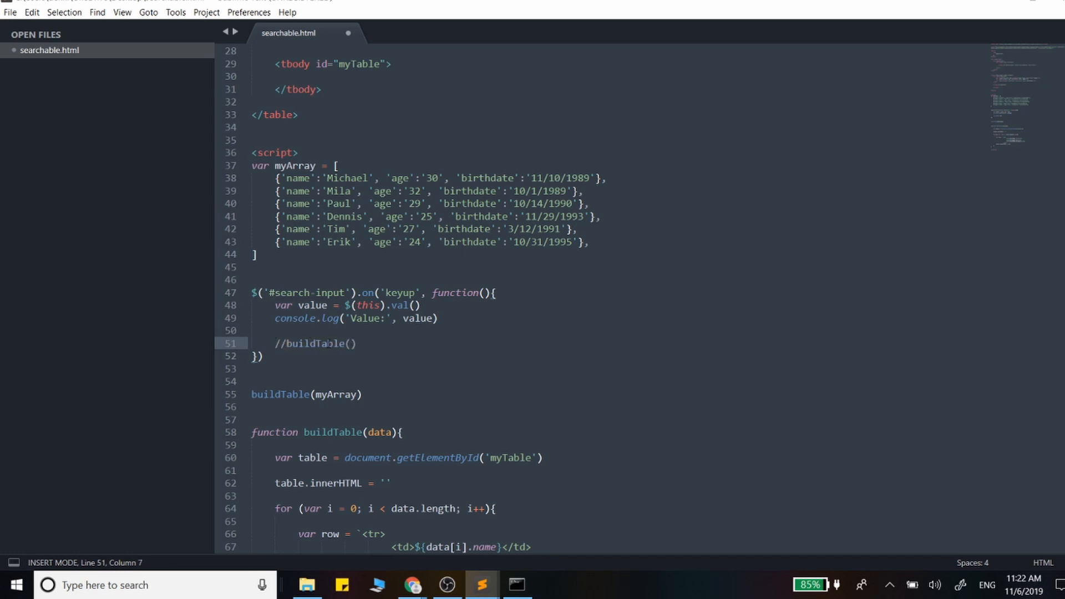
{"action": "type", "text": "data"}
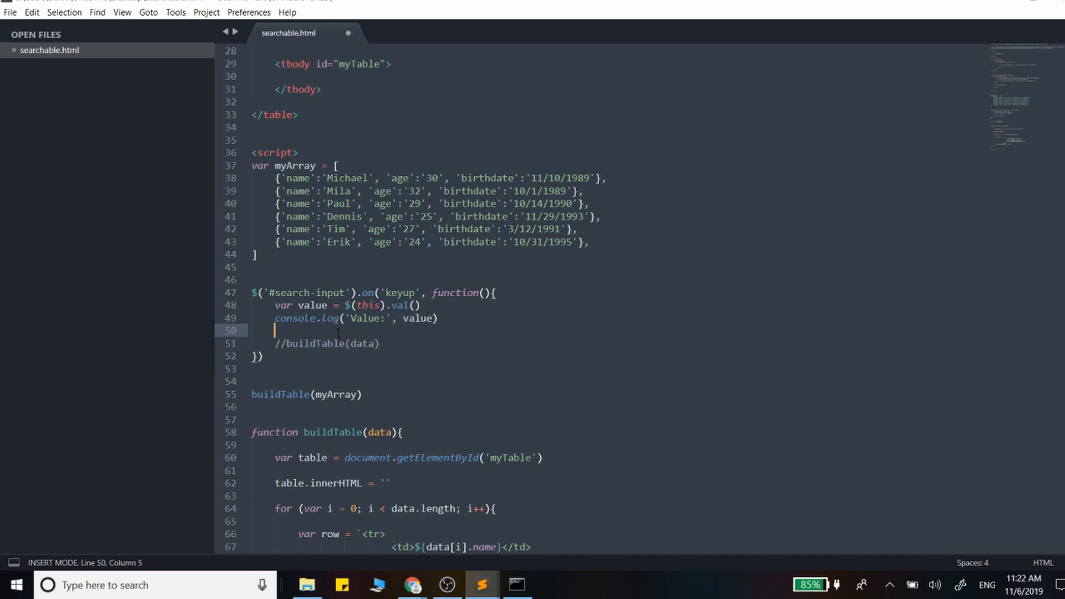
{"action": "type", "text": "var"}
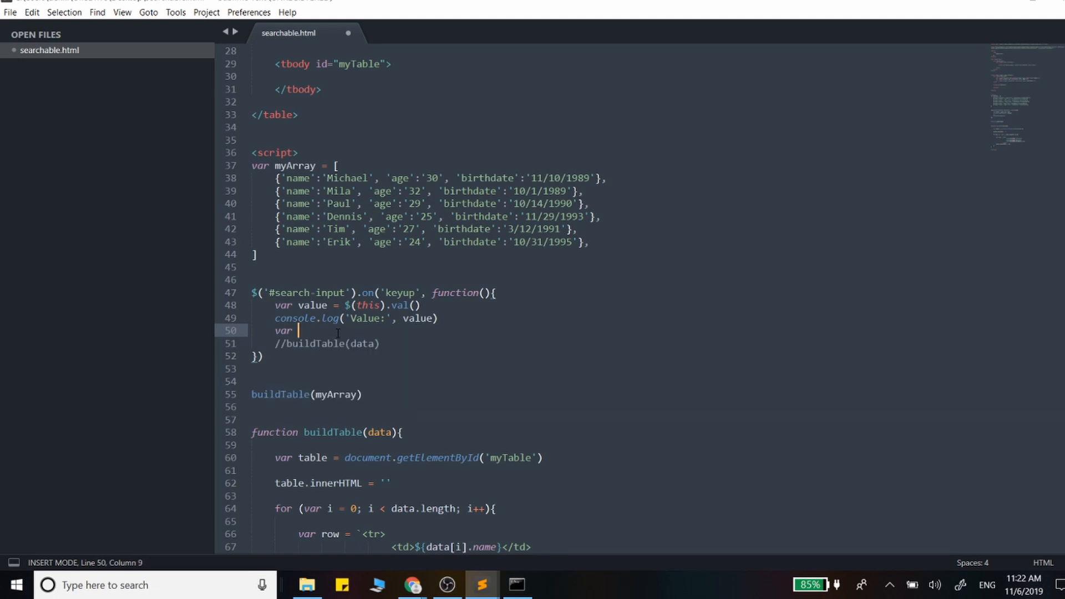
{"action": "type", "text": "data ="}
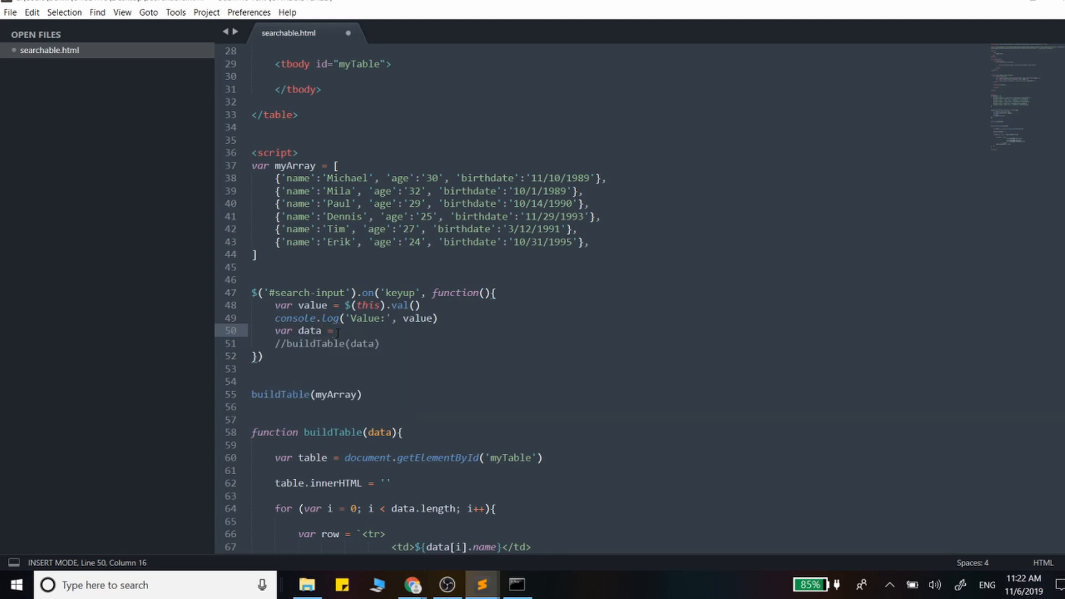
{"action": "mouse_move", "coordinate": [1028, 197]}
{"action": "type", "text": "function searchTab(){}"}
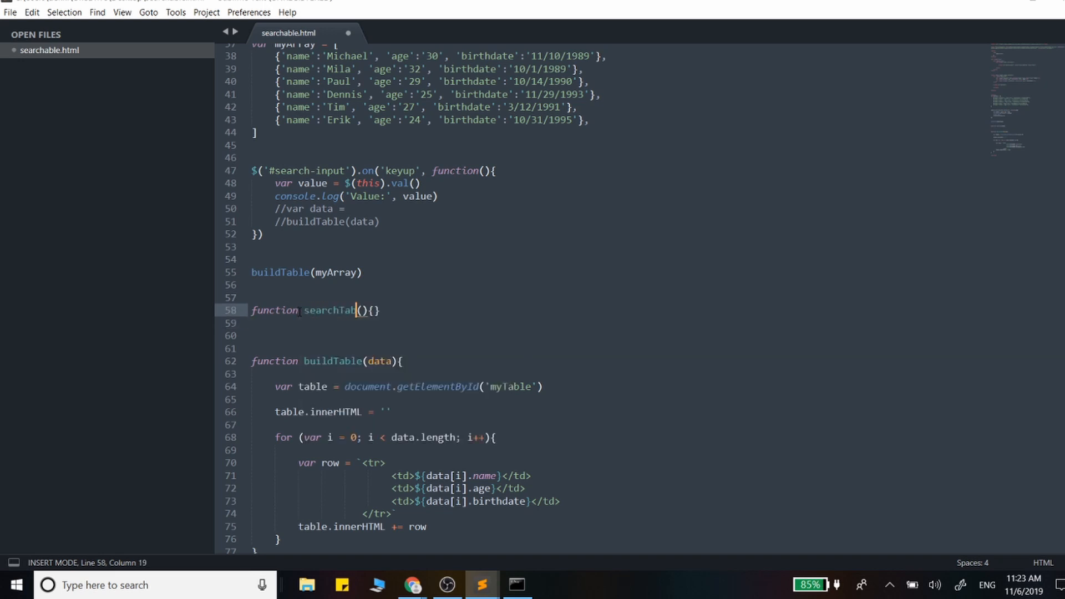
Write the searchTable(value, data) function body with an empty array variable and a return data line.
{"action": "key", "text": "Enter"}
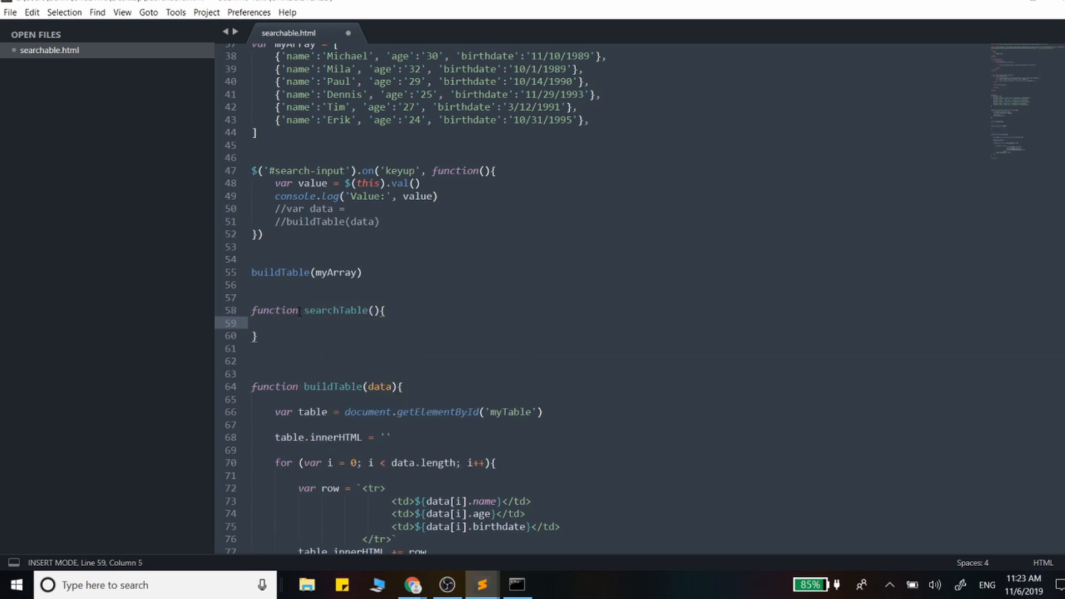
{"action": "type", "text": "return"}
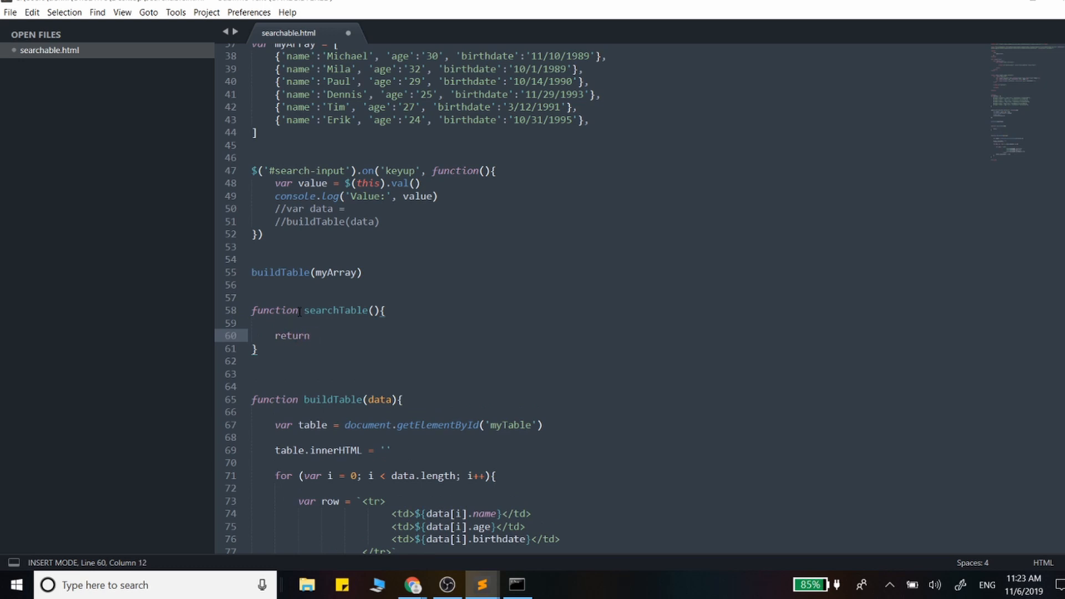
{"action": "type", "text": "data"}
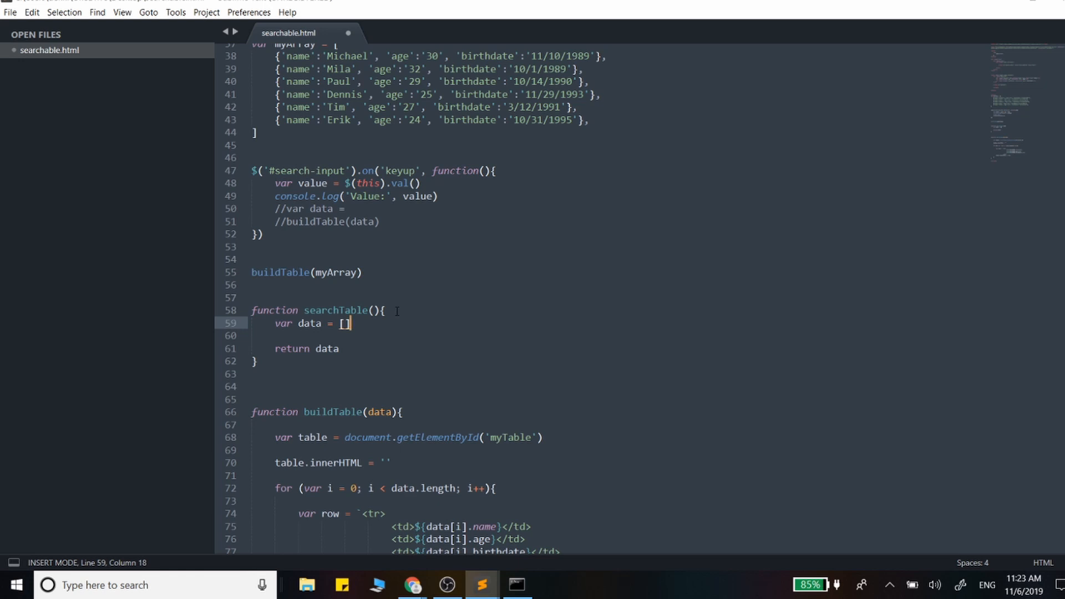
{"action": "key", "text": "Return"}
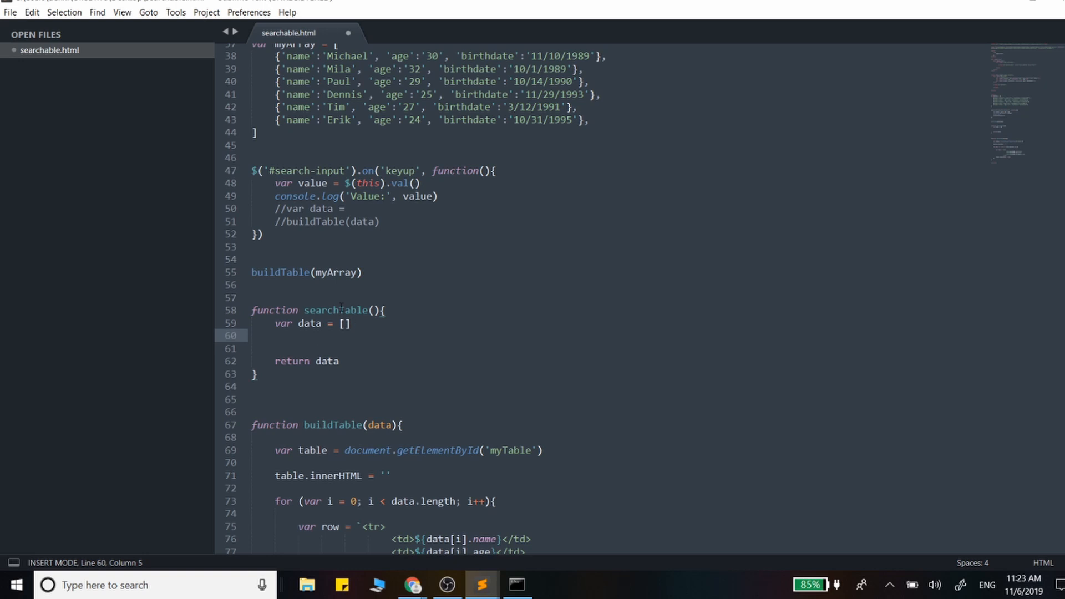
{"action": "type", "text": "value"}
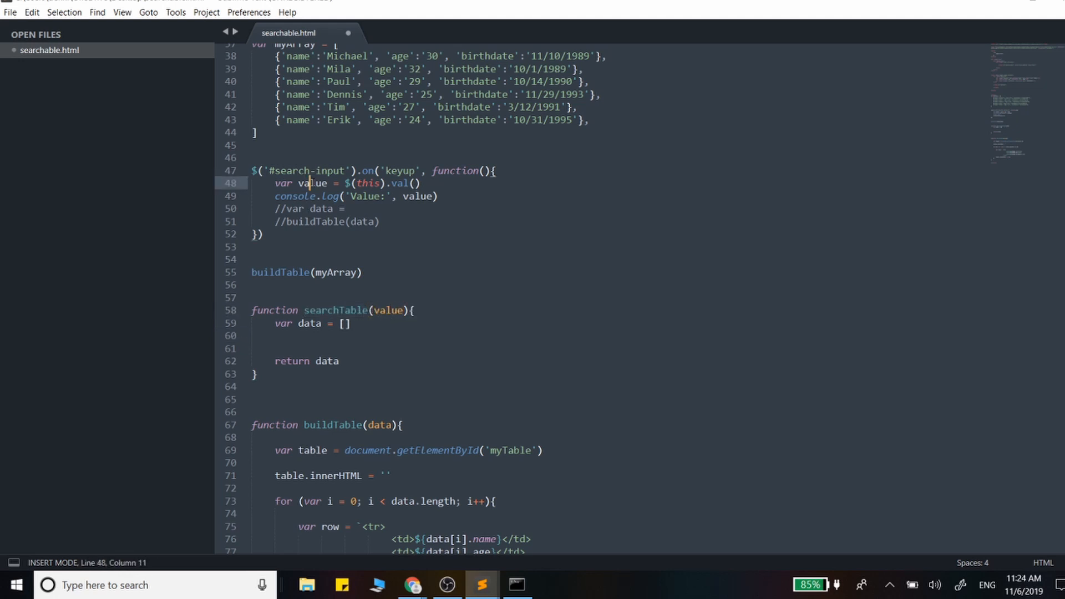
{"action": "double_click", "coordinate": [313, 183]}
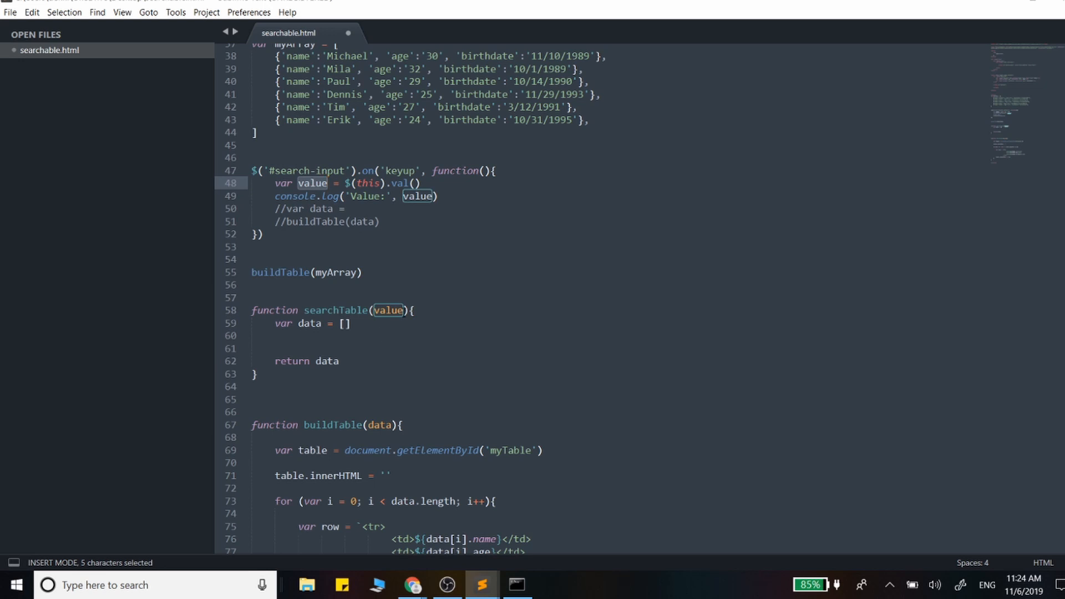
{"action": "left_click", "coordinate": [406, 310]}
{"action": "type", "text": ", "}
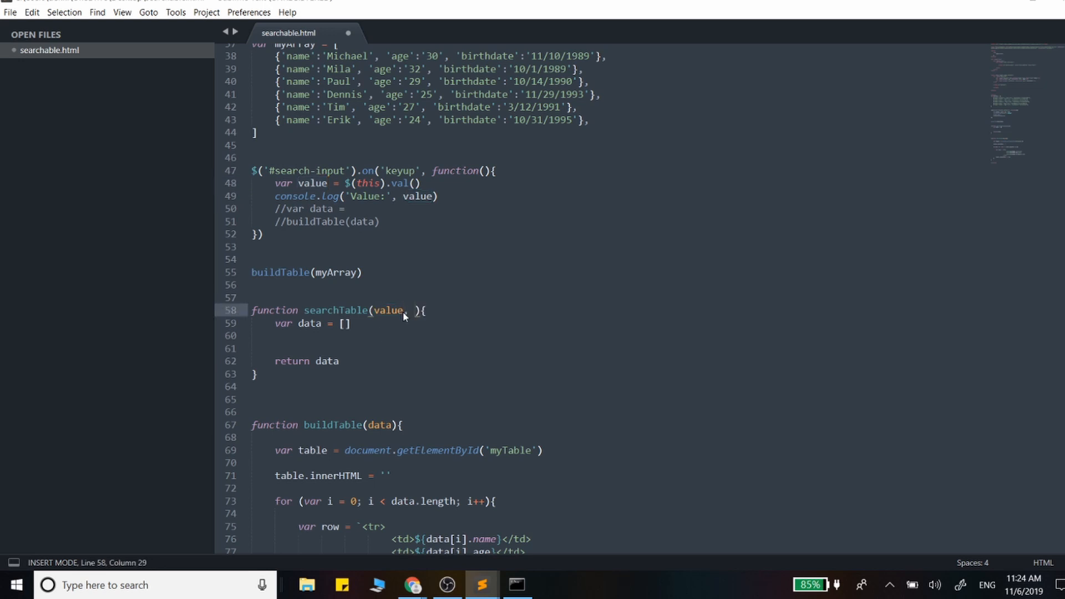
Rename the array variable to filteredData and select data in the return line to replace it.
{"action": "double_click", "coordinate": [310, 323]}
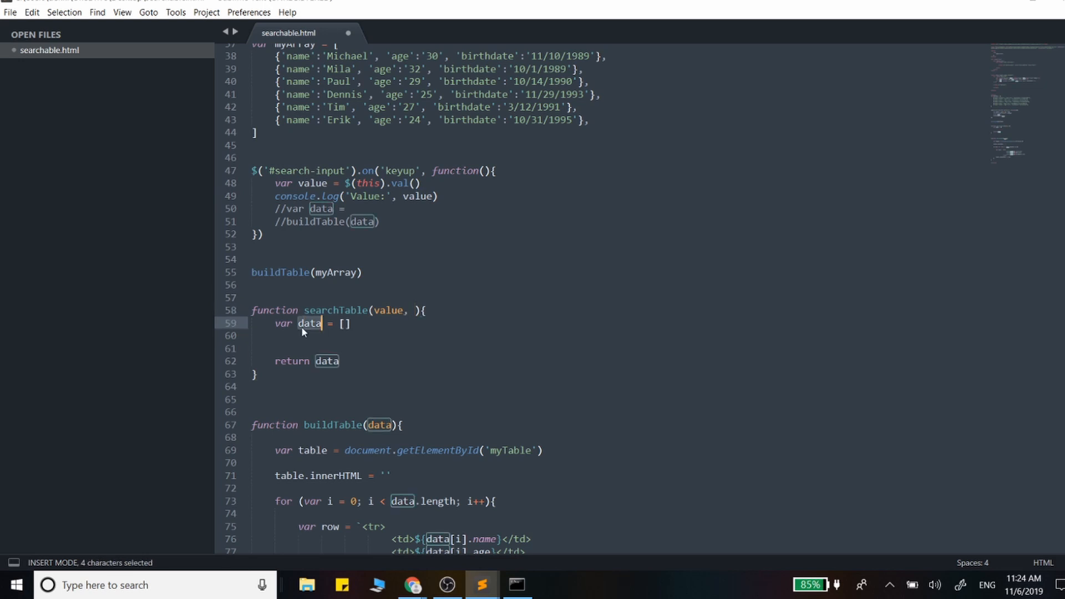
{"action": "type", "text": "filter"}
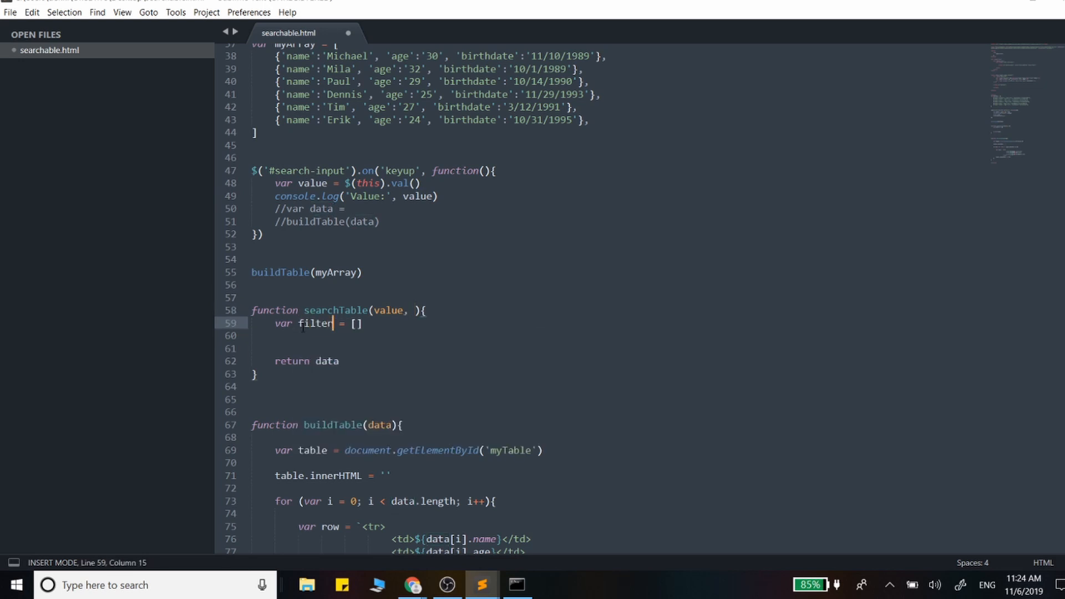
{"action": "type", "text": "eredData"}
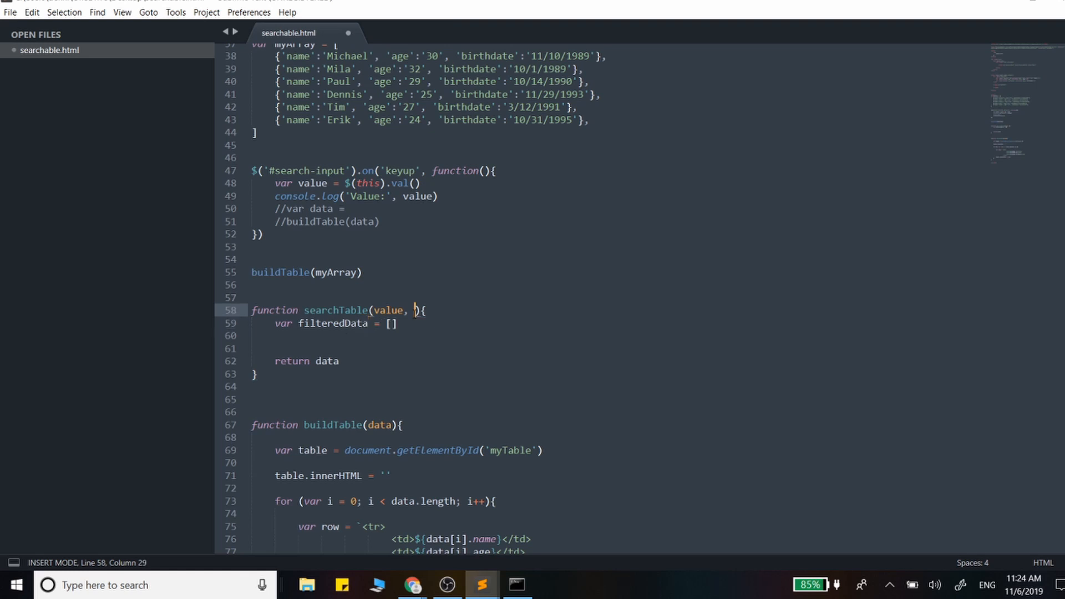
{"action": "type", "text": "data"}
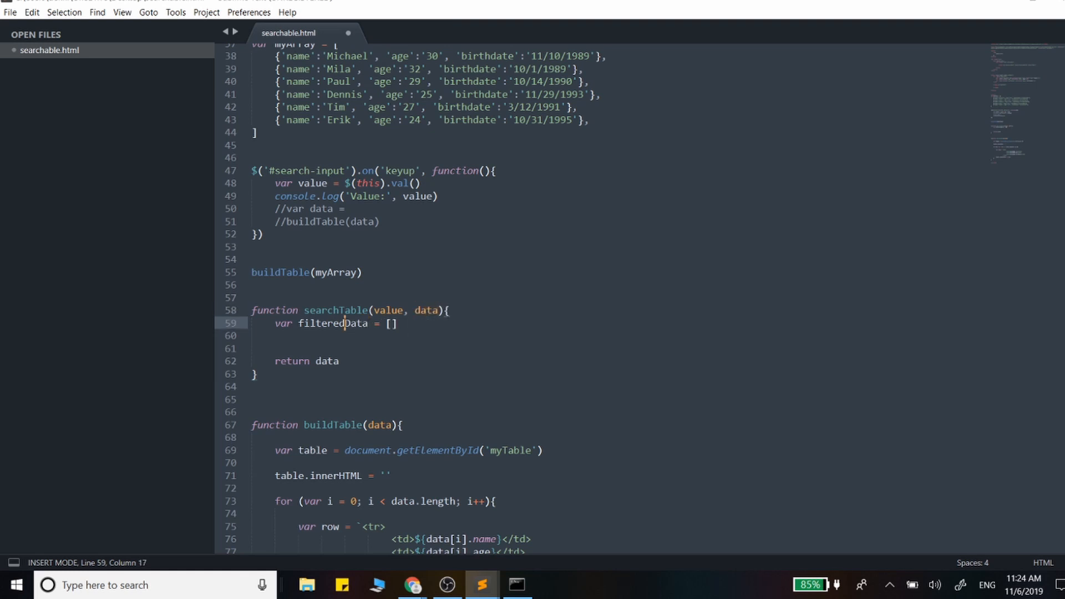
{"action": "double_click", "coordinate": [333, 323]}
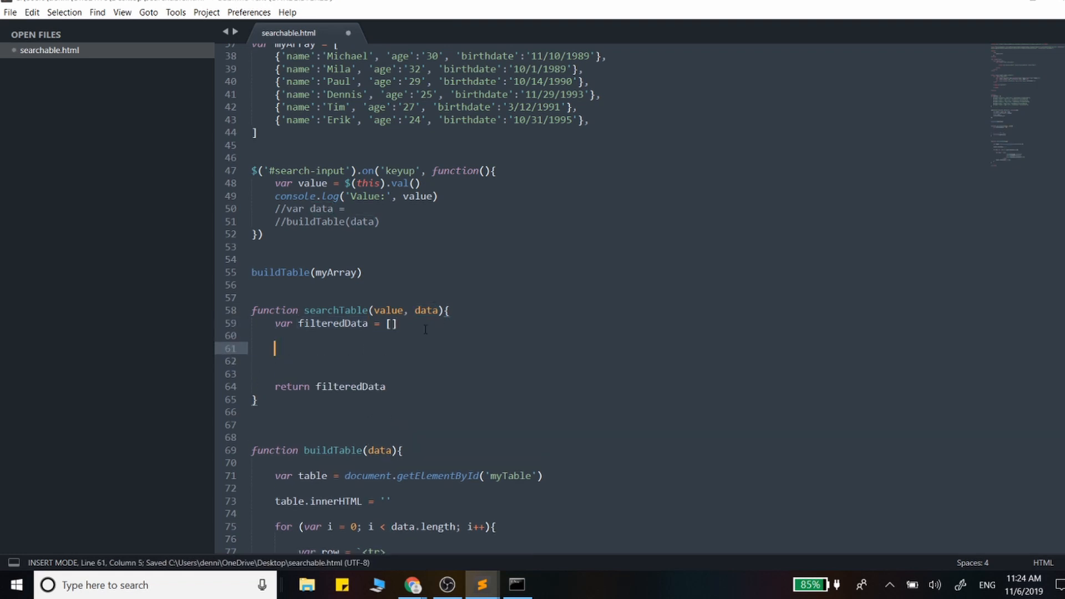
Add a for loop over data.length inside searchTable with an empty body, glancing at the browser table.
{"action": "type", "text": "for ()"}
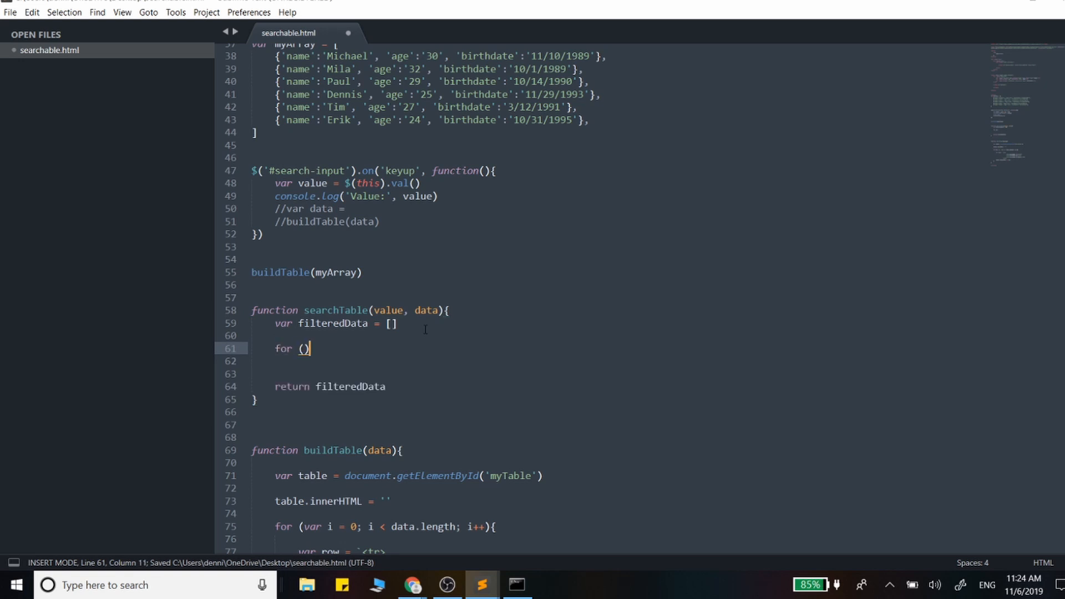
{"action": "type", "text": "var i ="}
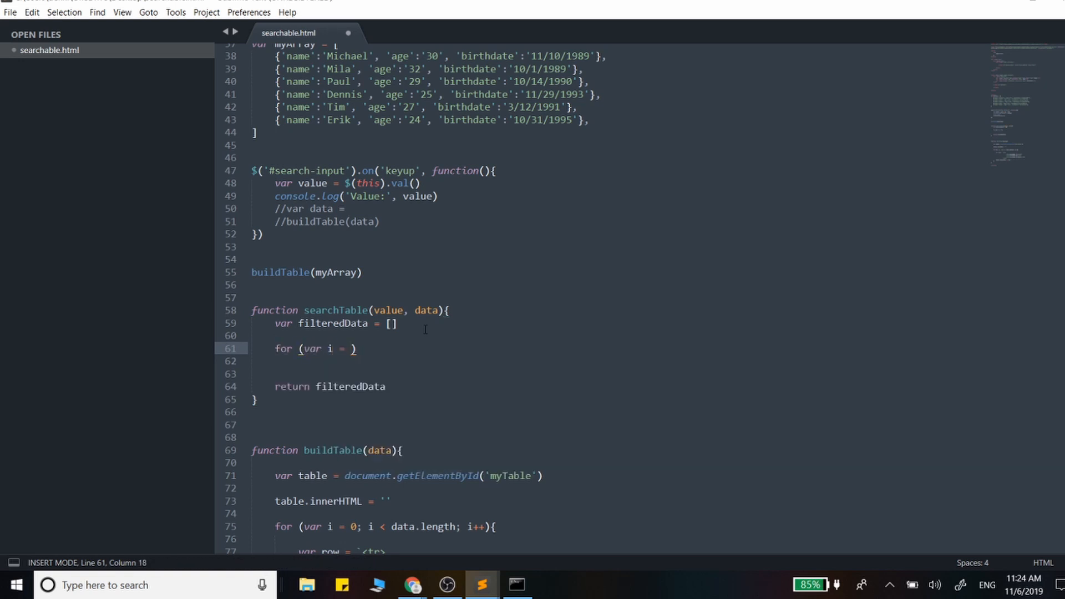
{"action": "type", "text": "0;}"}
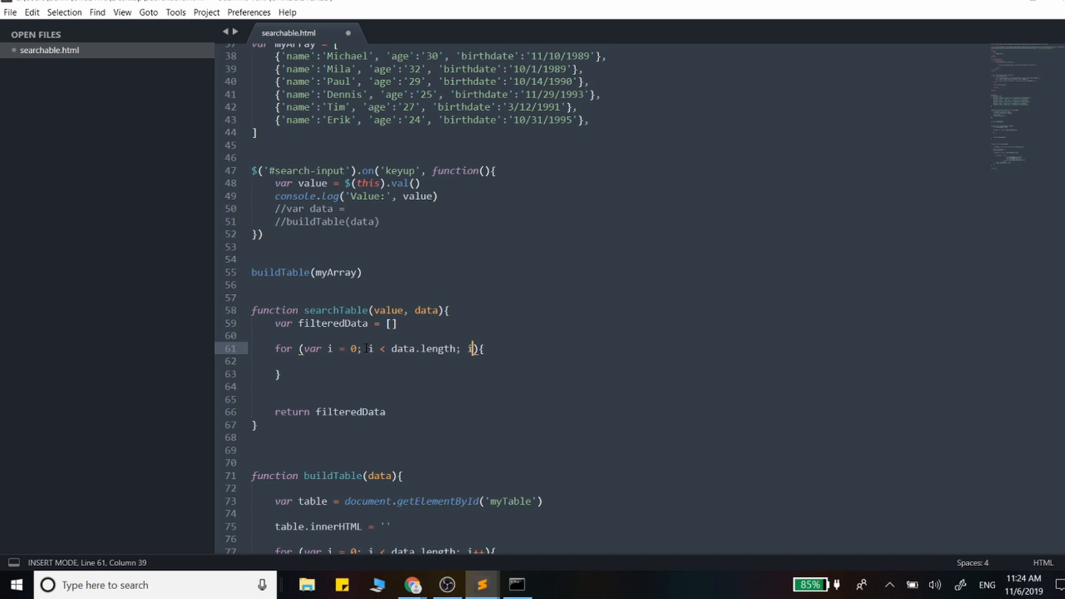
{"action": "type", "text": "++"}
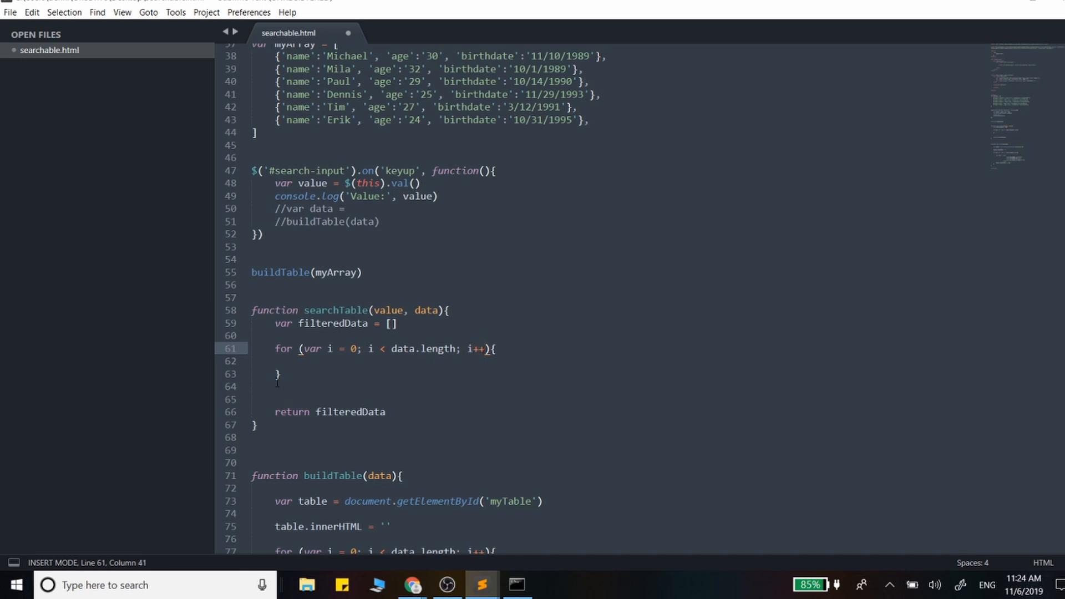
{"action": "key", "text": "Return"}
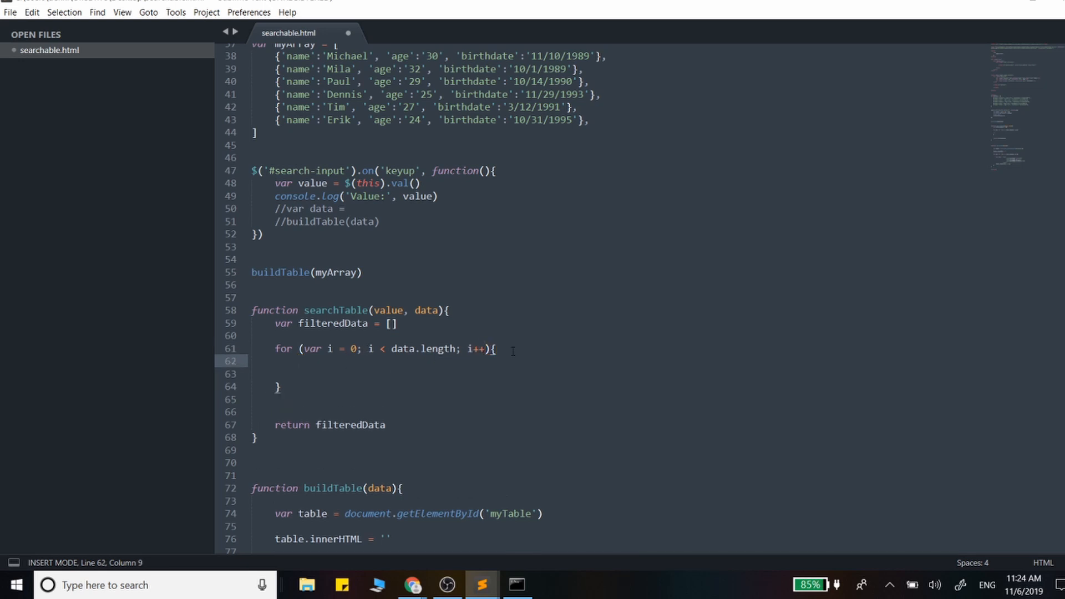
{"action": "type", "text": "va"}
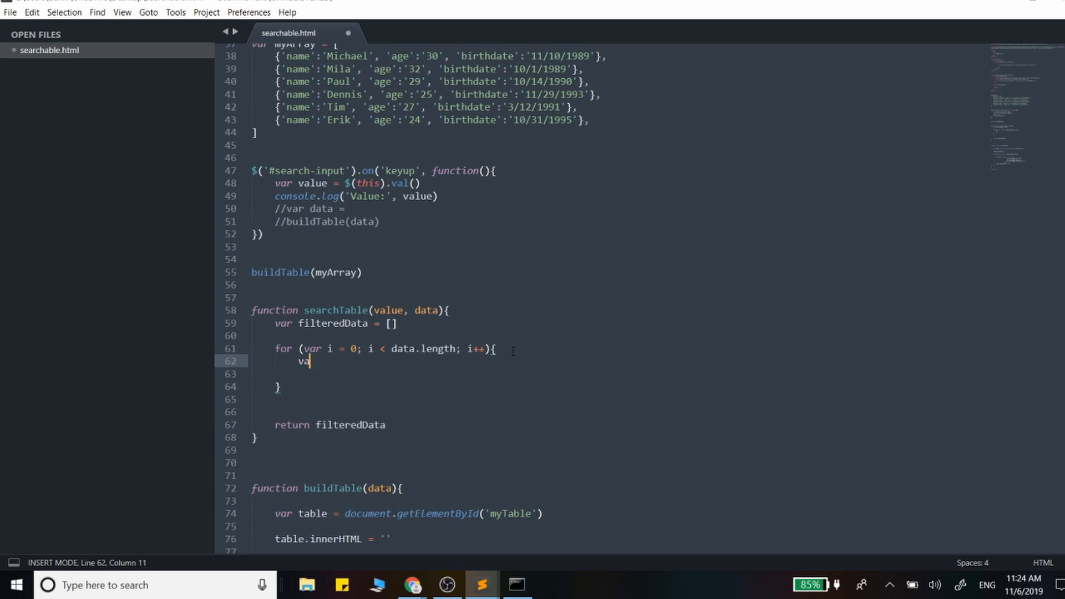
{"action": "key", "text": "Backspace"}
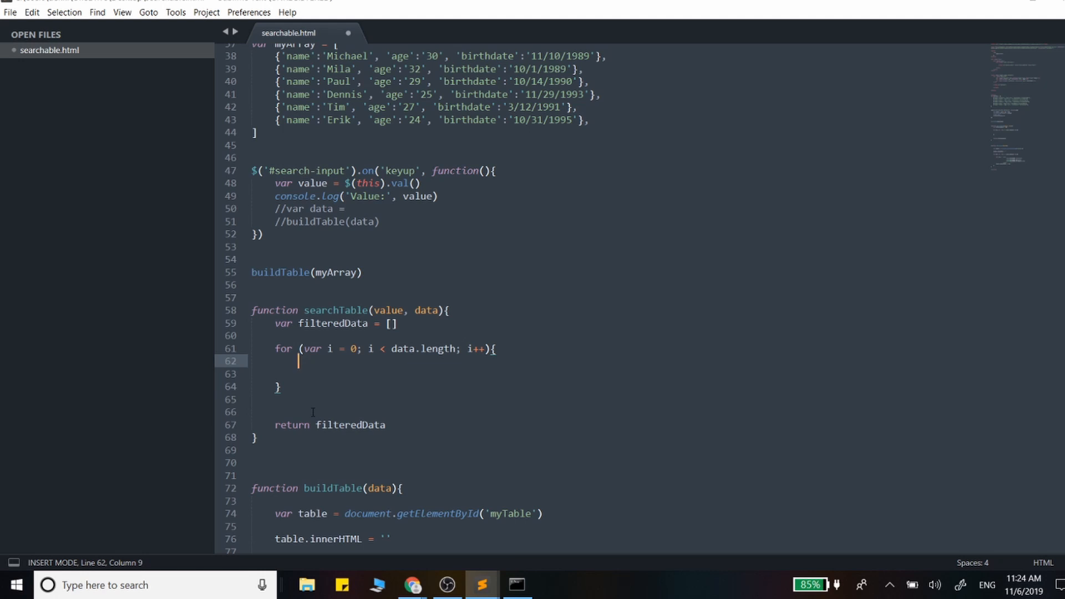
{"action": "mouse_move", "coordinate": [410, 585]}
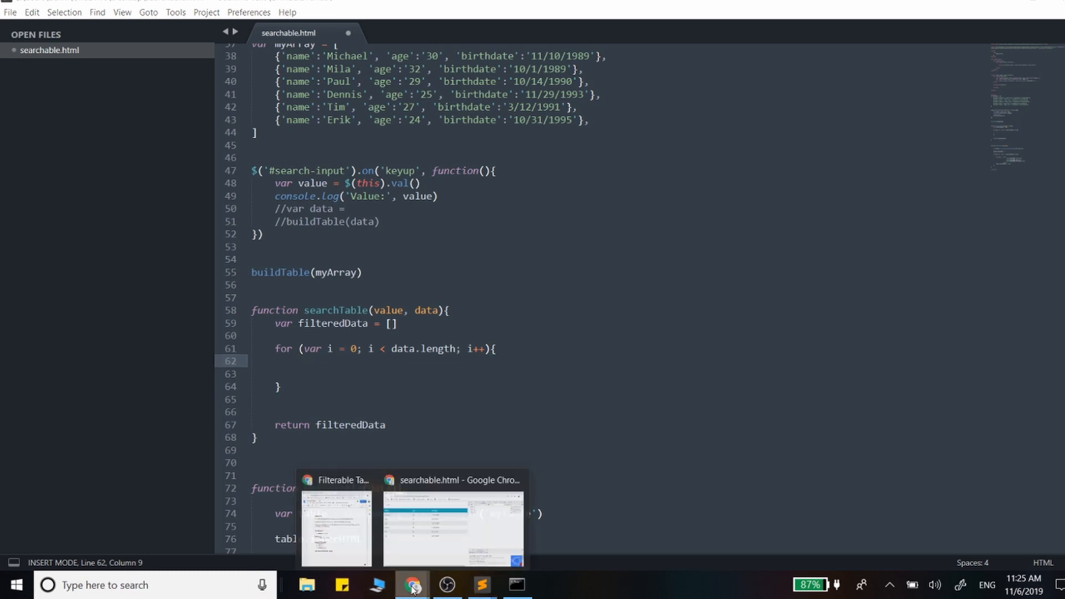
{"action": "left_click", "coordinate": [453, 522]}
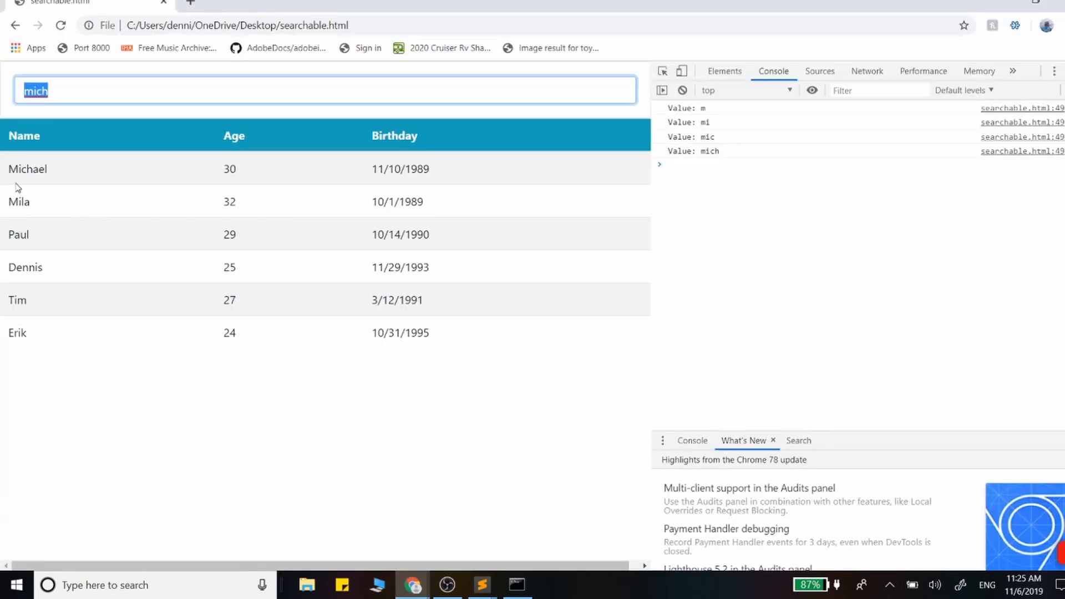
{"action": "mouse_move", "coordinate": [4, 178]}
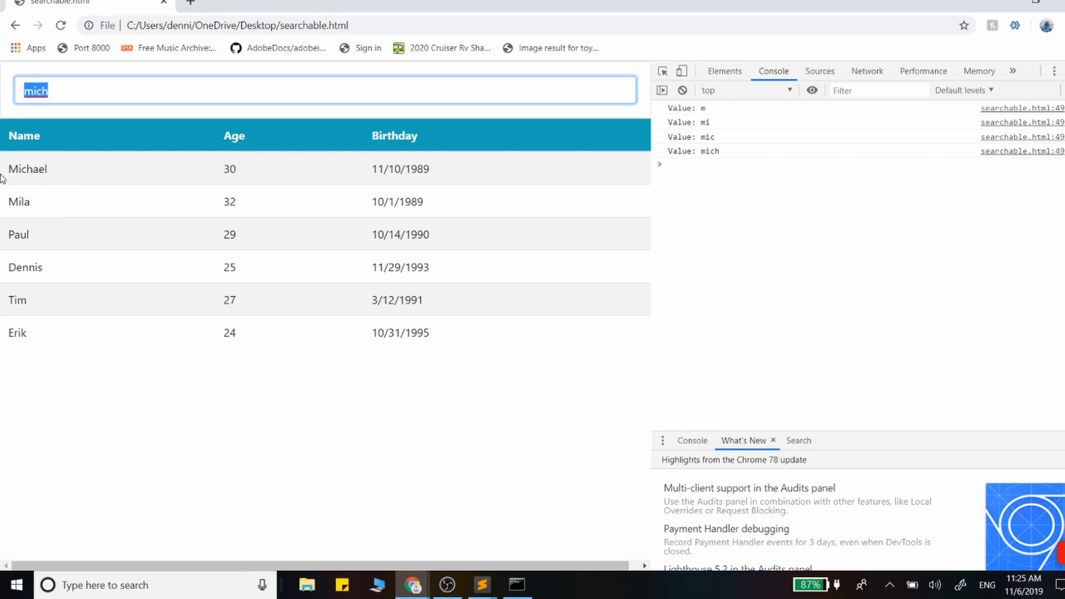
{"action": "left_click", "coordinate": [481, 584]}
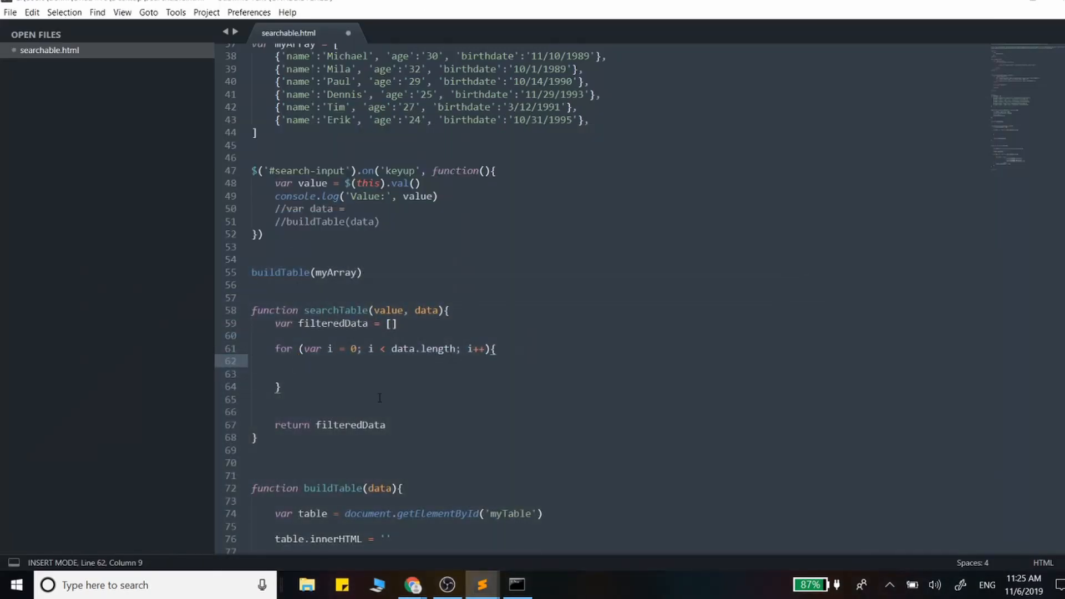
Inside the loop, set value = value.toLowerCase().
{"action": "type", "text": "value"}
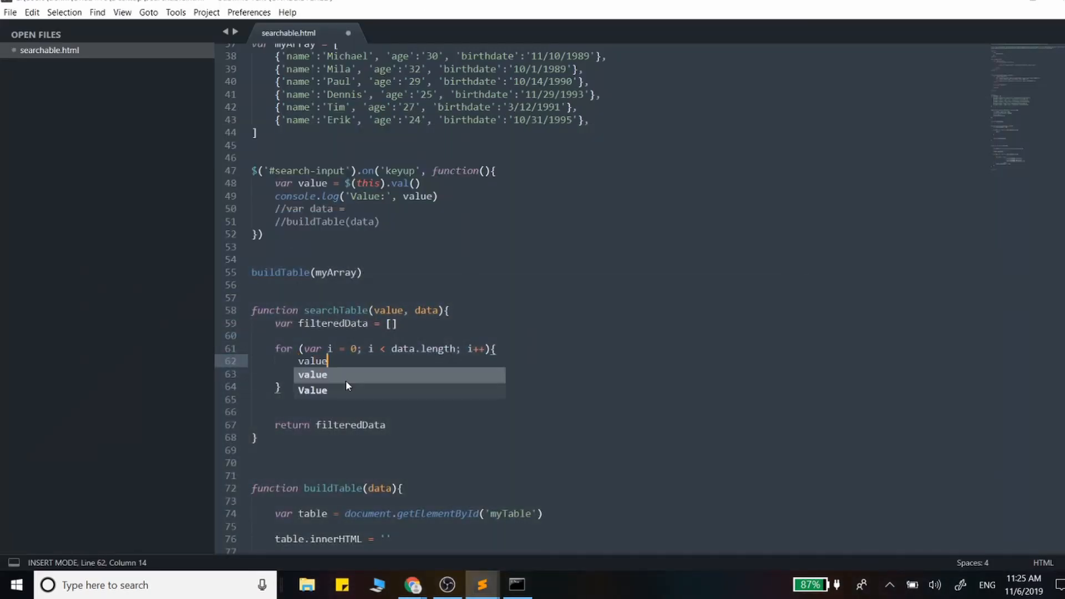
{"action": "type", "text": "= value."}
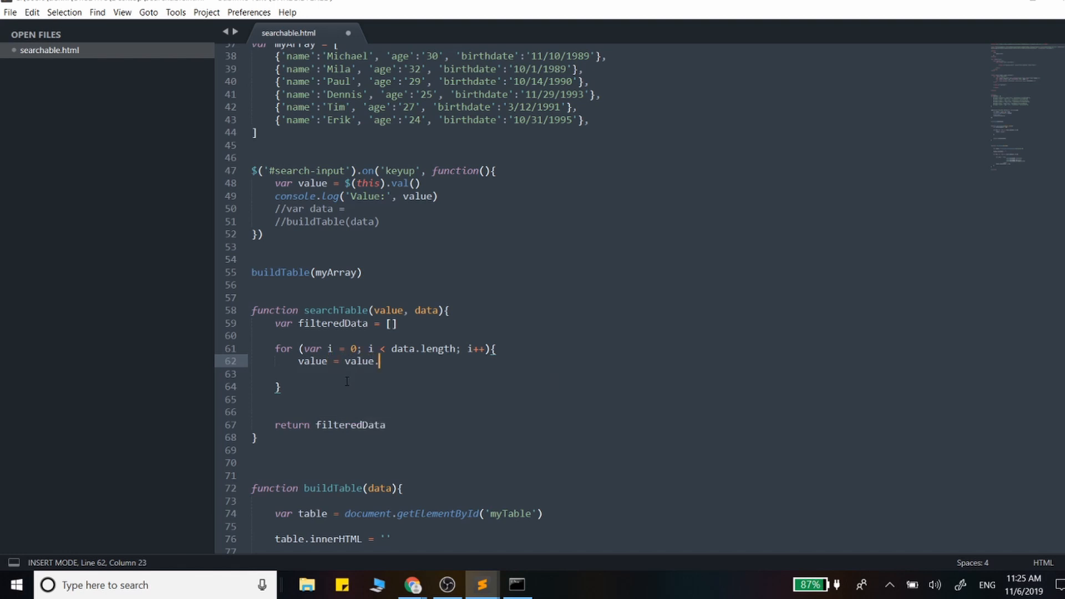
{"action": "type", "text": "toLower"}
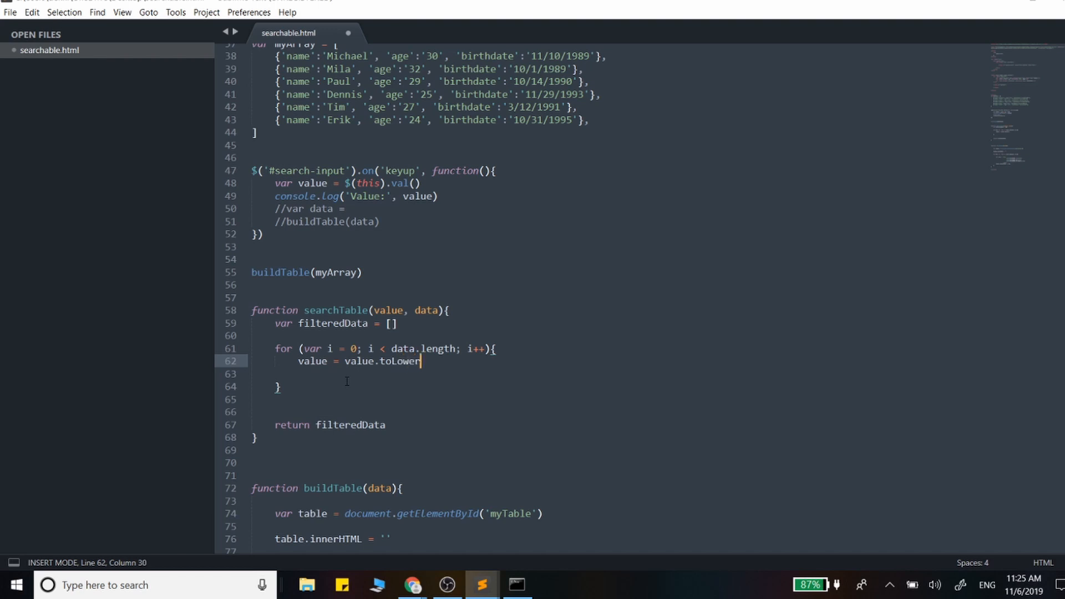
{"action": "type", "text": "Case()"}
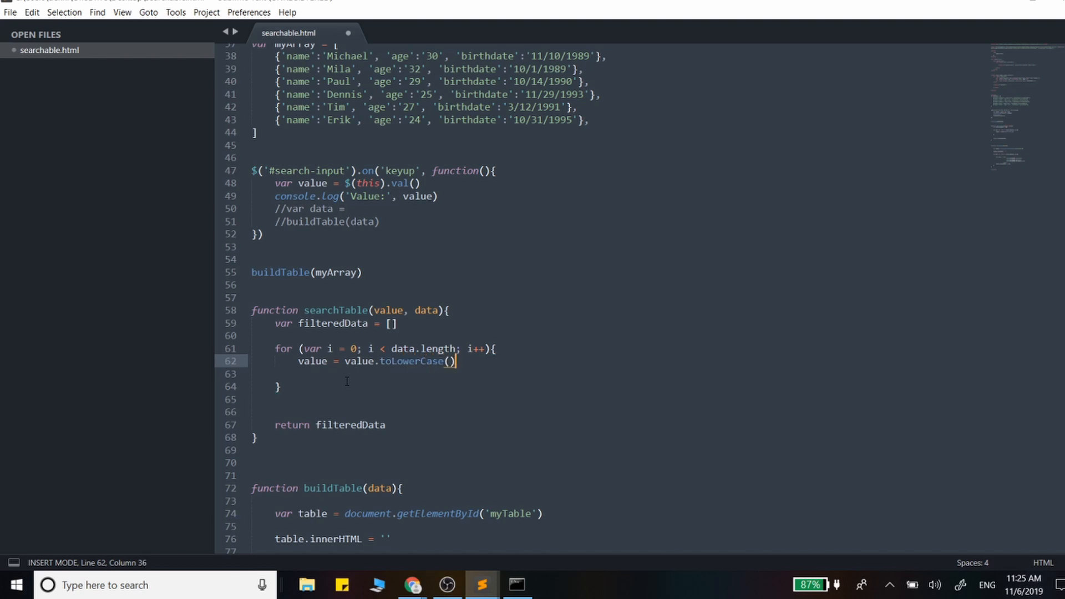
{"action": "mouse_move", "coordinate": [412, 360]}
{"action": "type", "text": "var"}
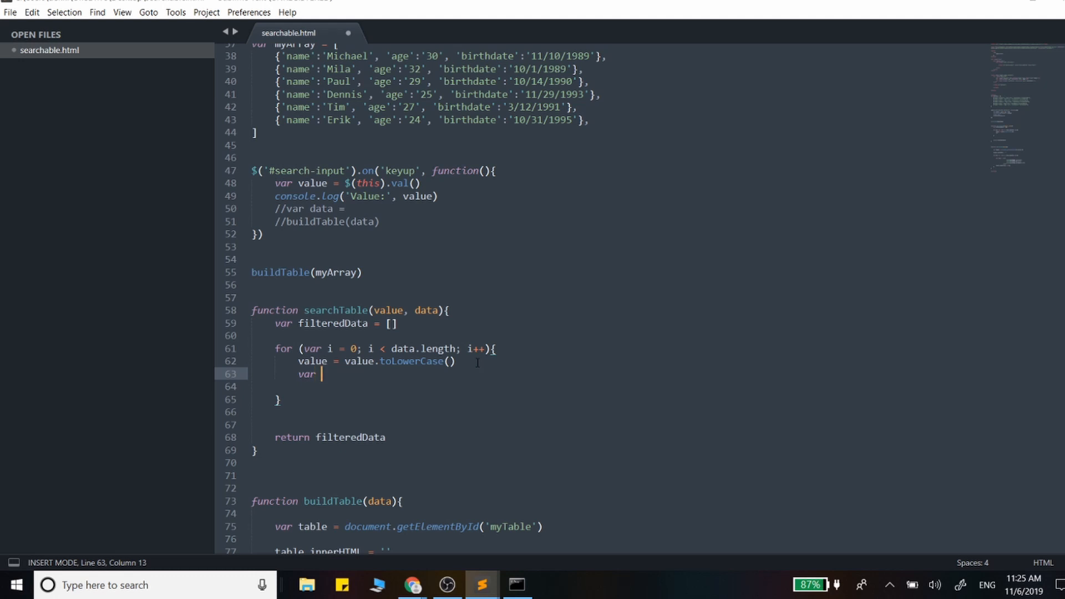
Add var name = data[i].name.toLowerCase() for each row.
{"action": "type", "text": "name ="}
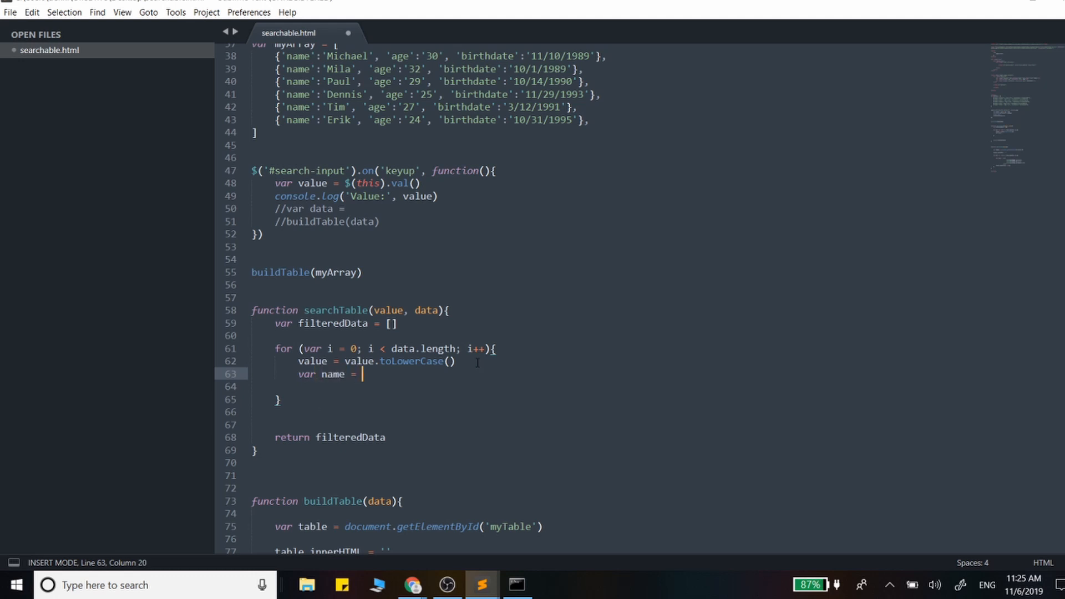
{"action": "type", "text": "data"}
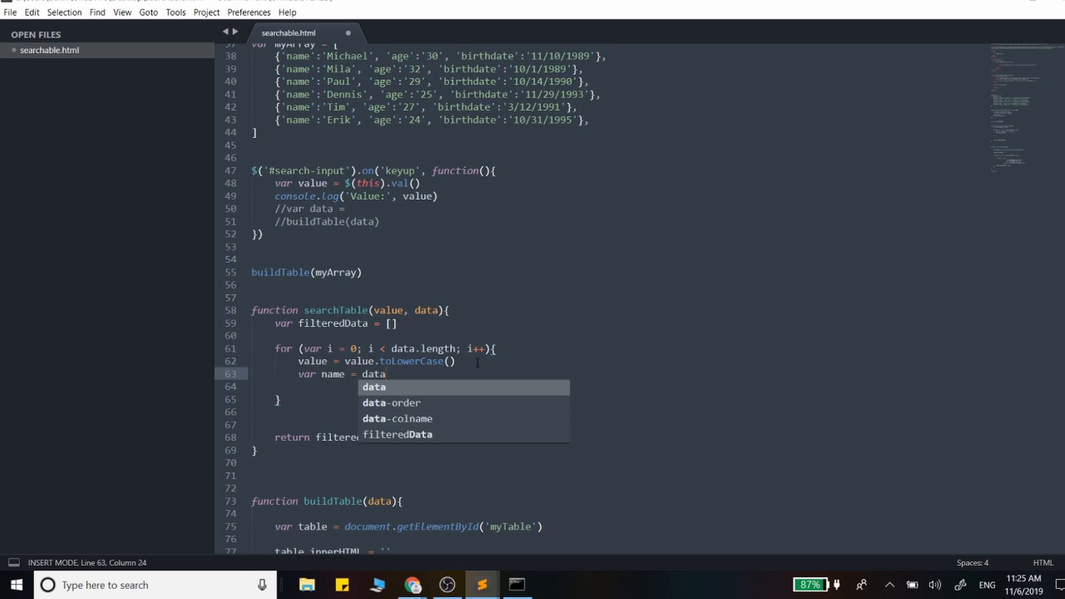
{"action": "type", "text": "[i]"}
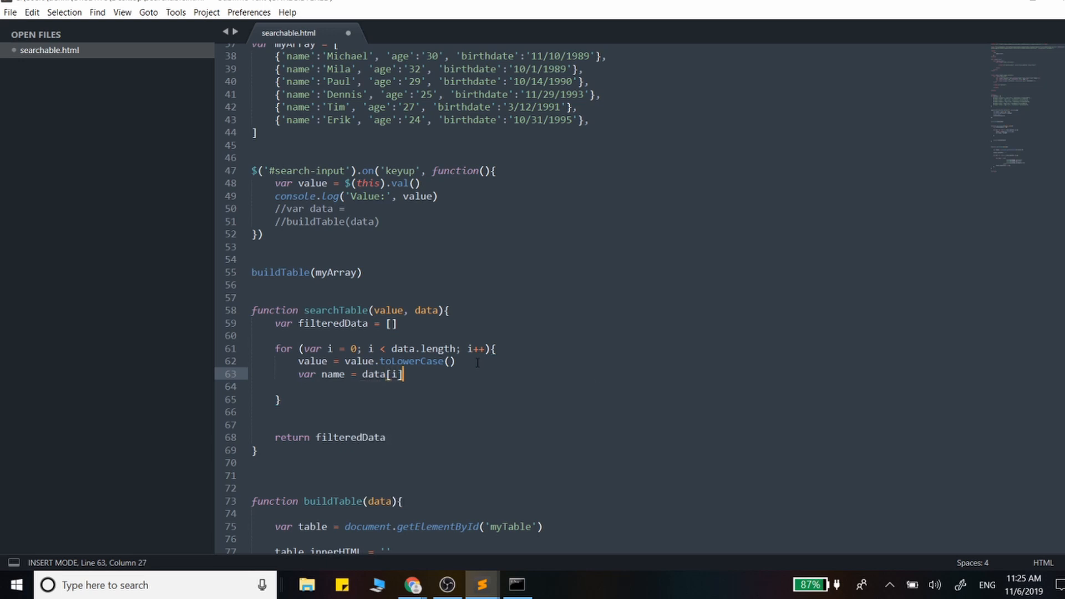
{"action": "type", "text": ".name"}
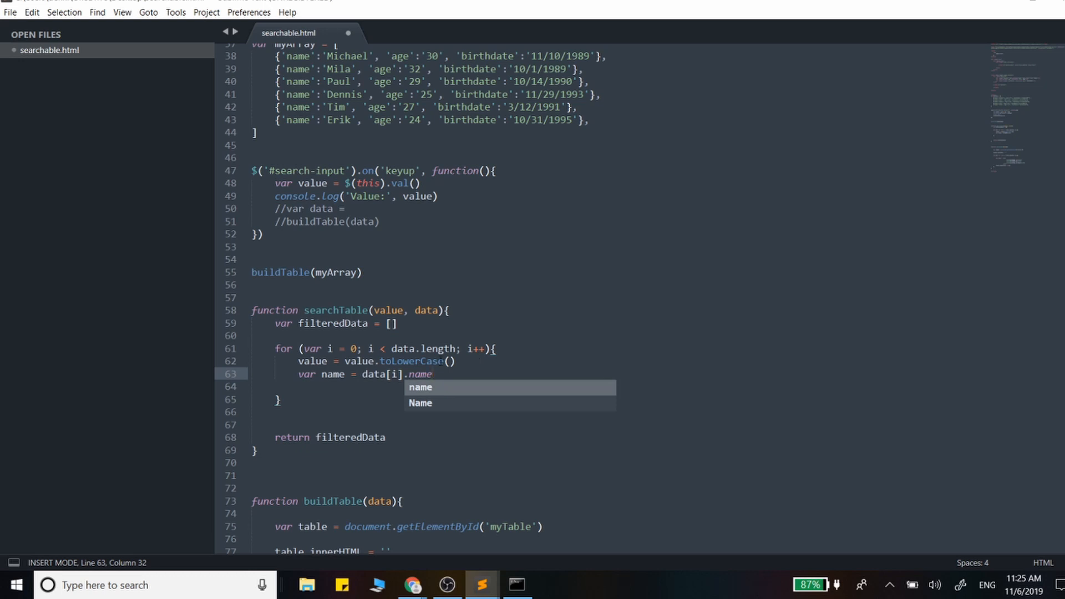
{"action": "mouse_move", "coordinate": [474, 437]}
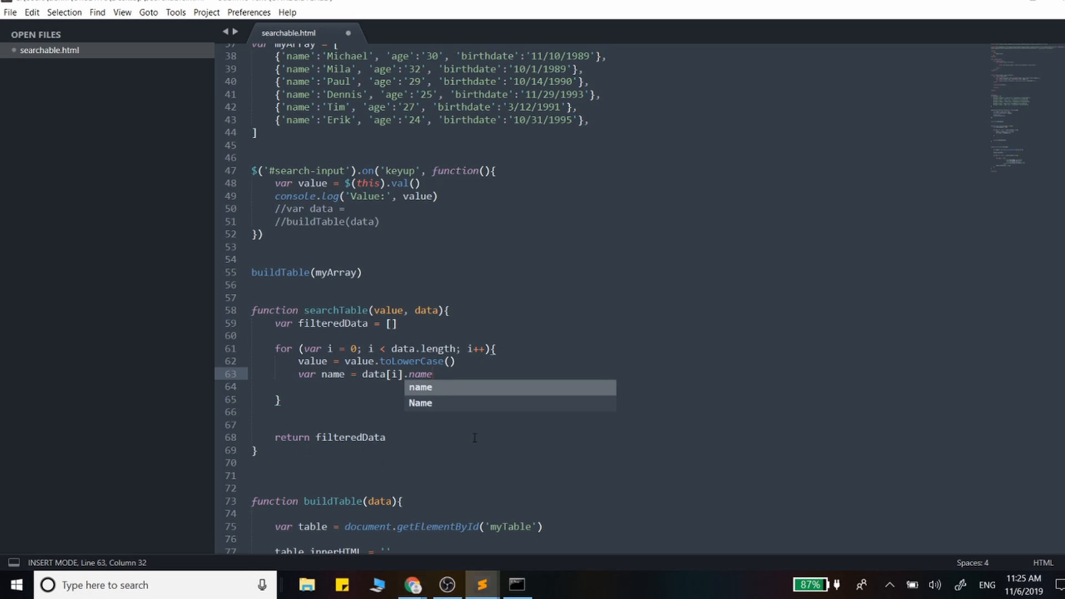
{"action": "type", "text": ".tpo"}
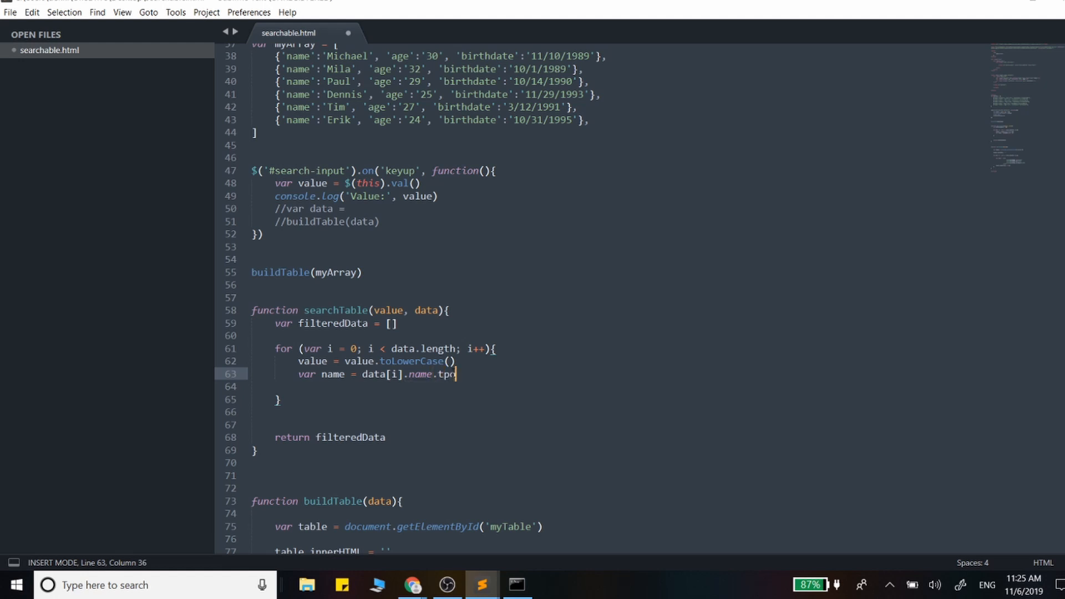
{"action": "type", "text": "l"}
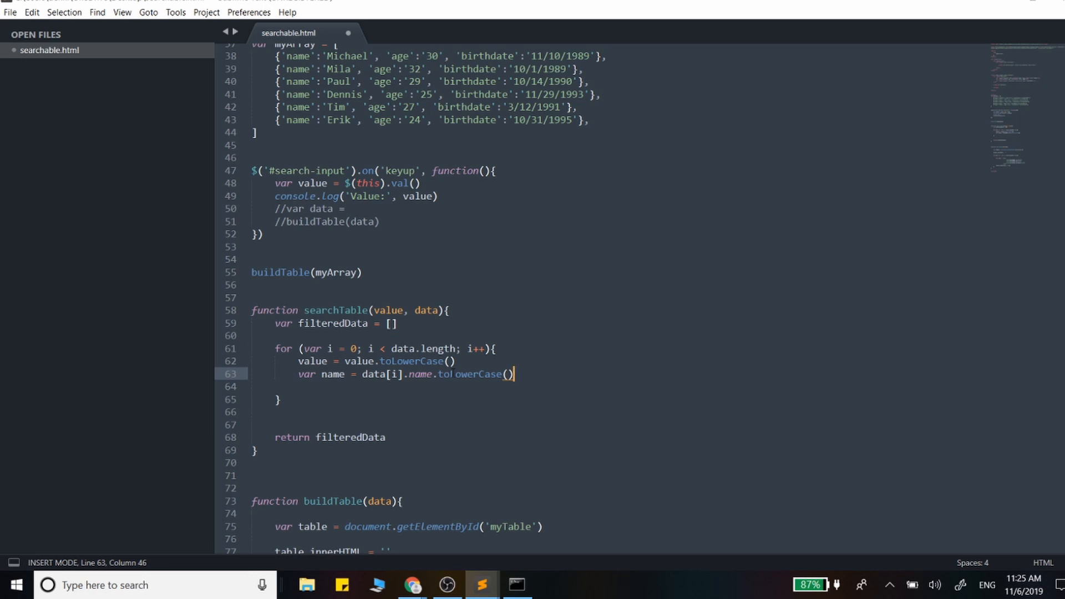
Write if (name.includes(value)) { } with an empty body inside the searchTable loop.
{"action": "key", "text": "enter"}
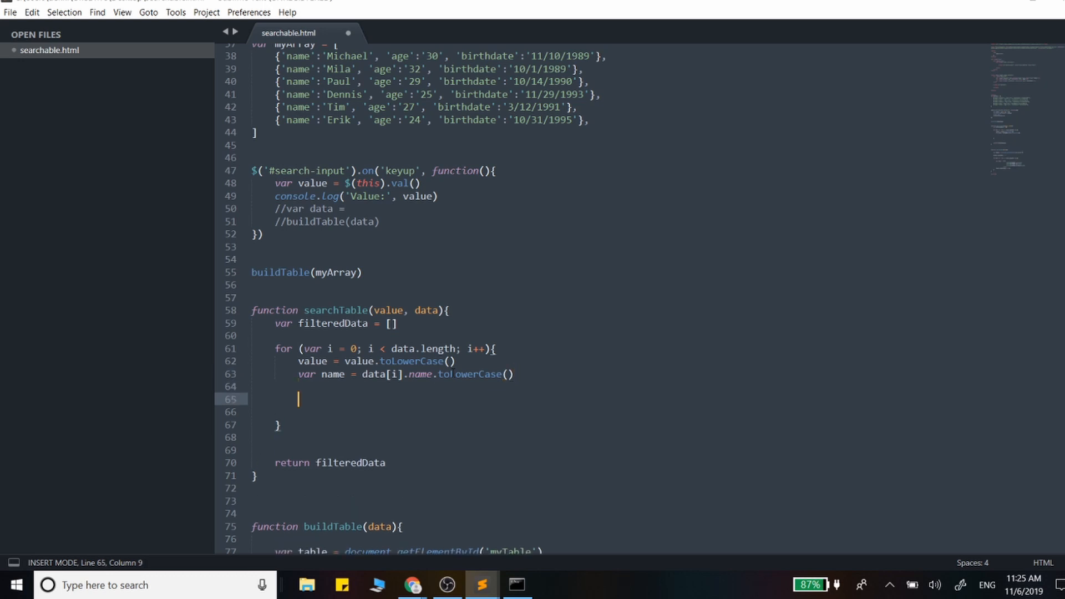
{"action": "type", "text": "if ()"}
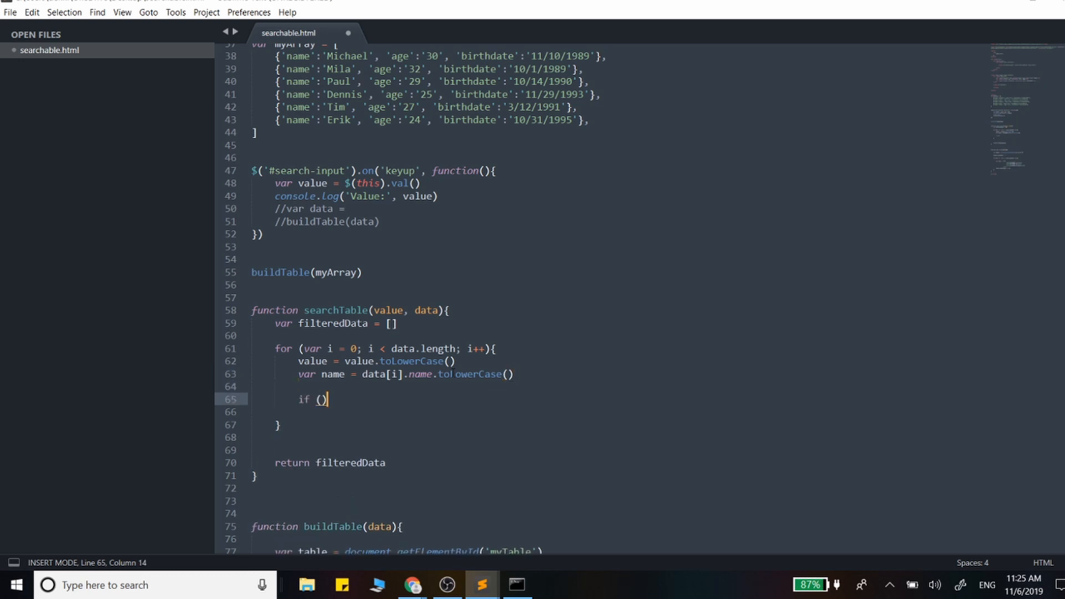
{"action": "type", "text": "{"}
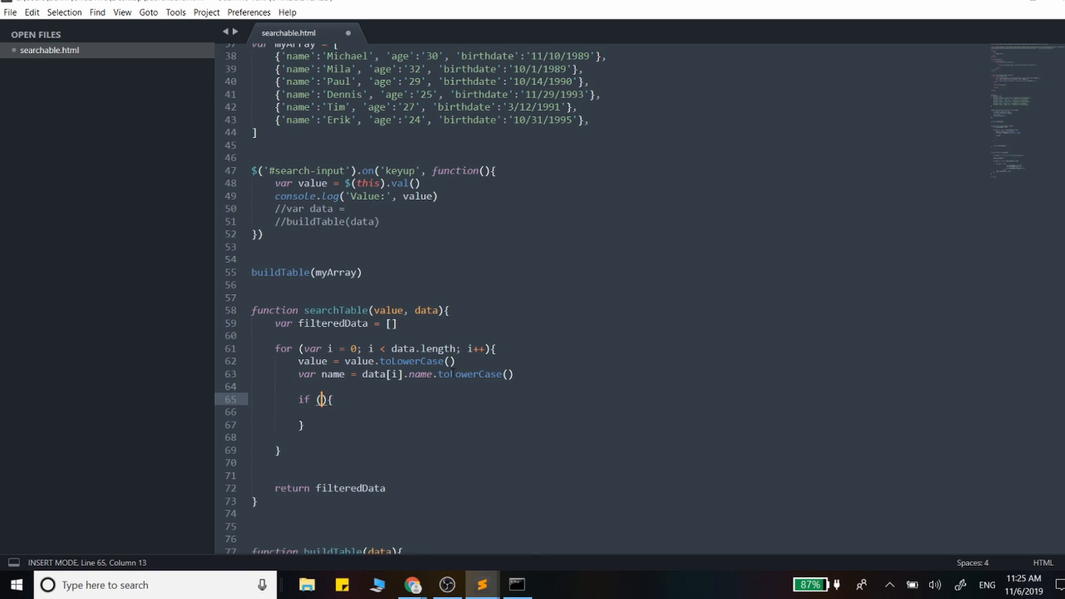
{"action": "type", "text": "name"}
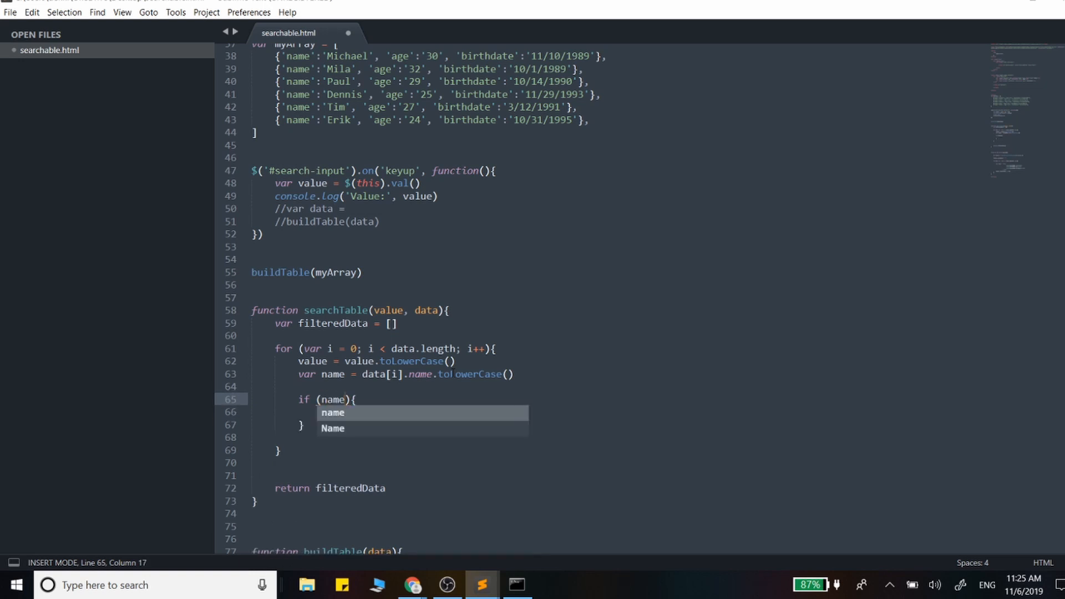
{"action": "type", "text": ".inclu"}
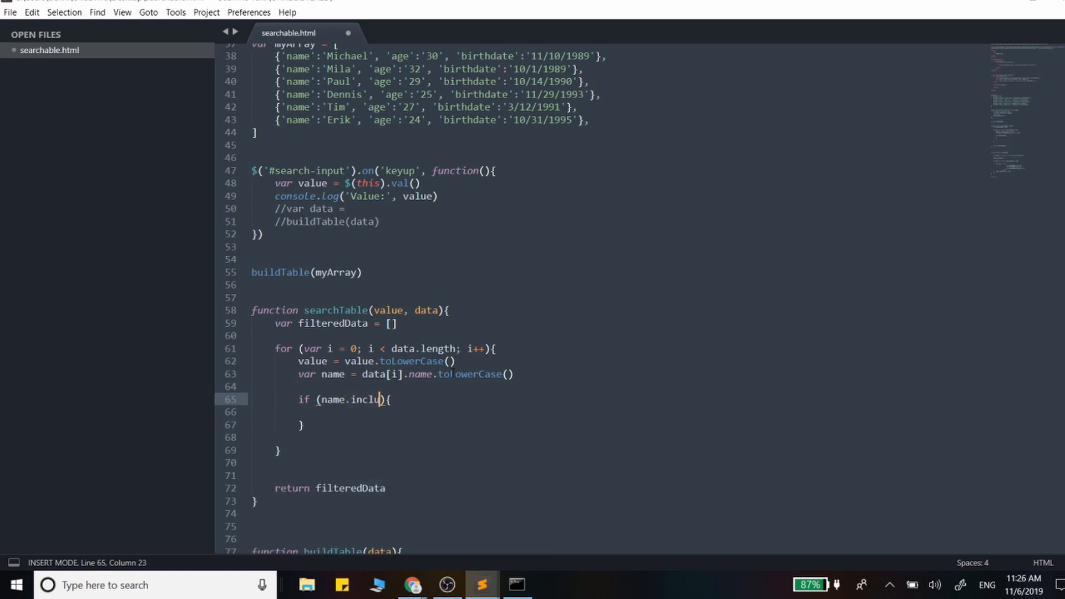
{"action": "type", "text": "des()"}
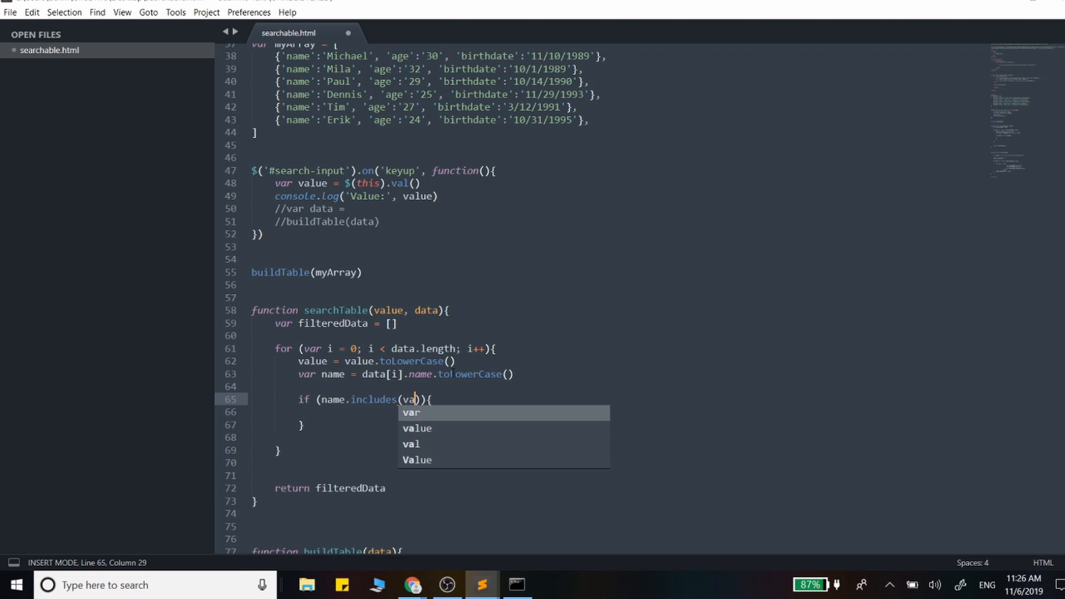
{"action": "type", "text": "lue"}
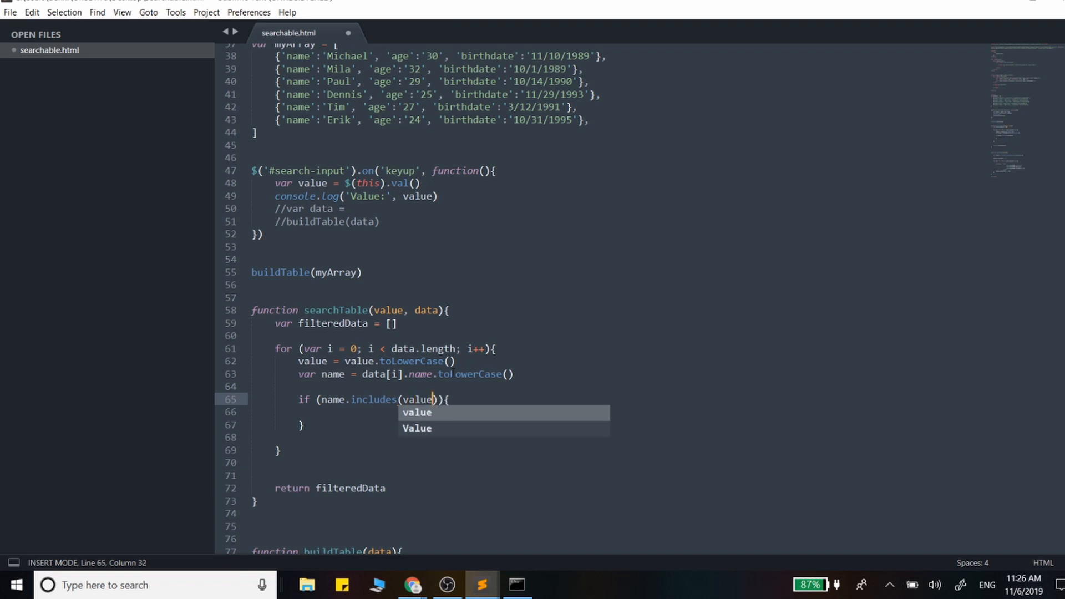
{"action": "left_click", "coordinate": [412, 585]}
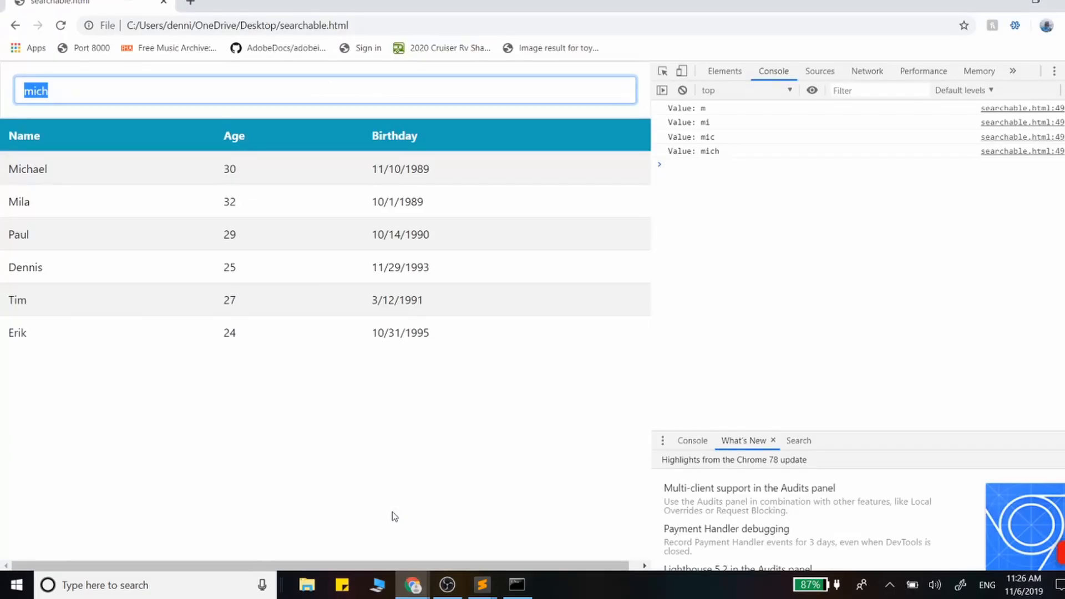
{"action": "mouse_move", "coordinate": [17, 299]}
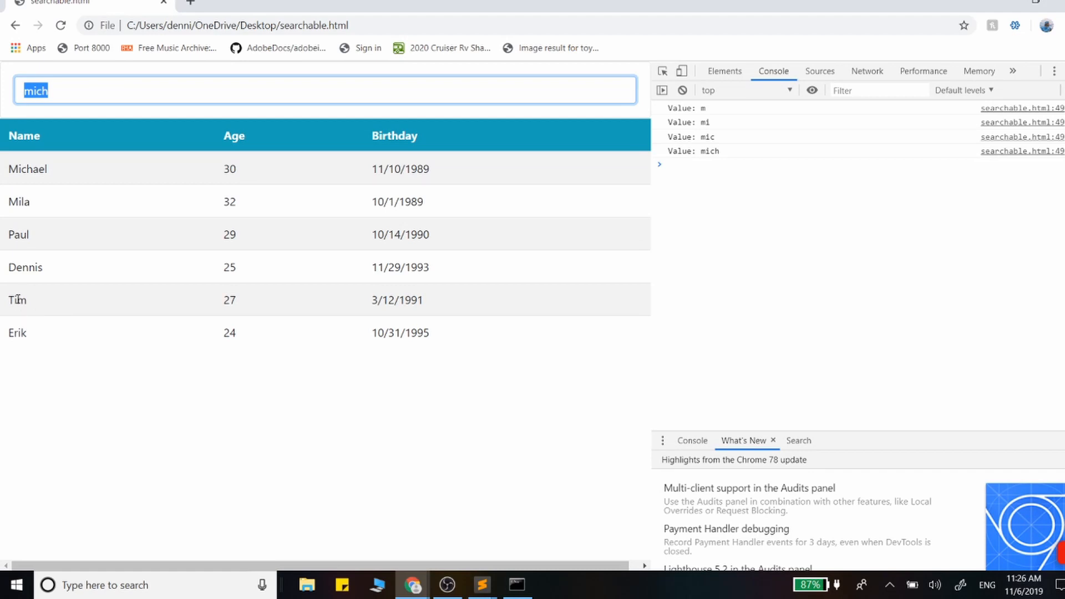
{"action": "mouse_move", "coordinate": [16, 205]}
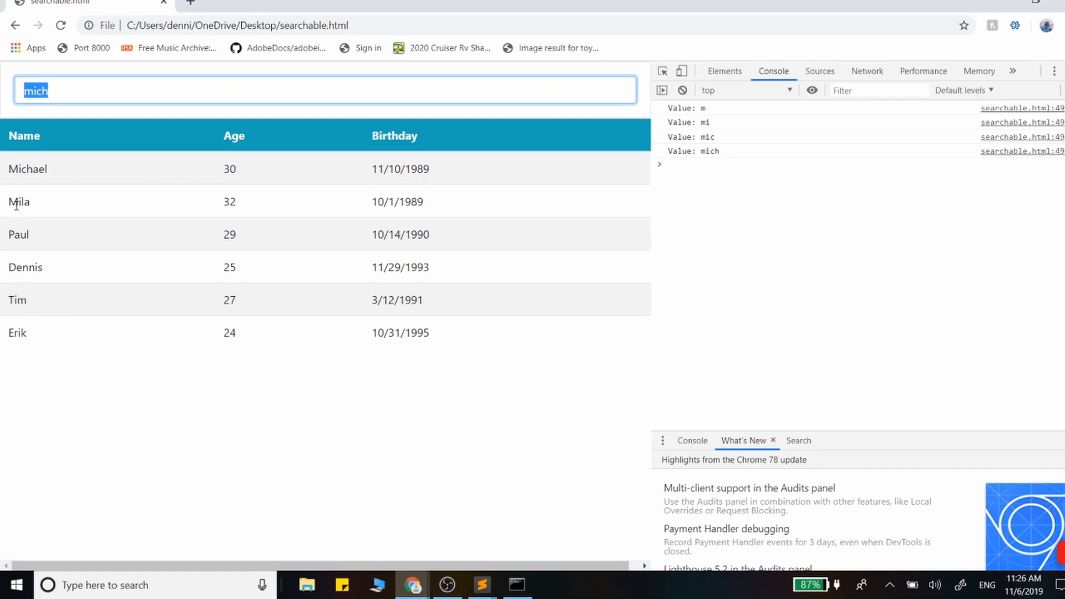
{"action": "mouse_move", "coordinate": [964, 89]}
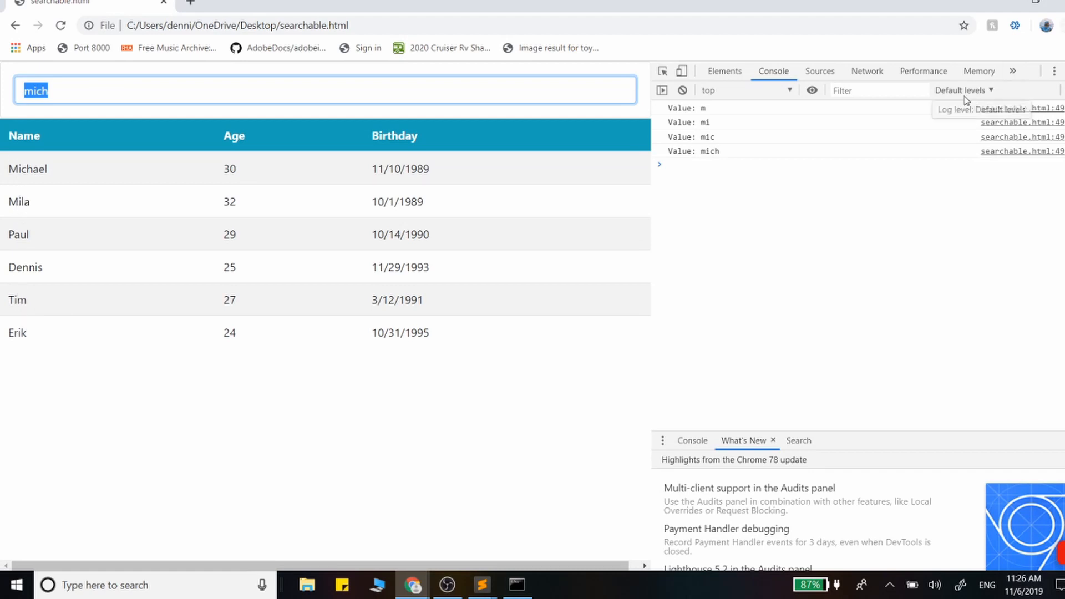
{"action": "mouse_move", "coordinate": [163, 368]}
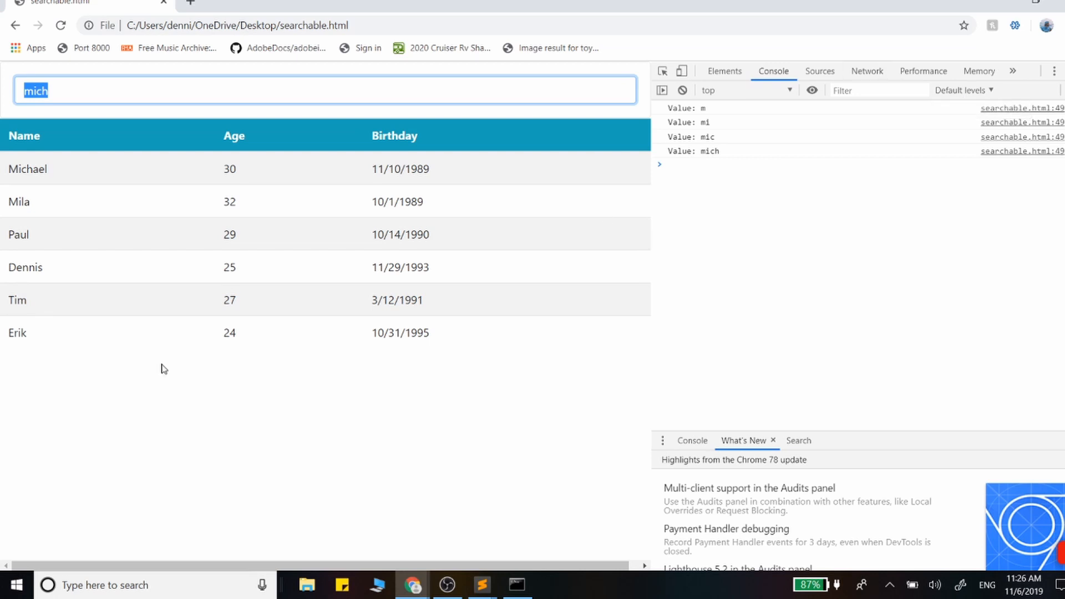
{"action": "mouse_move", "coordinate": [78, 345]}
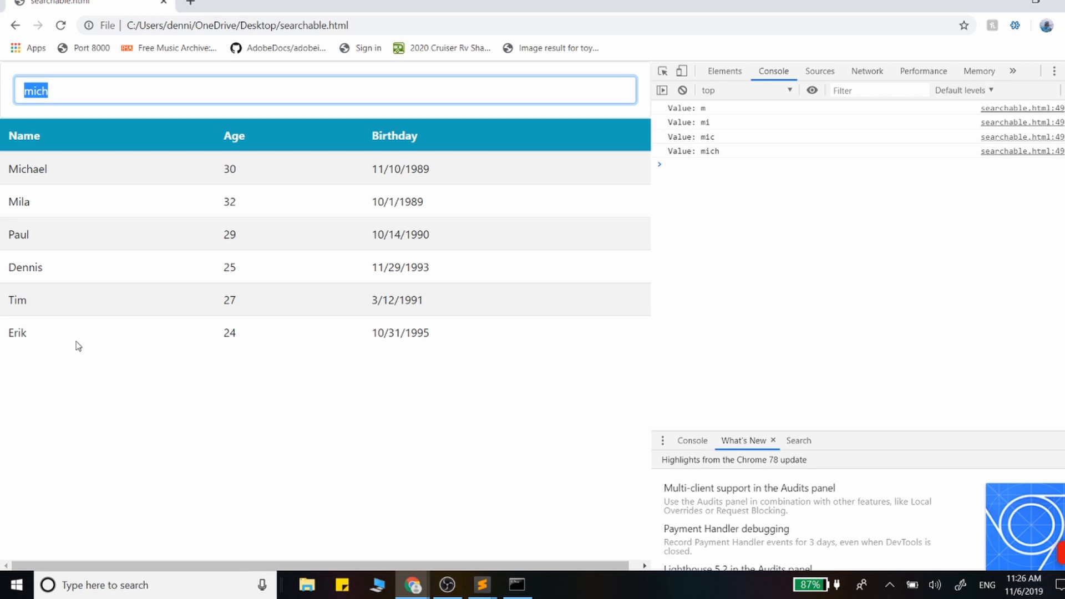
{"action": "mouse_move", "coordinate": [42, 89]}
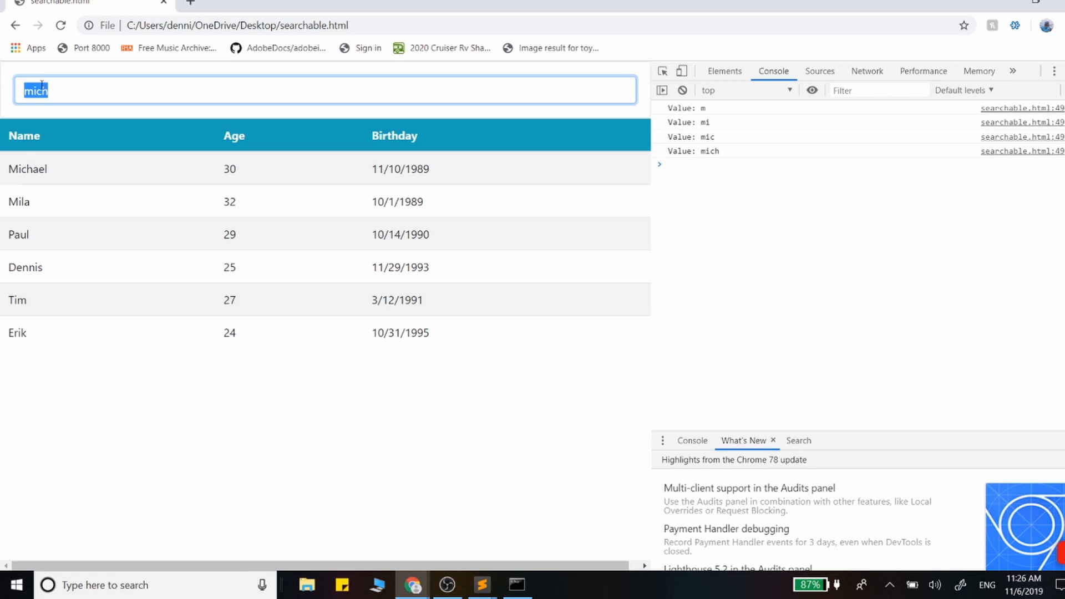
{"action": "left_click", "coordinate": [482, 584]}
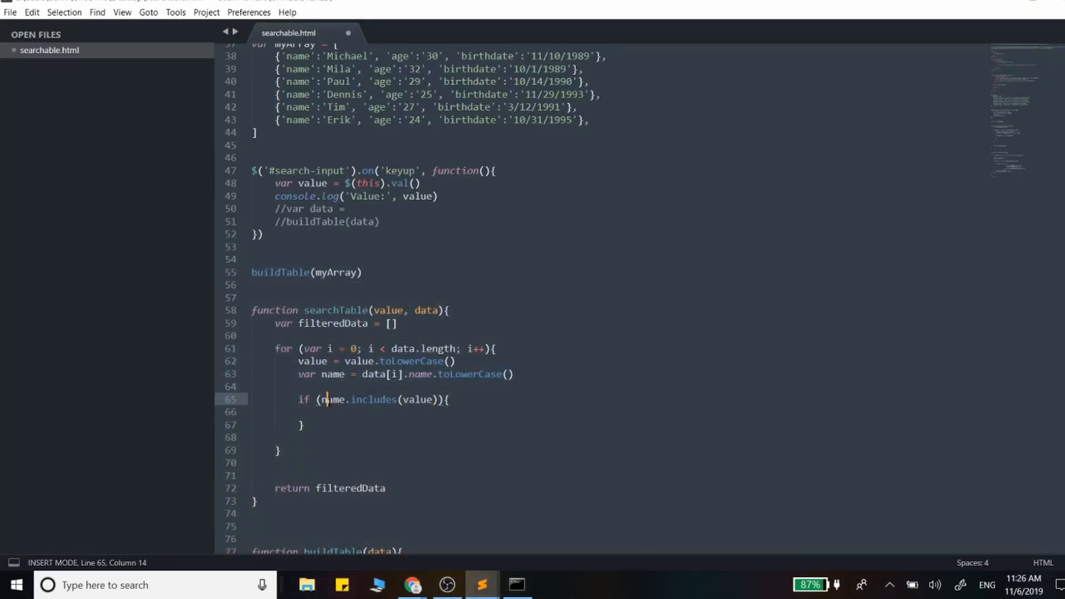
Push matching records with filteredData.push(data[i]) inside the if block and save searchable.html.
{"action": "double_click", "coordinate": [418, 399]}
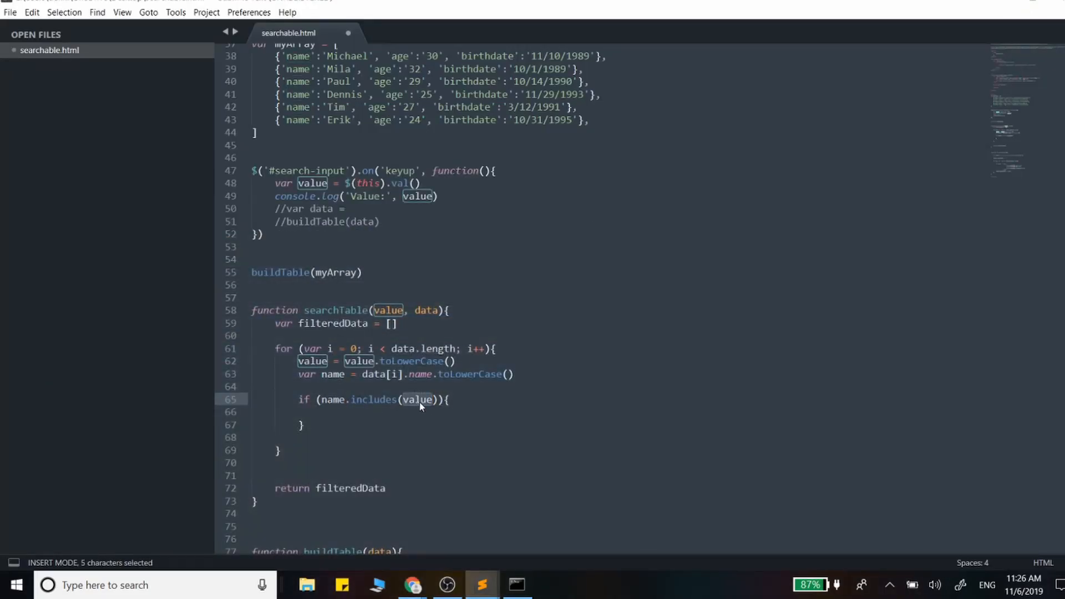
{"action": "left_click", "coordinate": [383, 411]}
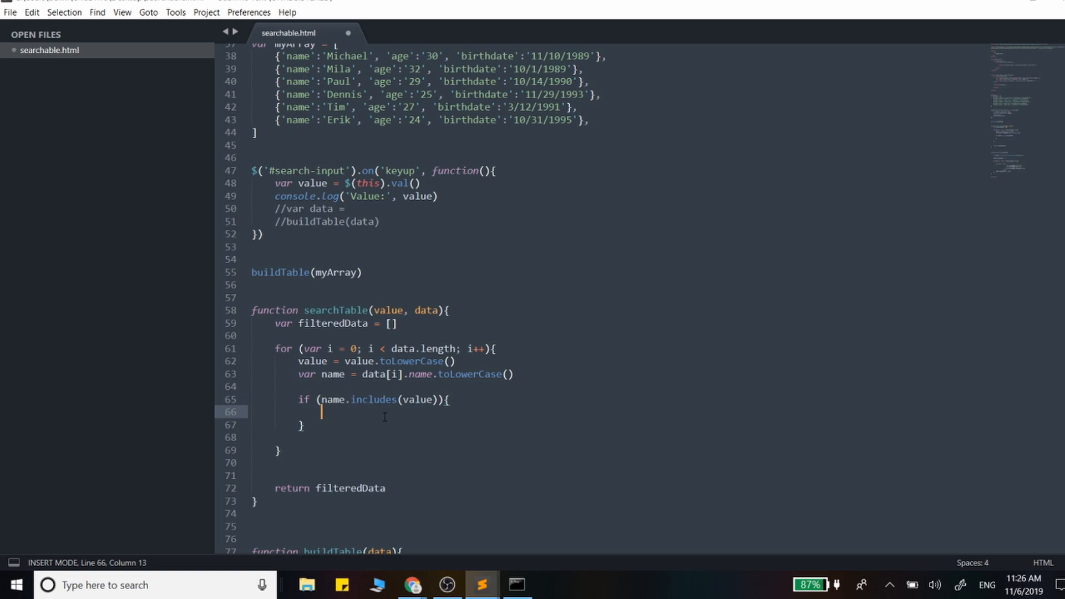
{"action": "type", "text": "filteredData"}
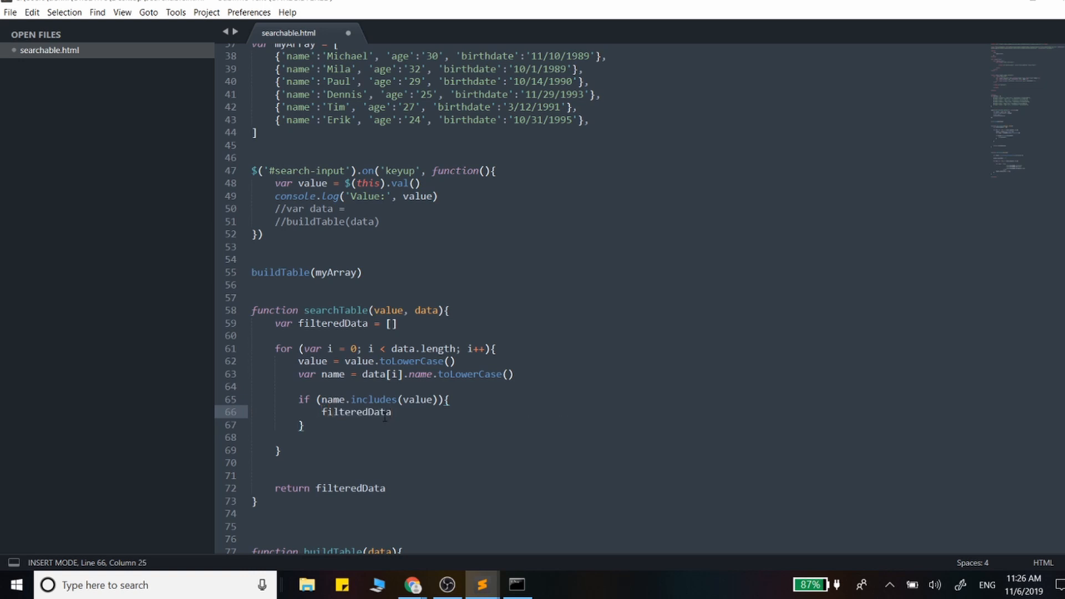
{"action": "type", "text": ".push("}
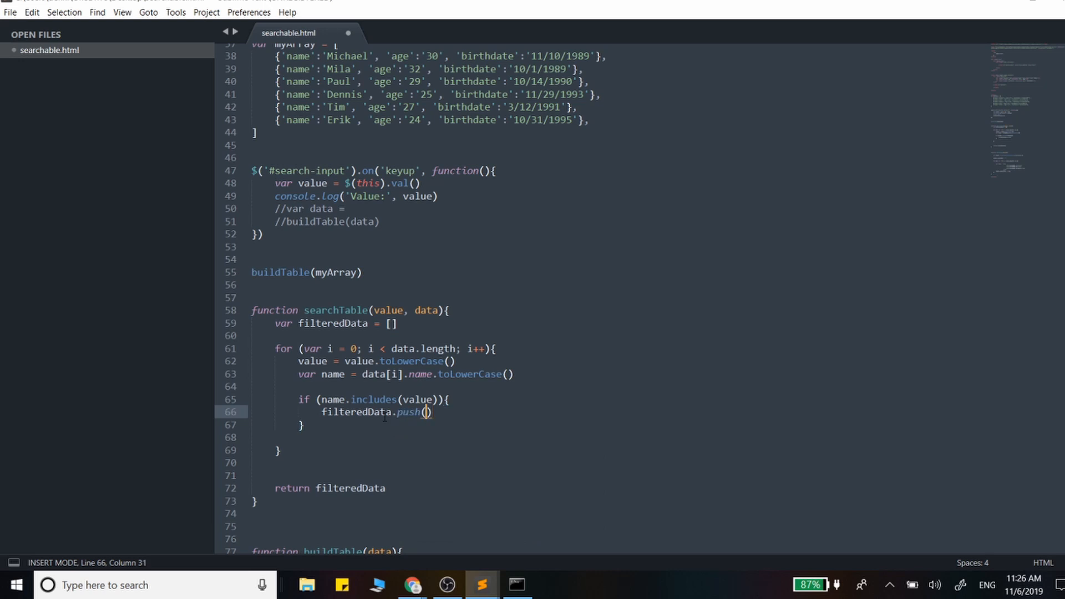
{"action": "type", "text": "data[i"}
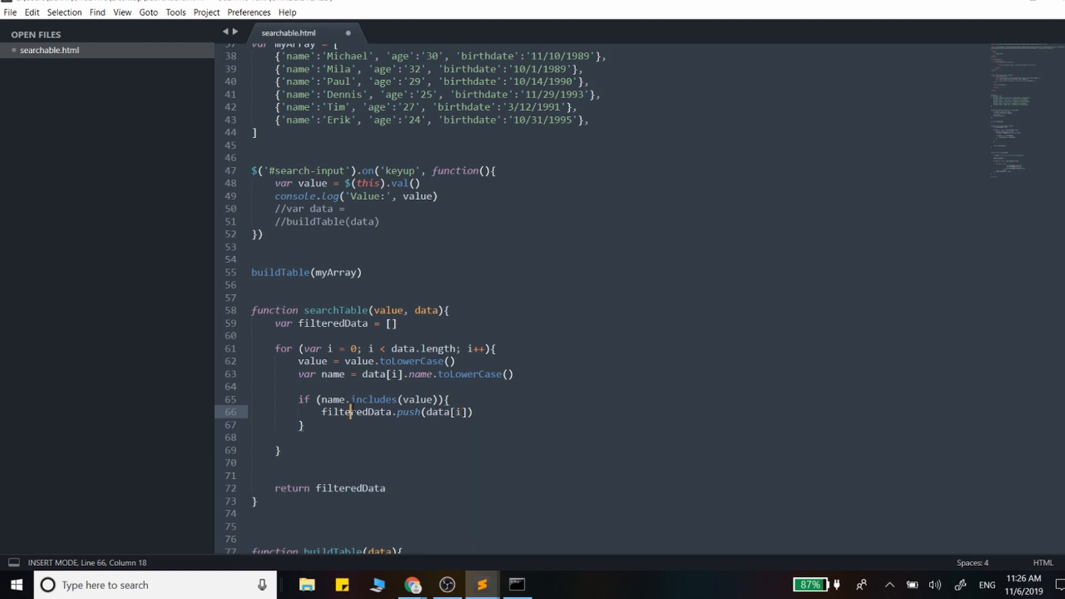
{"action": "key", "text": "ctrl+s"}
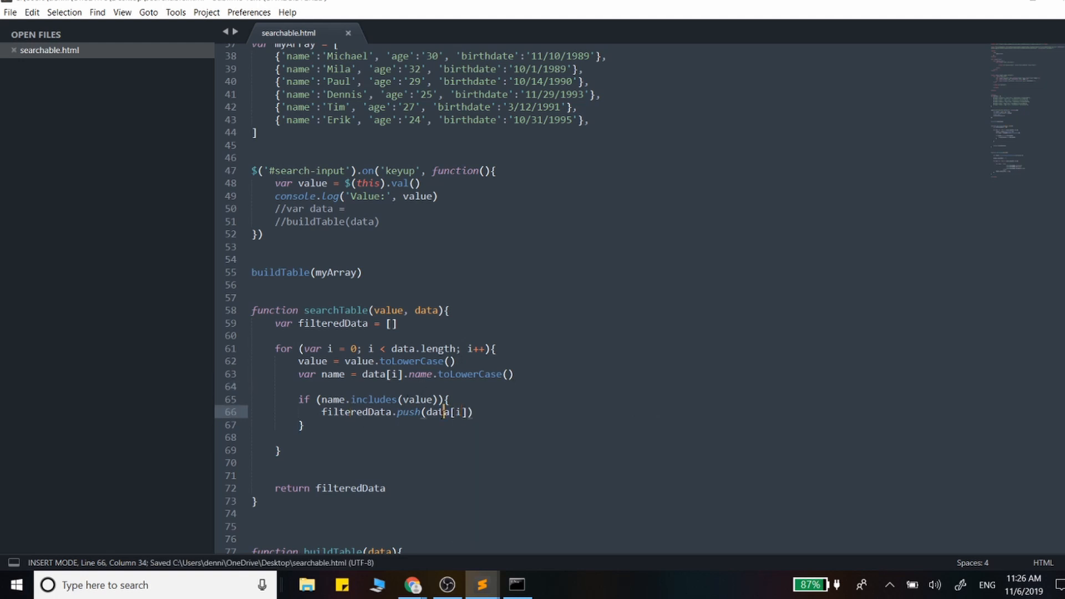
{"action": "left_click", "coordinate": [399, 374]}
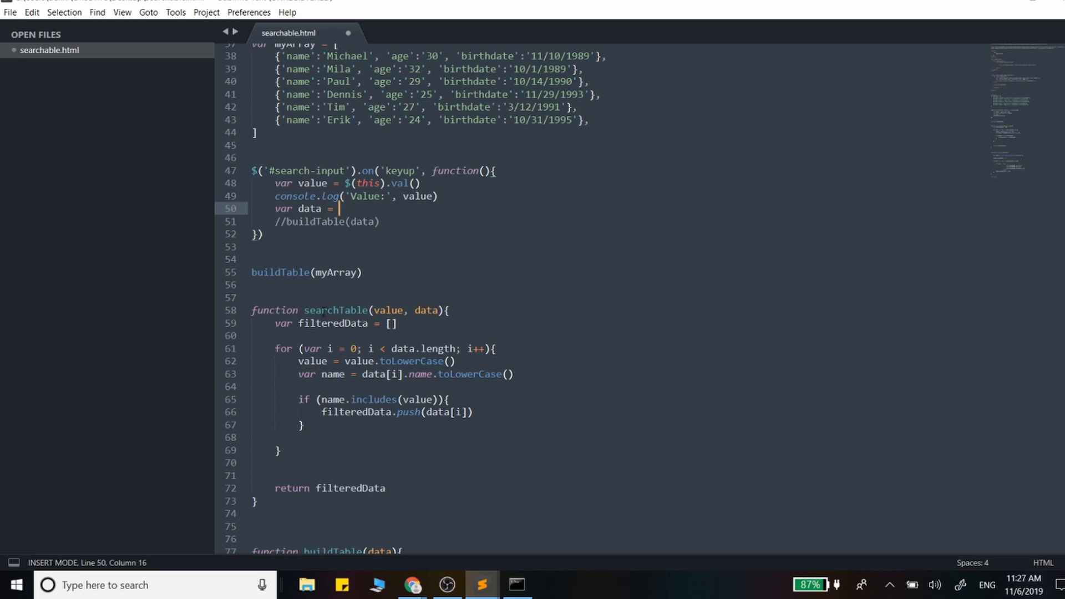
Set var data = searchTable(value, myArray) in the keyup handler, uncomment buildTable(data), and save.
{"action": "type", "text": "searchTable"}
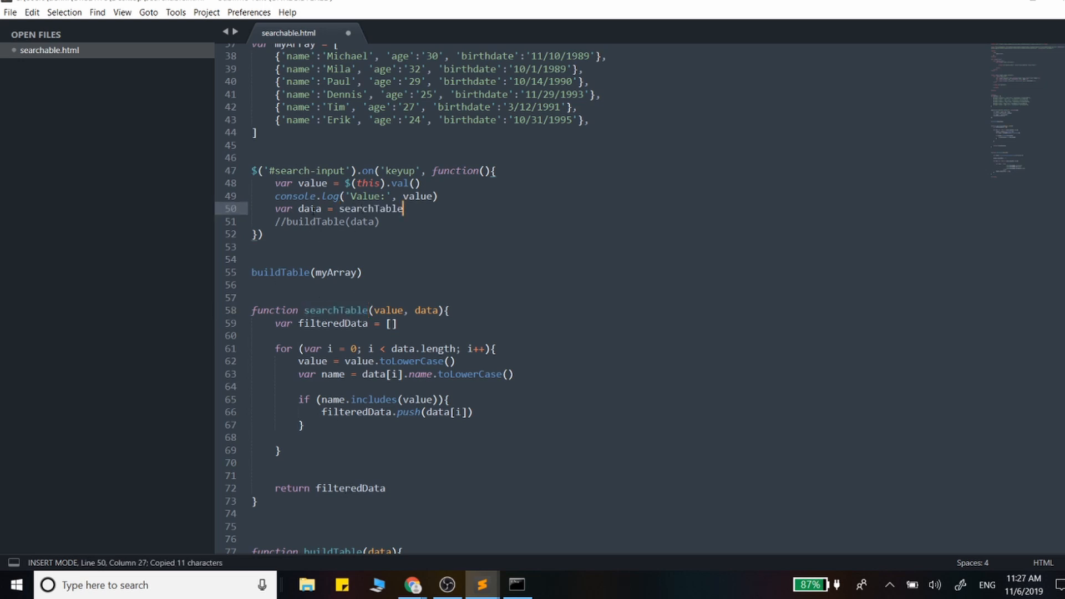
{"action": "double_click", "coordinate": [309, 209]}
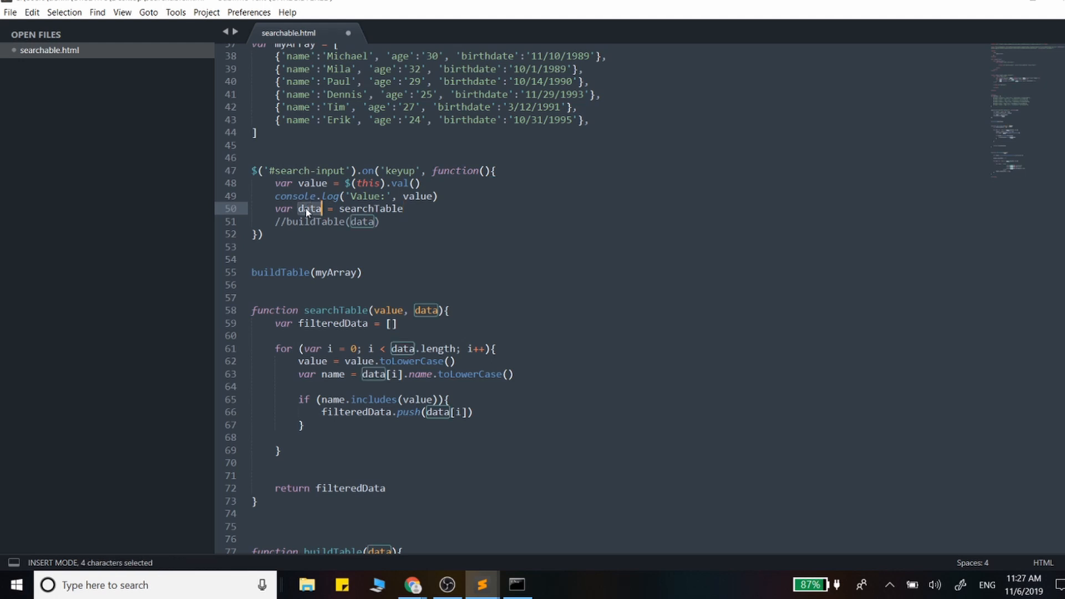
{"action": "type", "text": "()"}
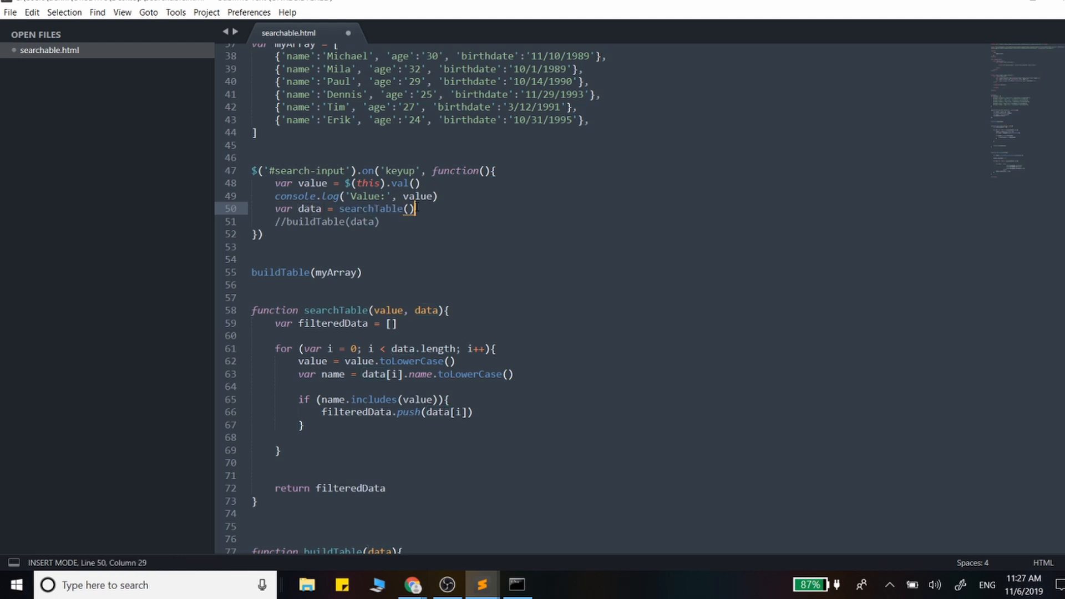
{"action": "double_click", "coordinate": [331, 171]}
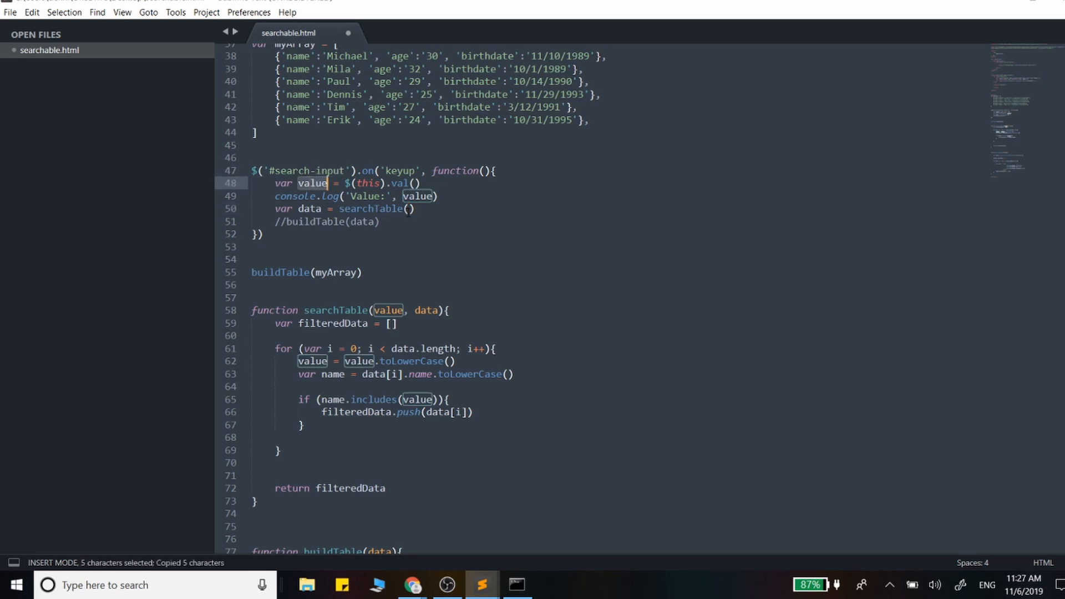
{"action": "type", "text": "value,"}
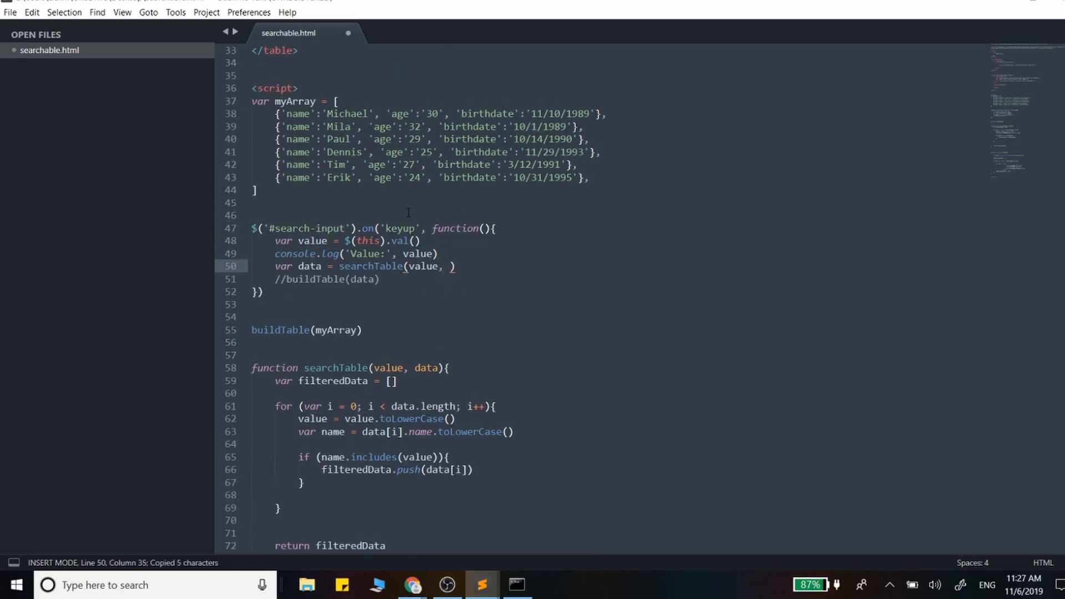
{"action": "double_click", "coordinate": [335, 331]}
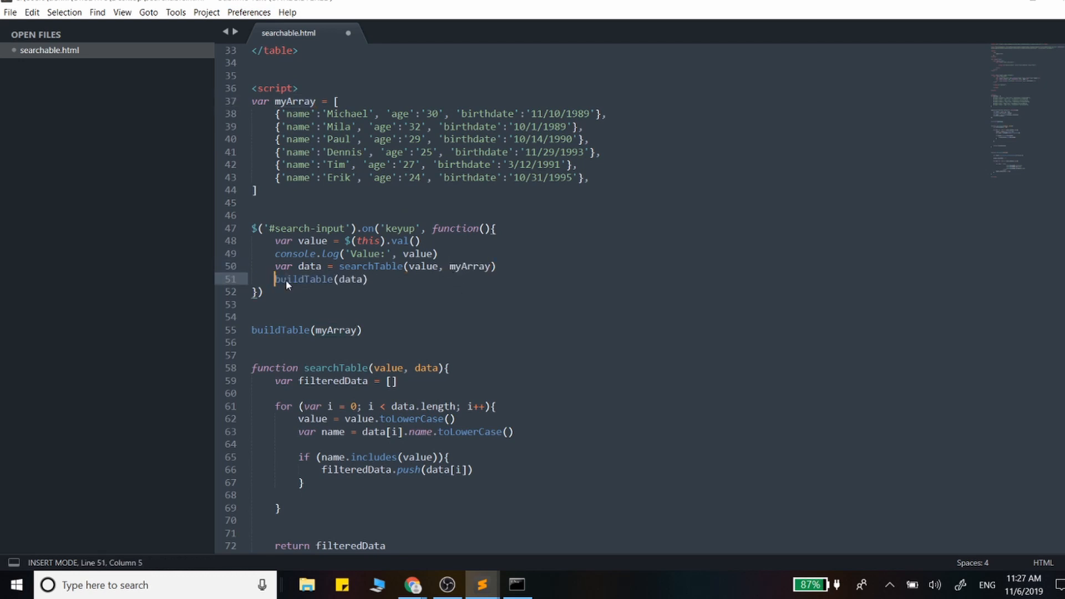
{"action": "key", "text": "ctrl+s"}
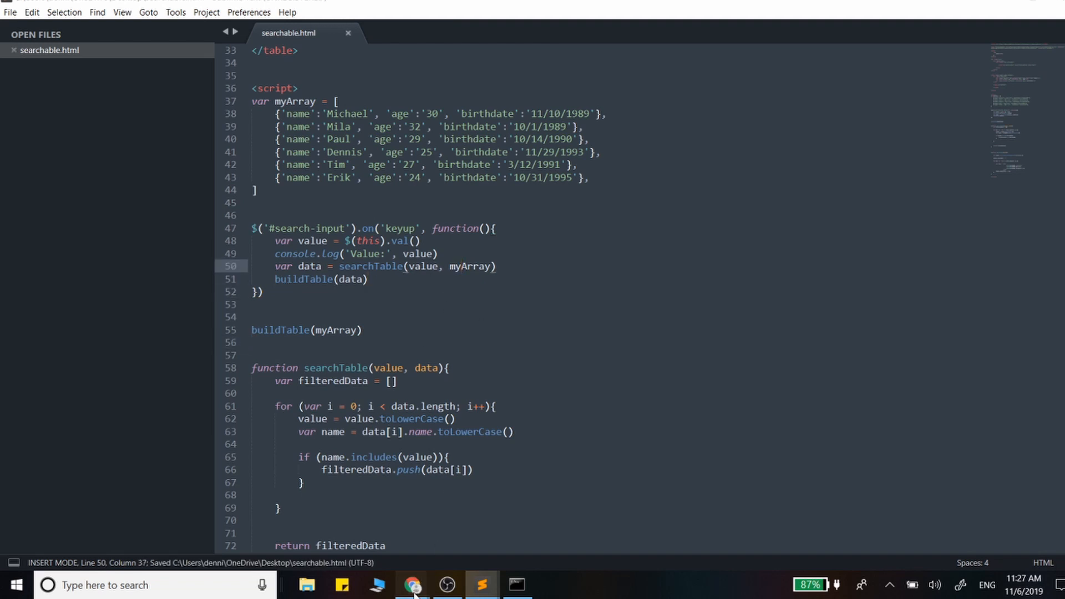
In Chrome, search m, mi, mic to narrow rows to Michael, then clear to restore all six.
{"action": "left_click", "coordinate": [410, 584]}
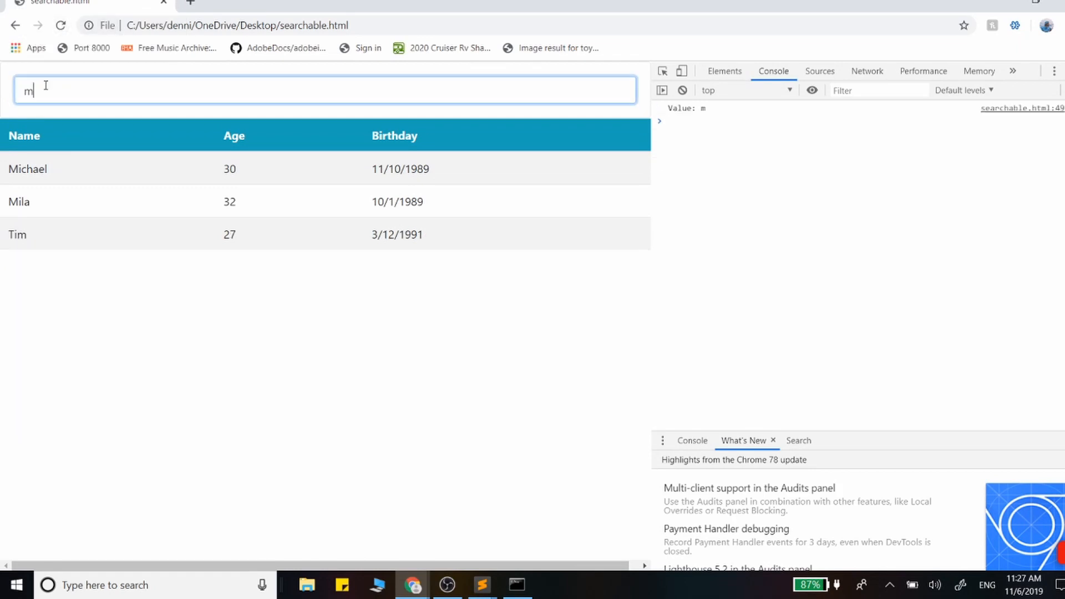
{"action": "type", "text": "i"}
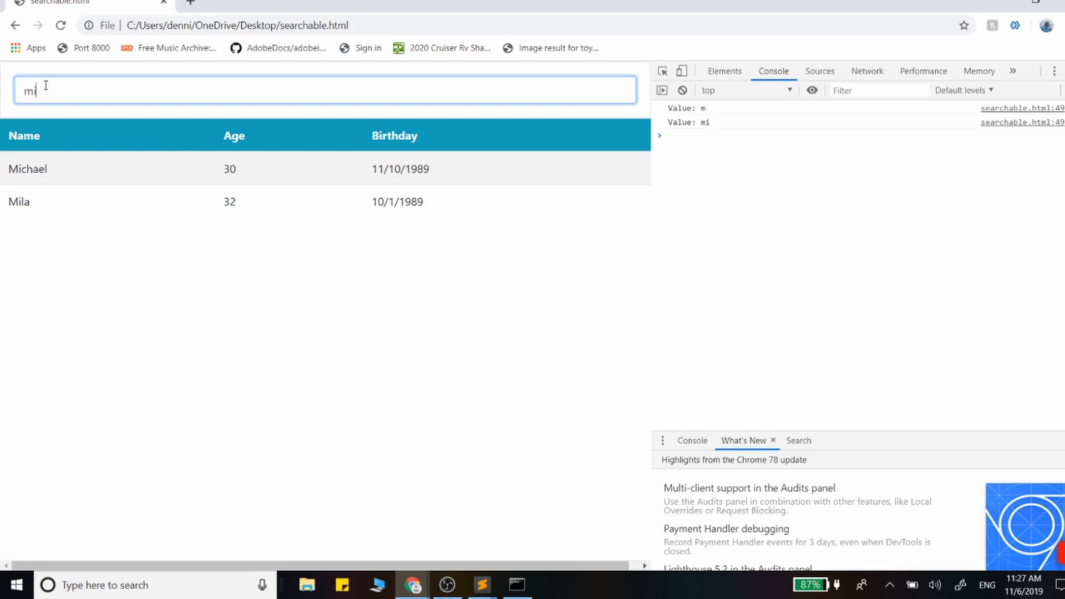
{"action": "type", "text": "c"}
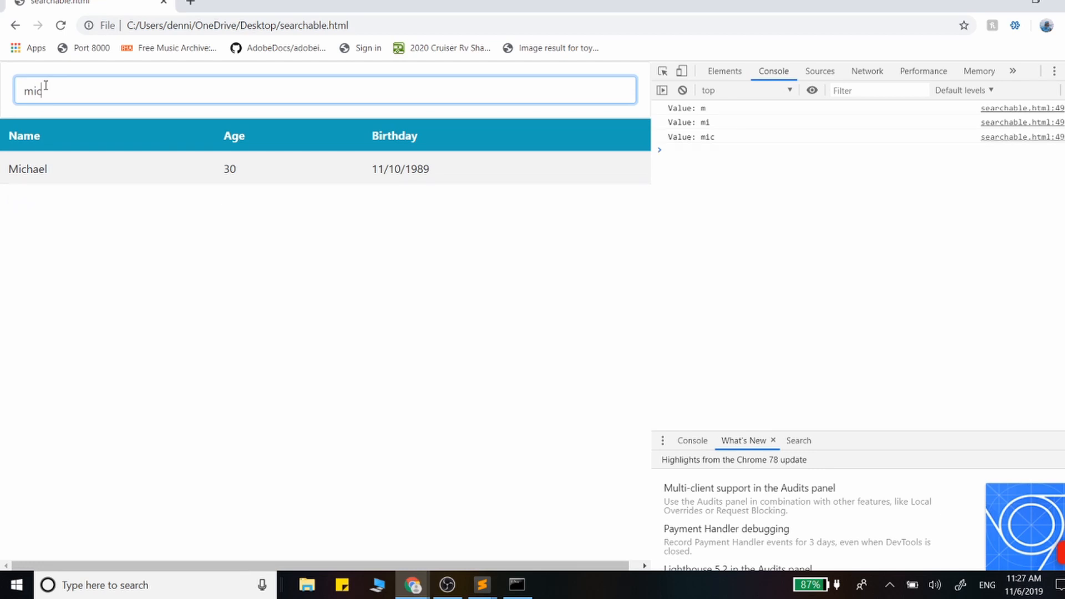
{"action": "key", "text": "Backspace"}
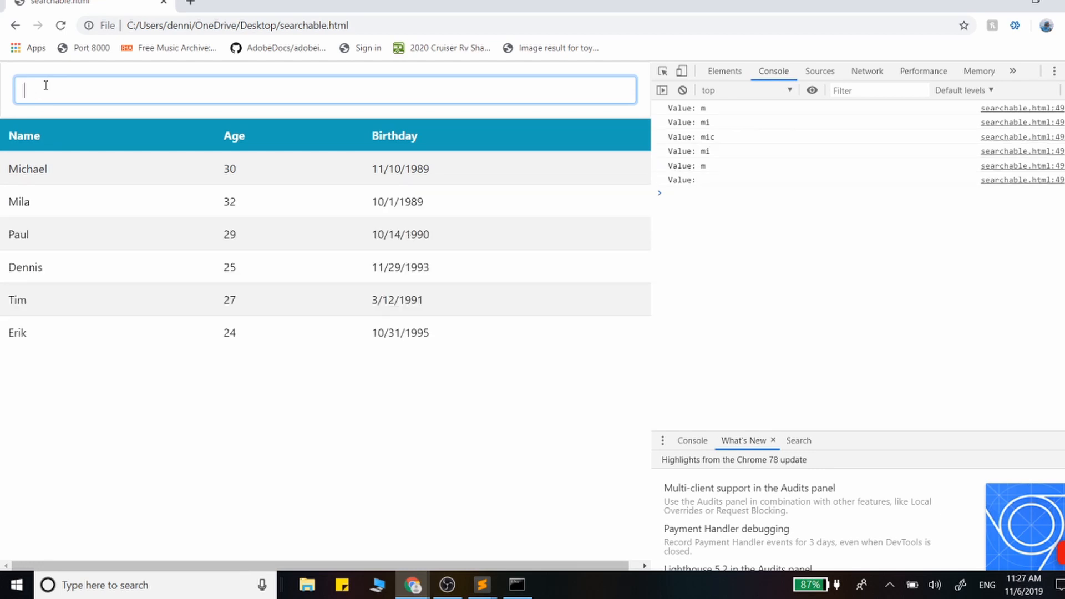
{"action": "mouse_move", "coordinate": [480, 585]}
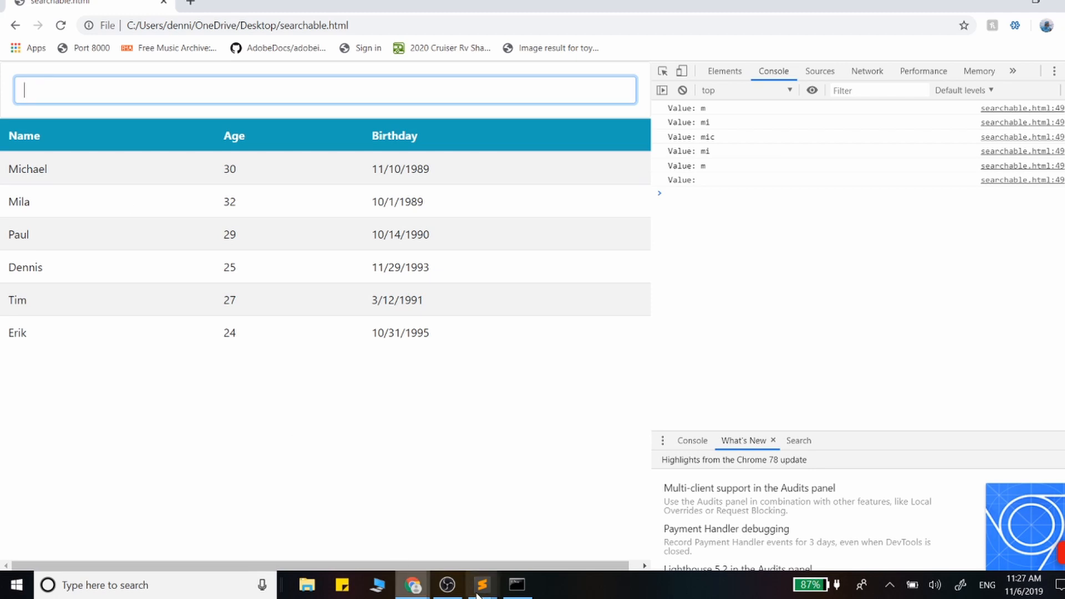
Return to the editor and scroll from the buildTable(data) call to where table.innerHTML = '' resets the table.
{"action": "left_click", "coordinate": [483, 584]}
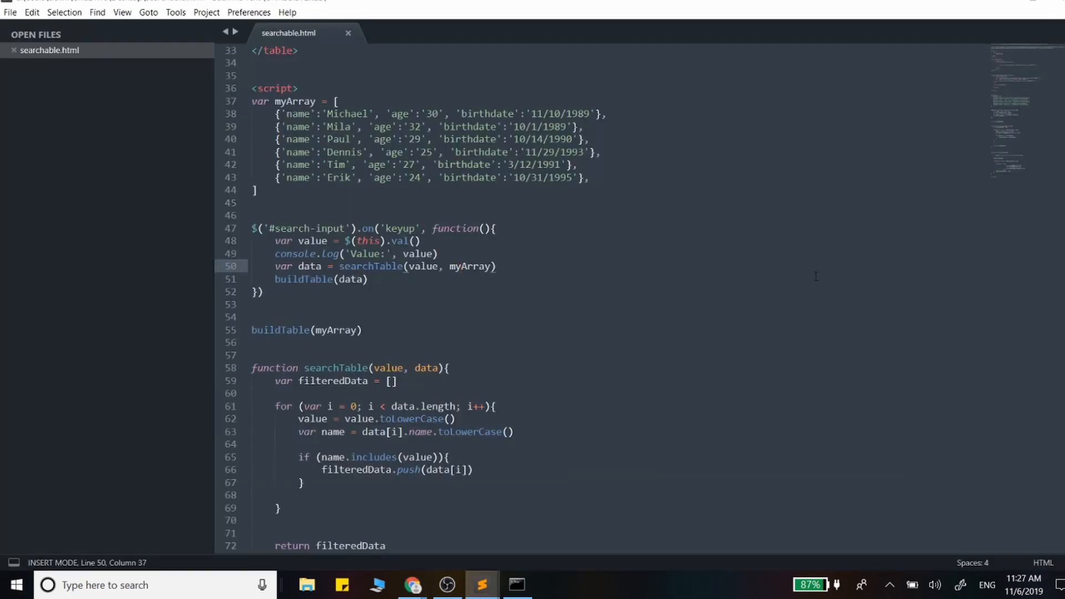
{"action": "mouse_move", "coordinate": [495, 295]}
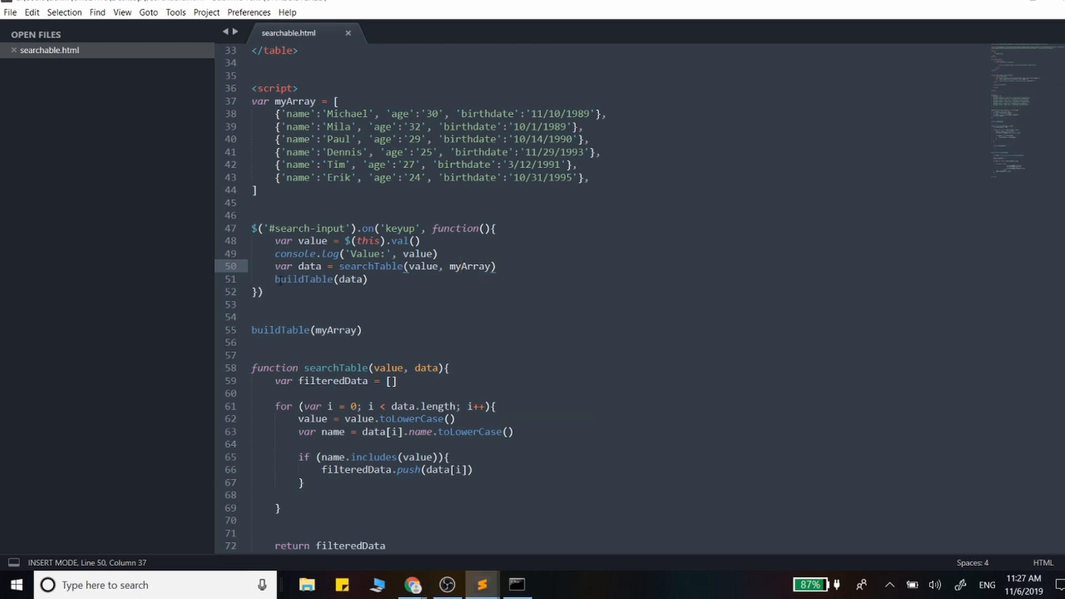
{"action": "double_click", "coordinate": [303, 279]}
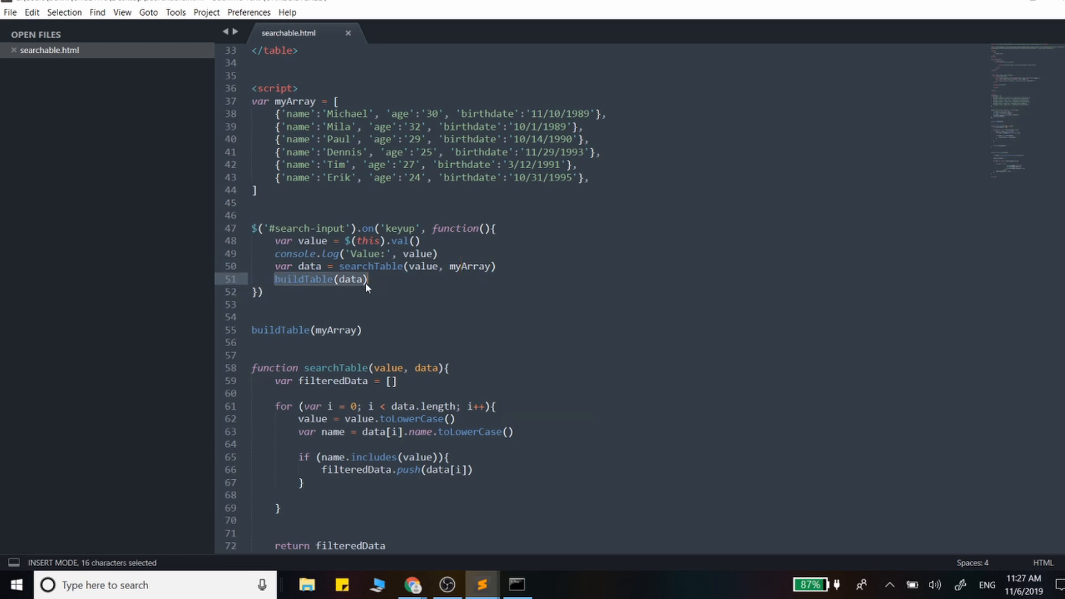
{"action": "left_click", "coordinate": [369, 279]}
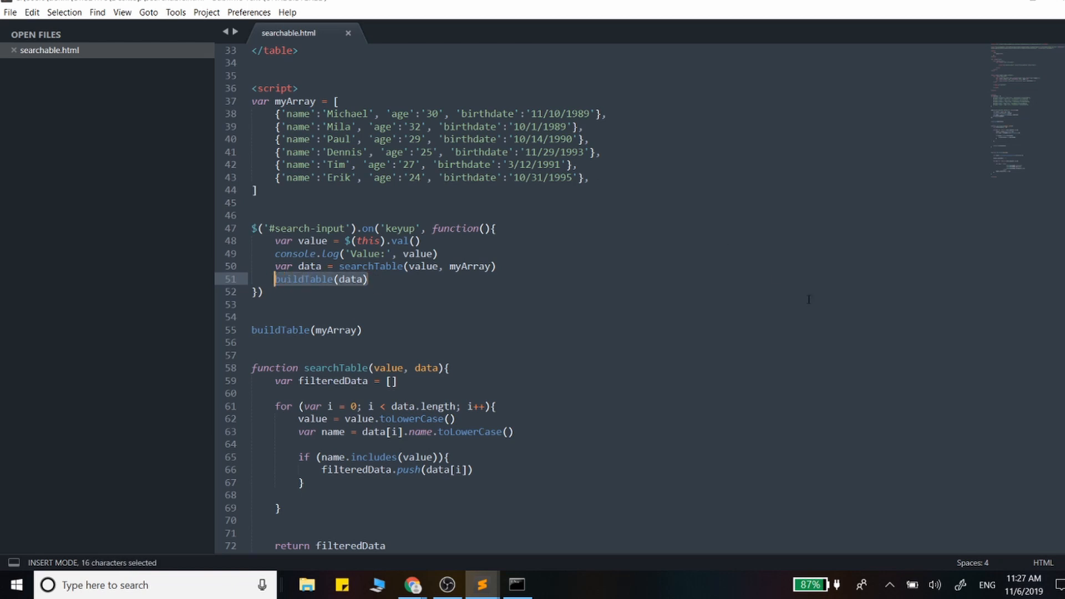
{"action": "scroll", "scroll_direction": "down", "scroll_amount": 3}
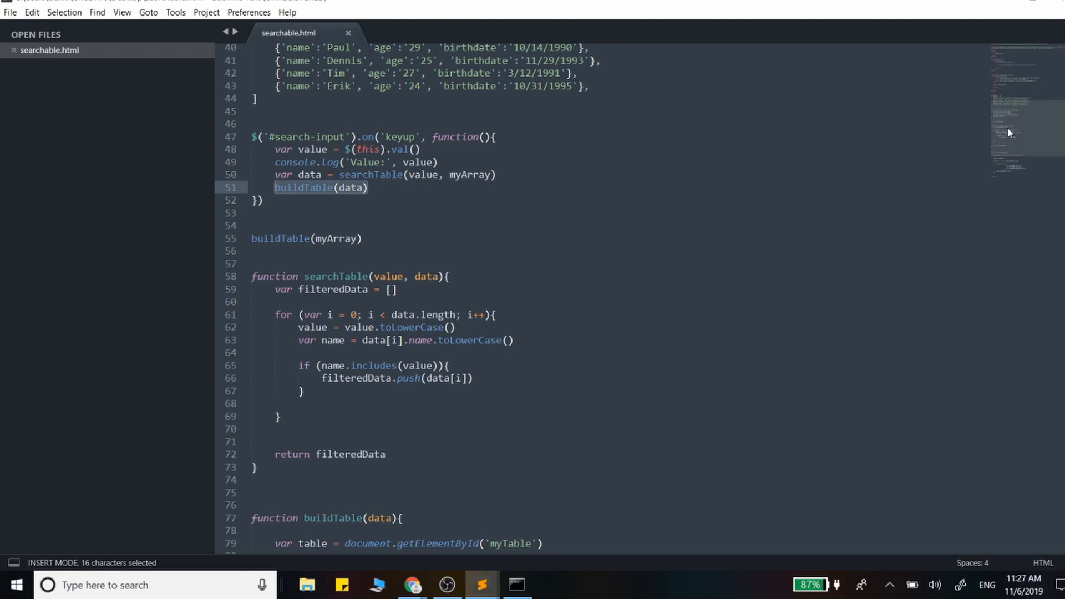
{"action": "scroll", "scroll_direction": "down", "scroll_amount": 3}
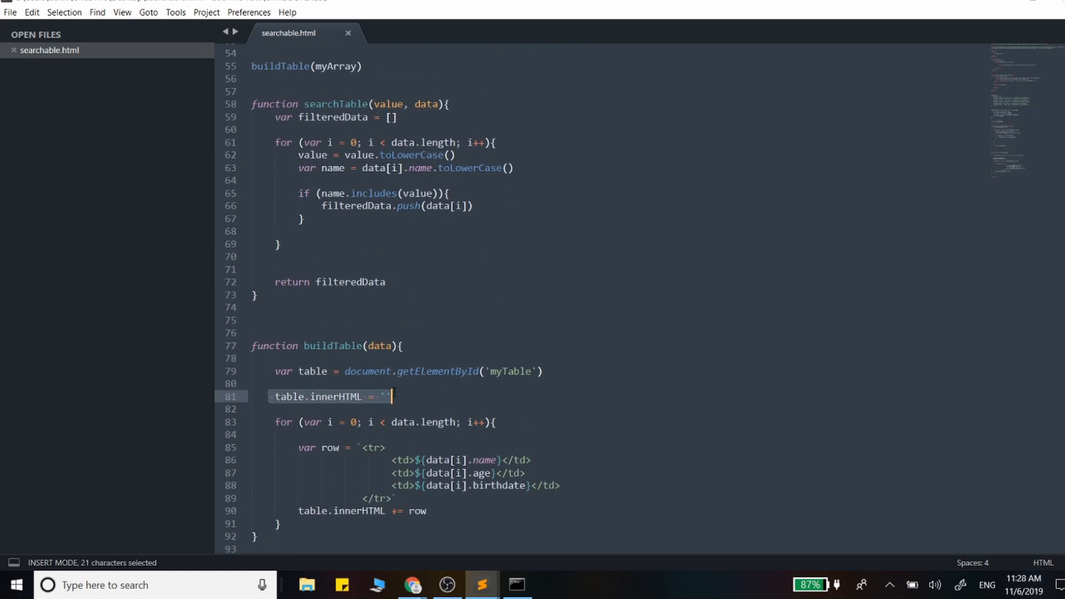
{"action": "left_click", "coordinate": [275, 422]}
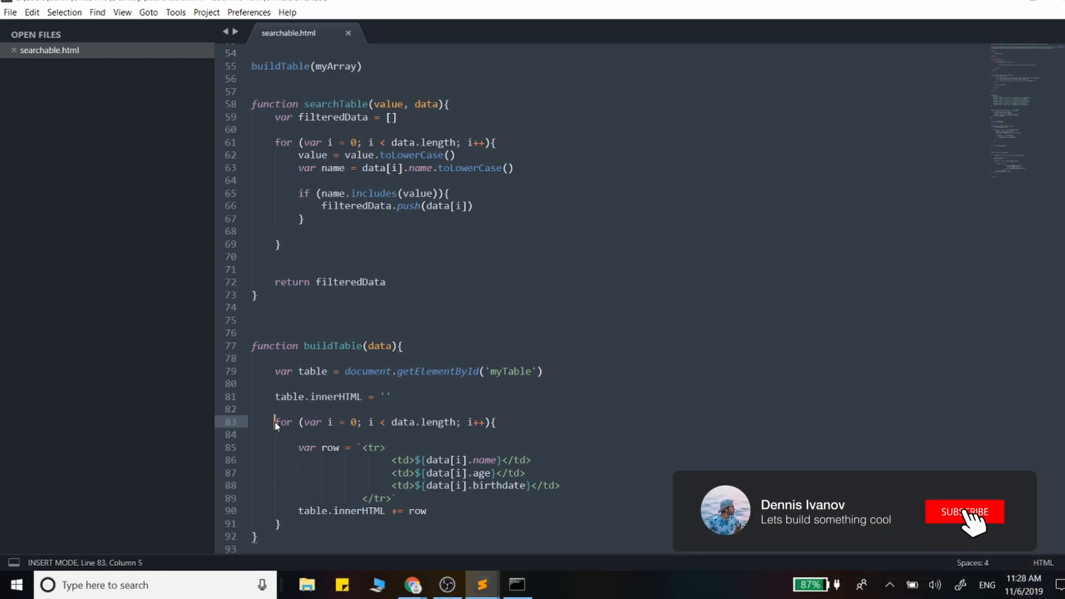
{"action": "left_click", "coordinate": [964, 511]}
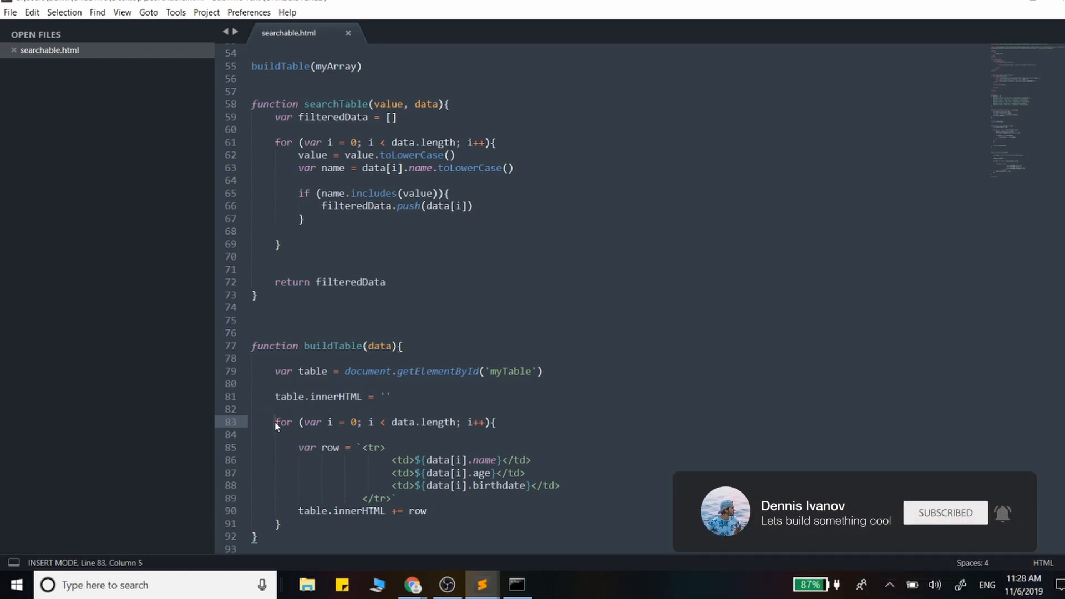